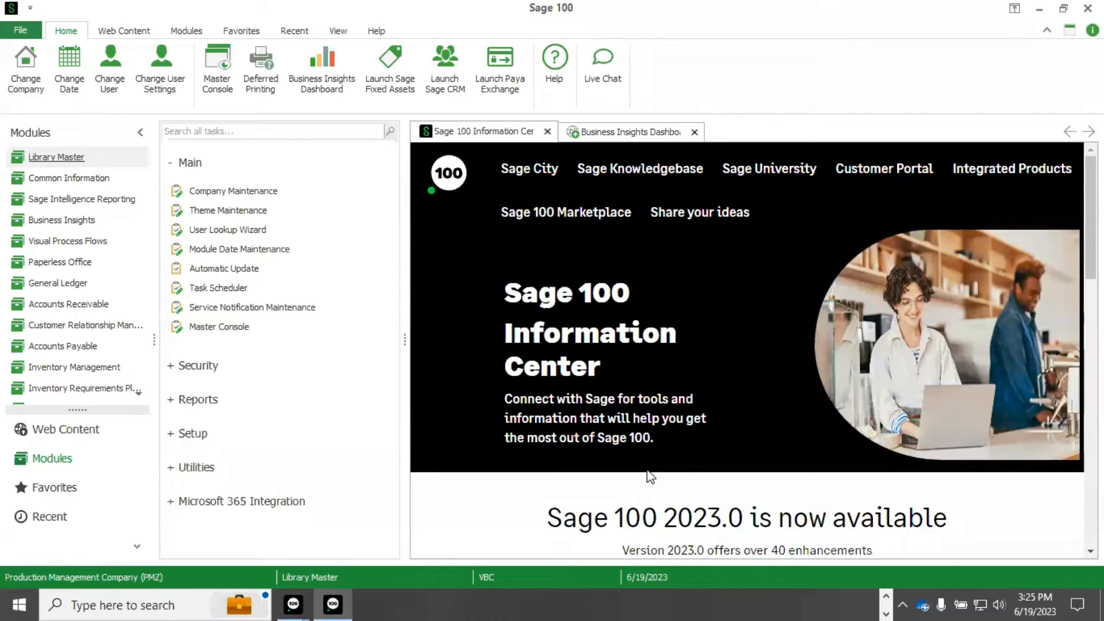
{"action": "mouse_move", "coordinate": [618, 345]}
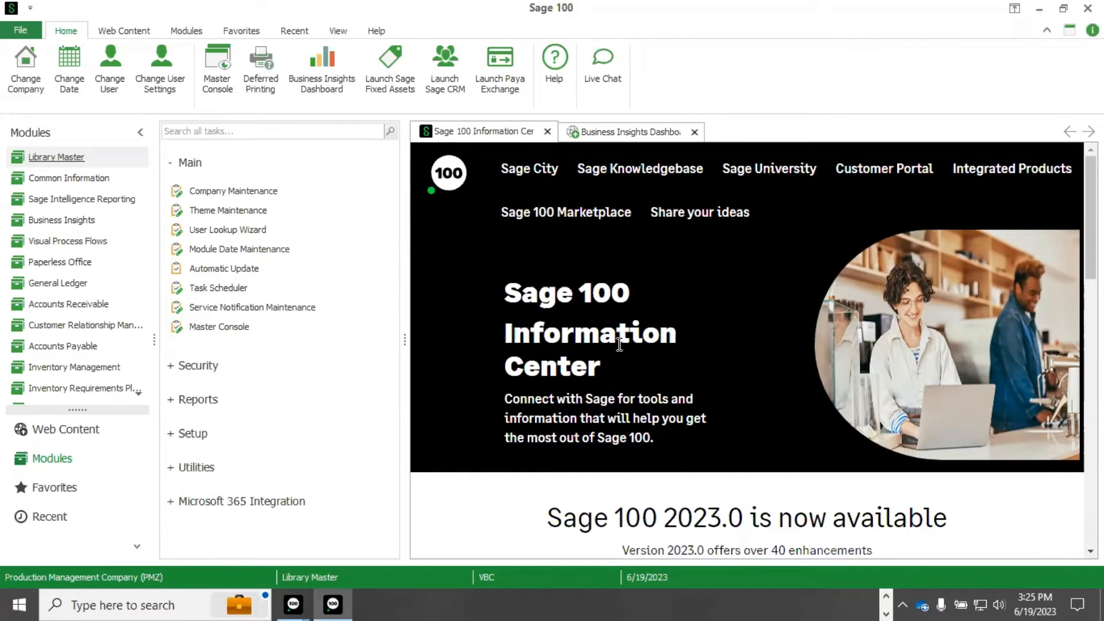
{"action": "mouse_move", "coordinate": [639, 444]}
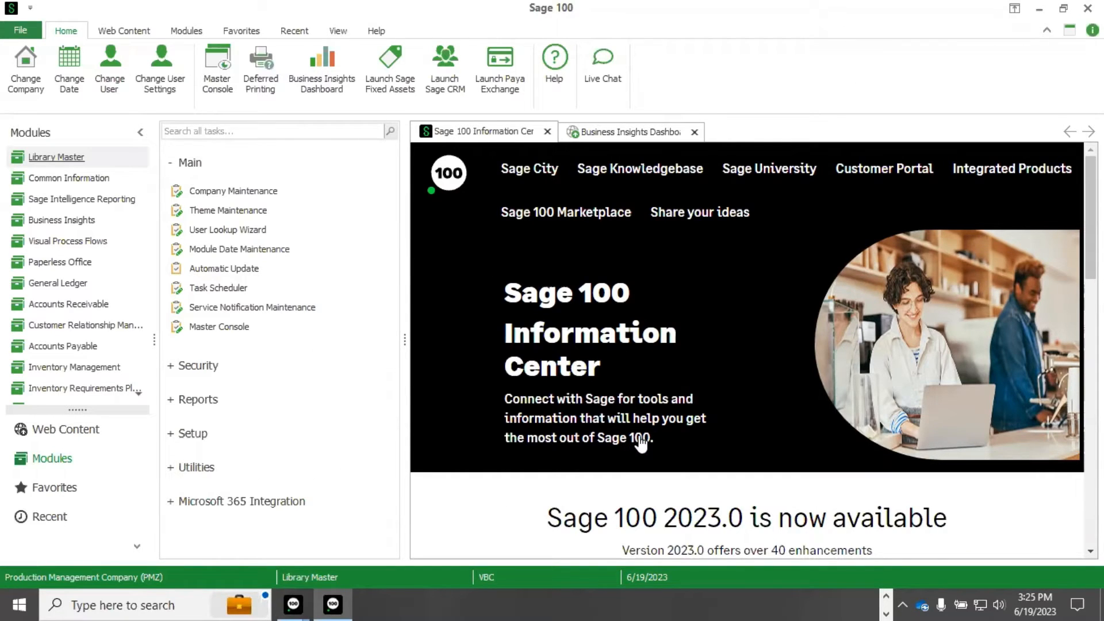
{"action": "mouse_move", "coordinate": [678, 355]}
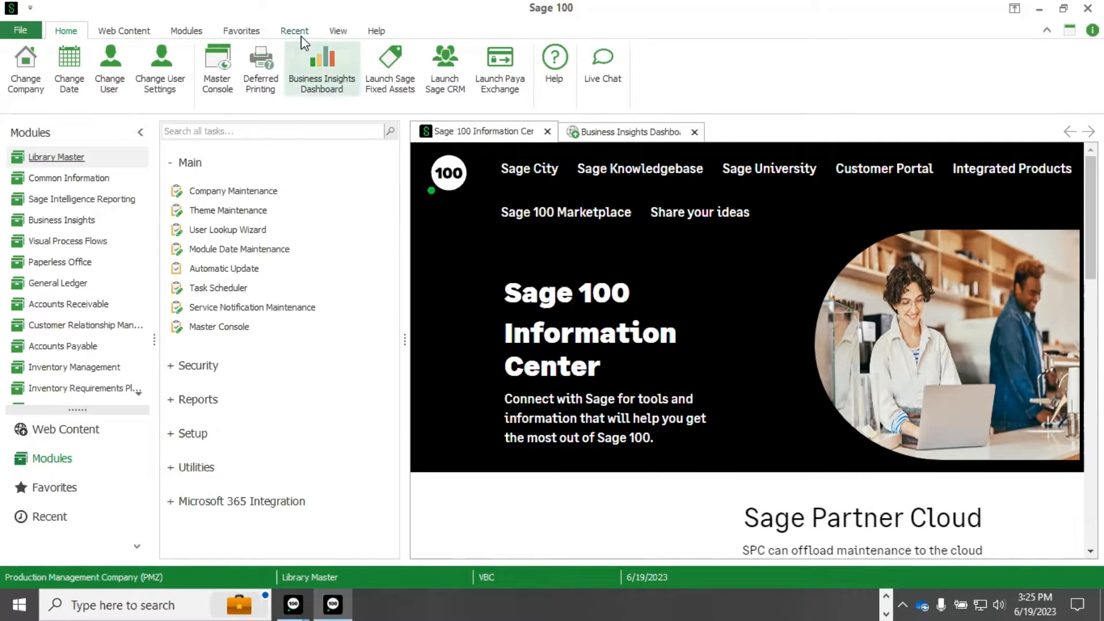
Step: Show the Recent tasks list, check the recent-items count and ribbon options, then return to Recent
{"action": "left_click", "coordinate": [295, 30]}
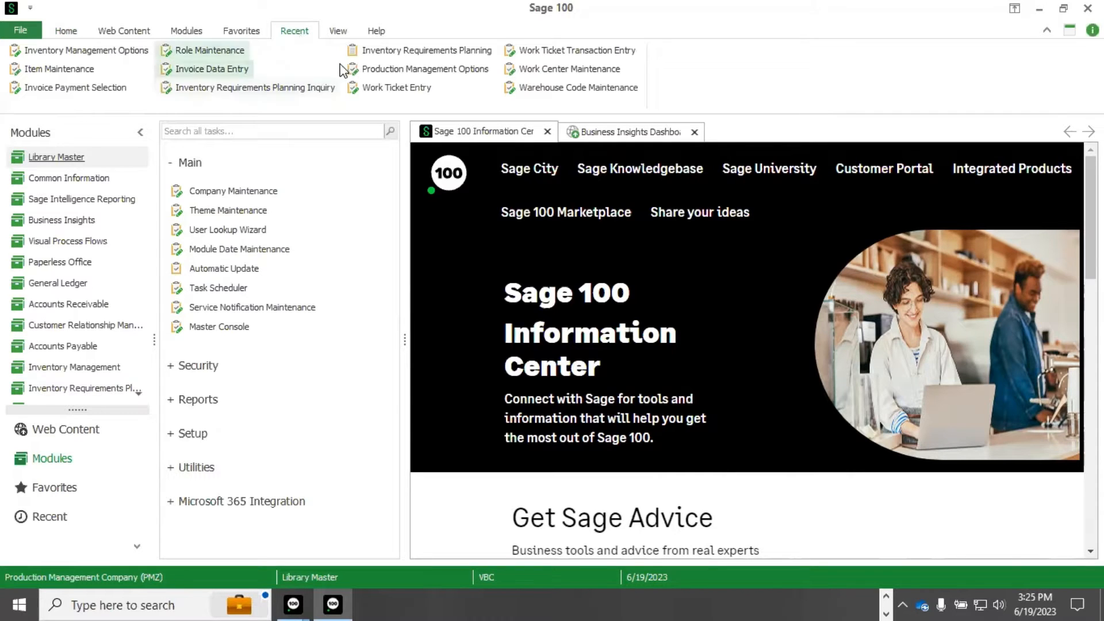
{"action": "left_click", "coordinate": [337, 30]}
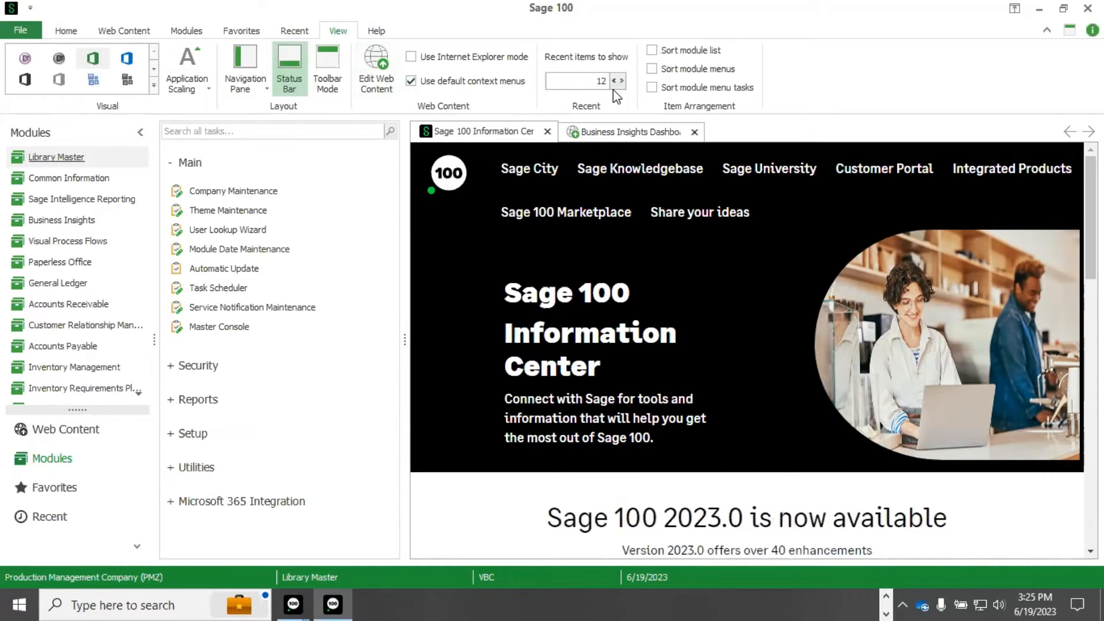
{"action": "left_click", "coordinate": [653, 69]}
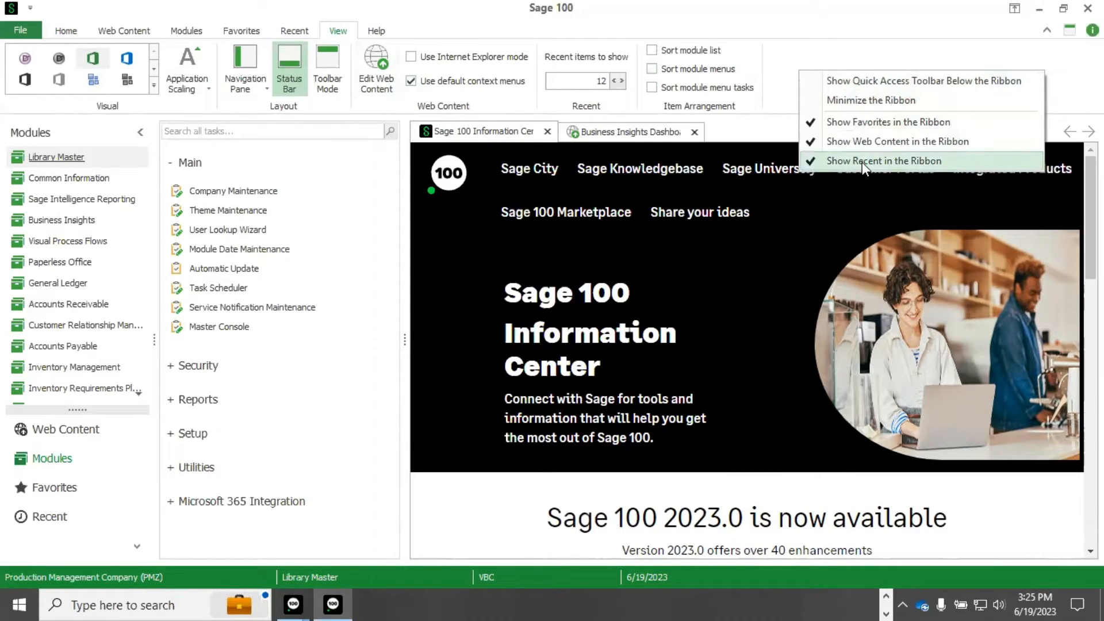
{"action": "left_click", "coordinate": [295, 31]}
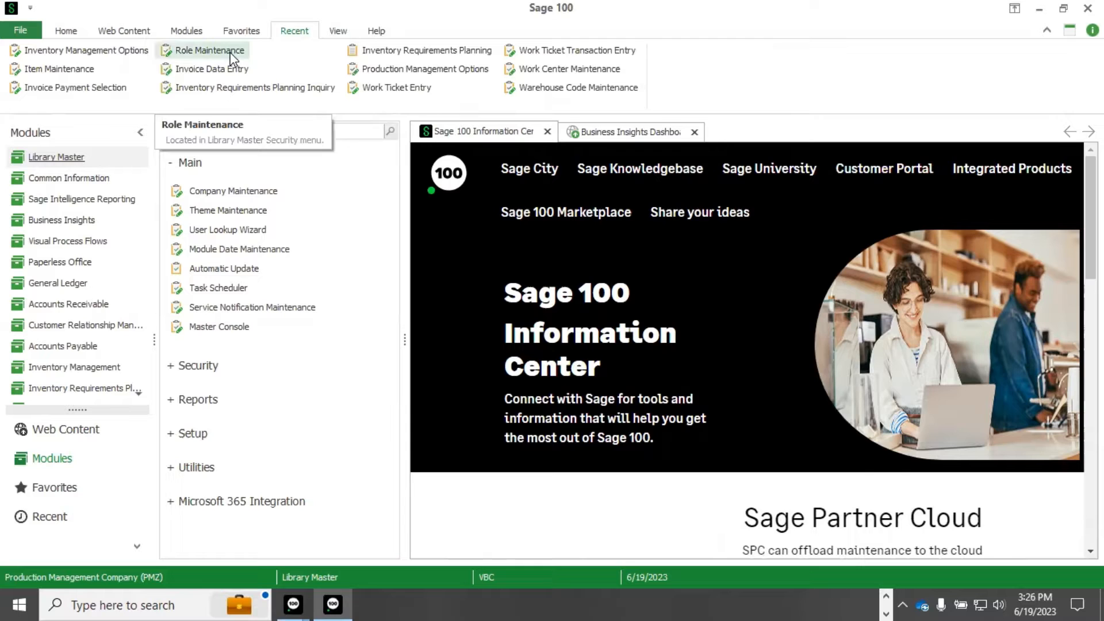
{"action": "mouse_move", "coordinate": [424, 69]}
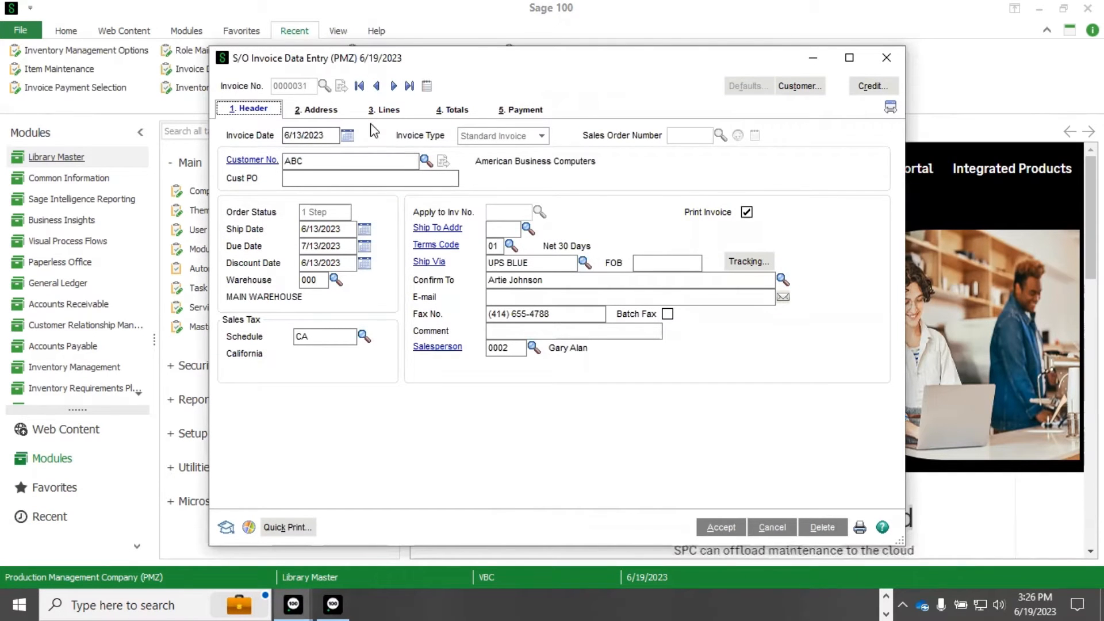
Step: Distribute serial numbers 1000301 through 1000303 to invoice 0000031's motherboard line by range
{"action": "left_click", "coordinate": [383, 110]}
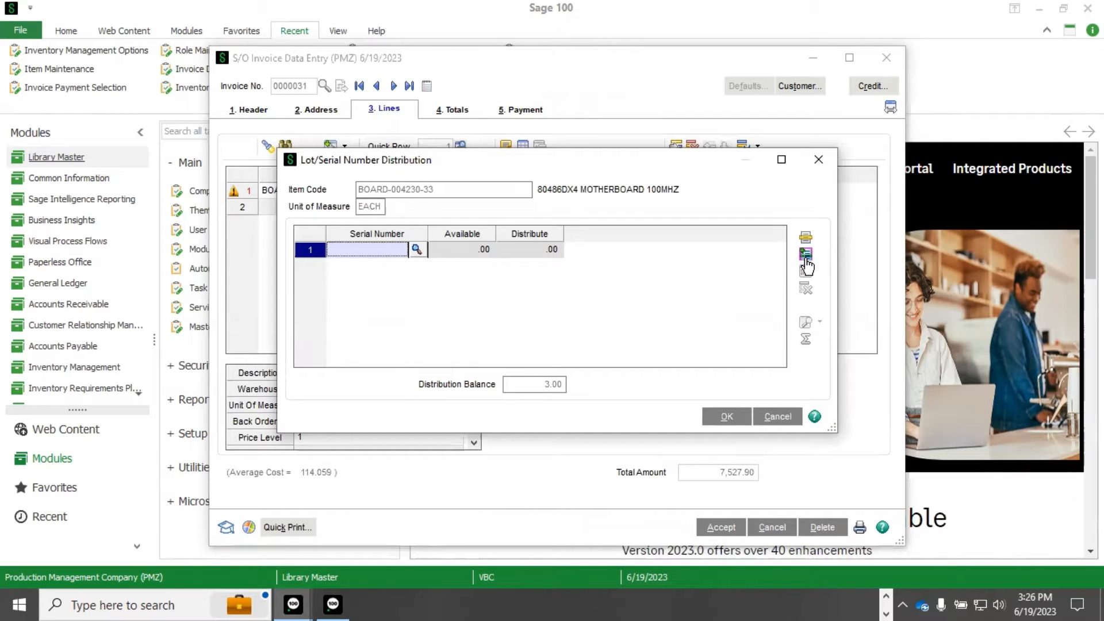
{"action": "mouse_move", "coordinate": [805, 253]}
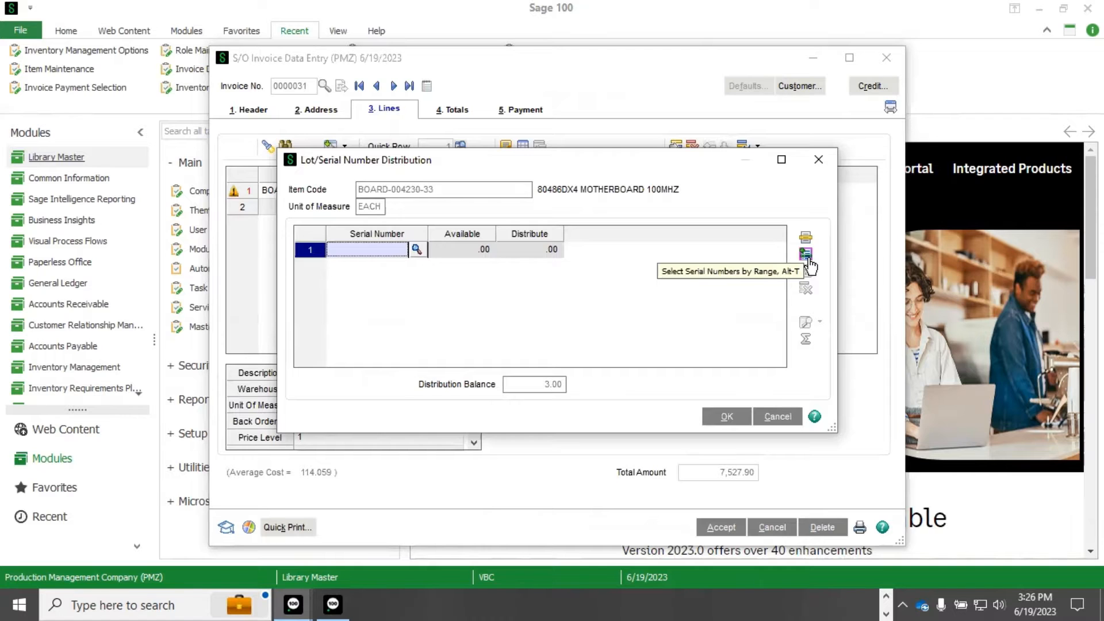
{"action": "left_click", "coordinate": [806, 254]}
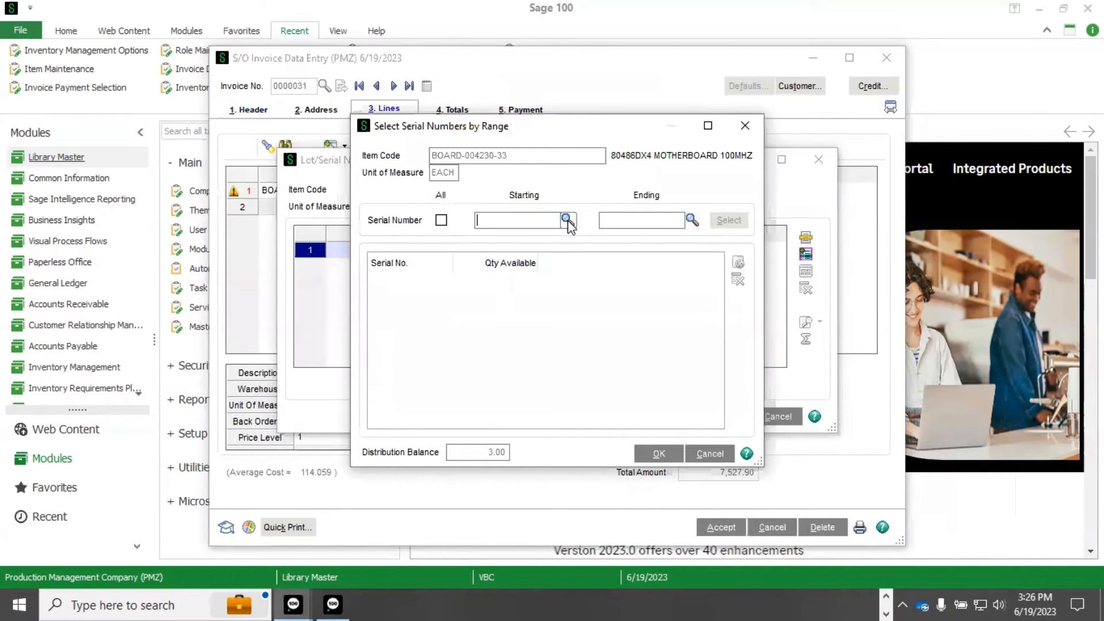
{"action": "type", "text": "1000301"}
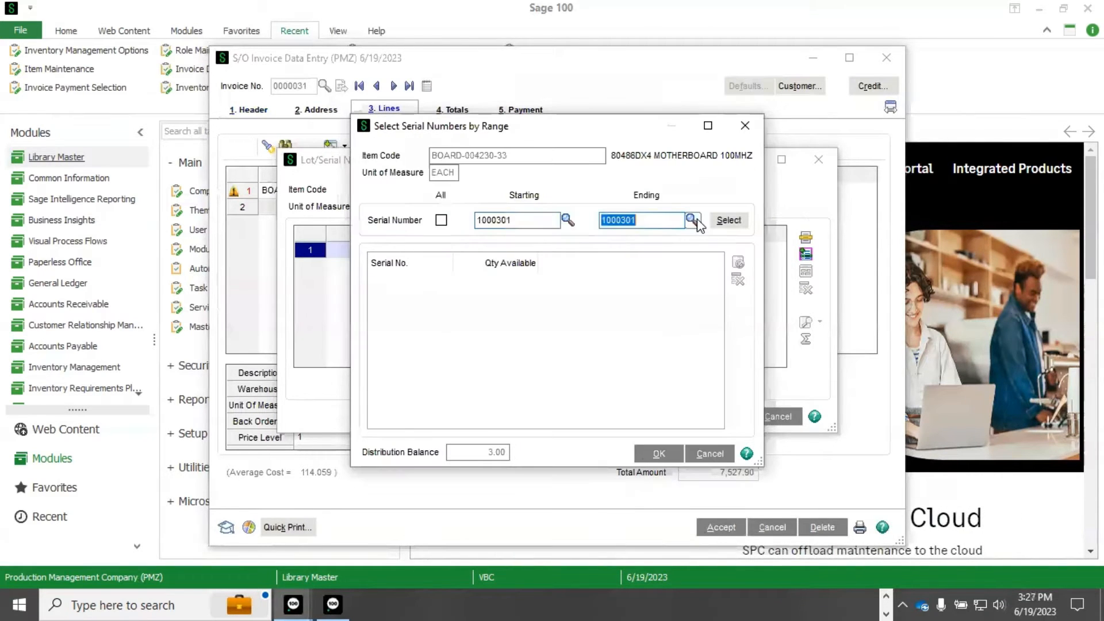
{"action": "type", "text": "1000303"}
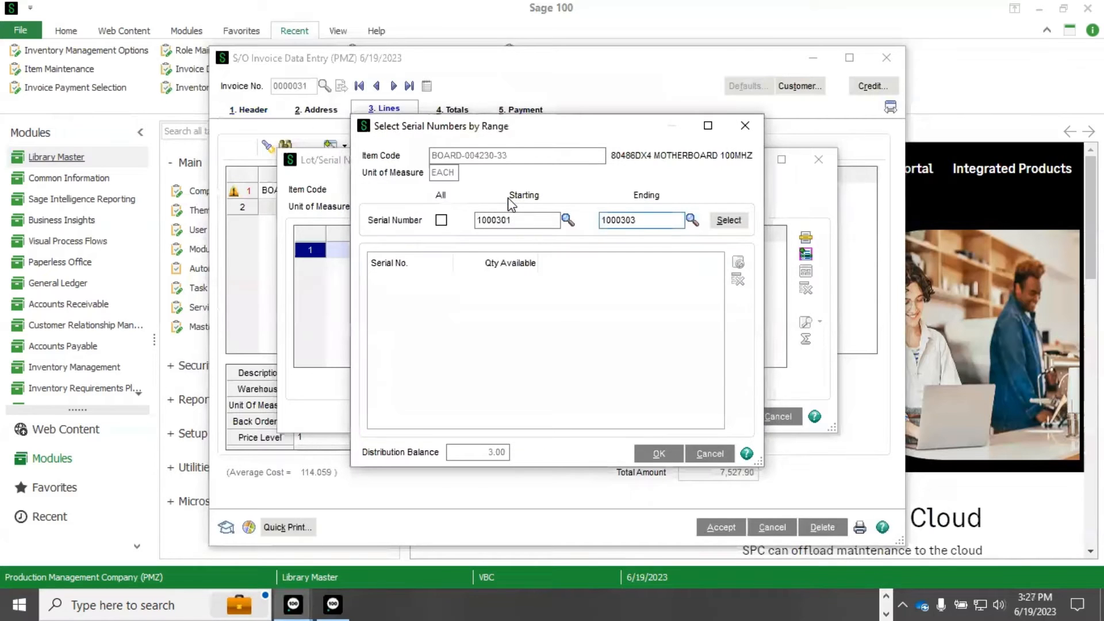
{"action": "left_click", "coordinate": [728, 220]}
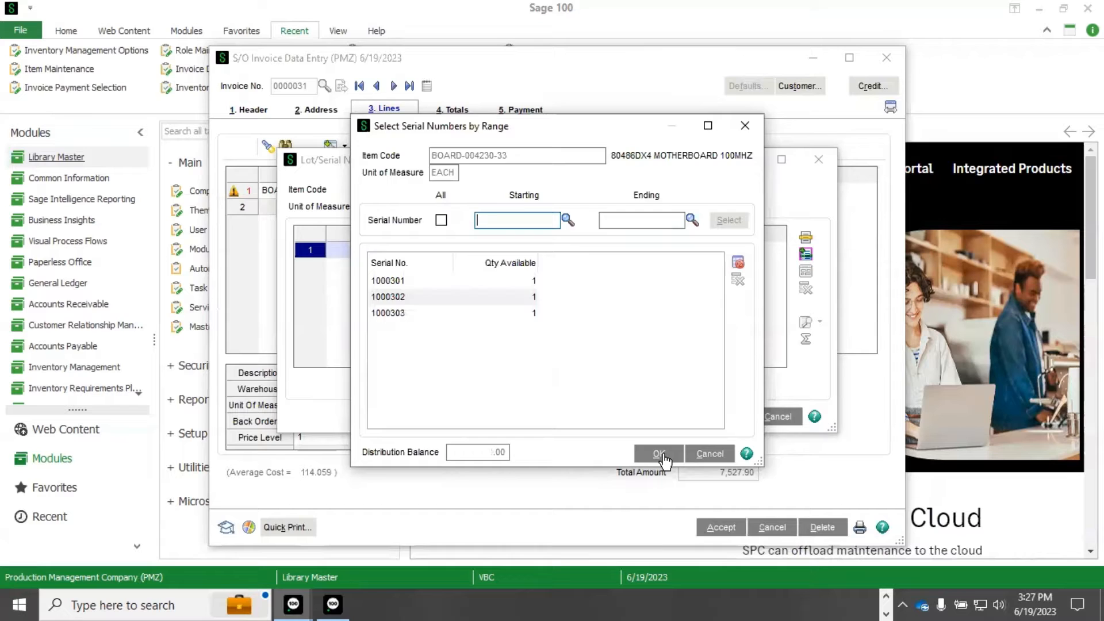
{"action": "left_click", "coordinate": [659, 452]}
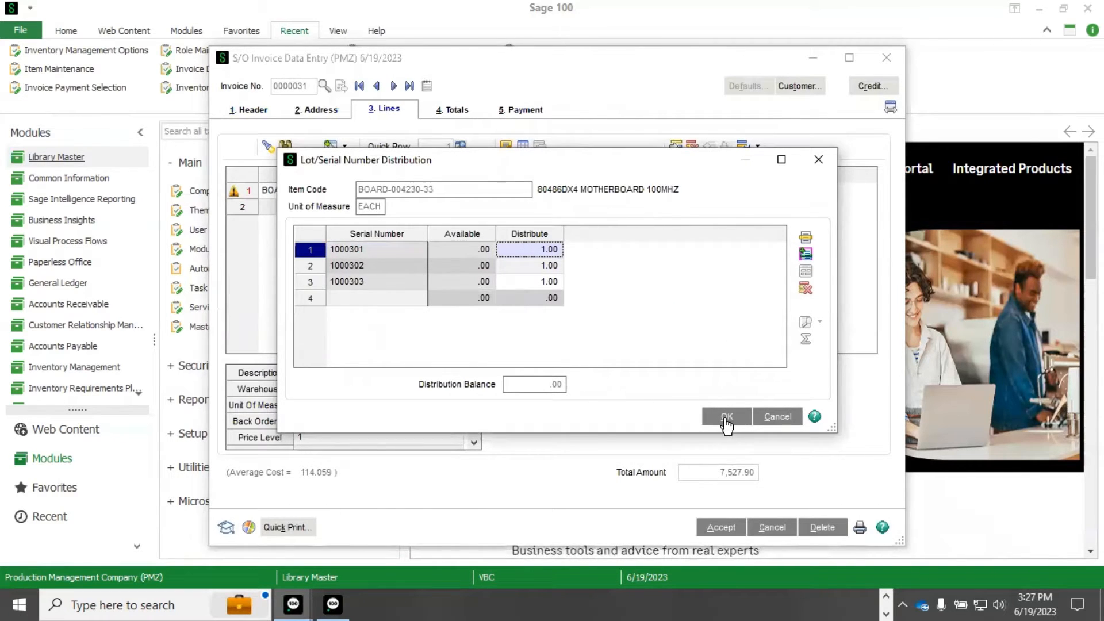
{"action": "left_click", "coordinate": [726, 417]}
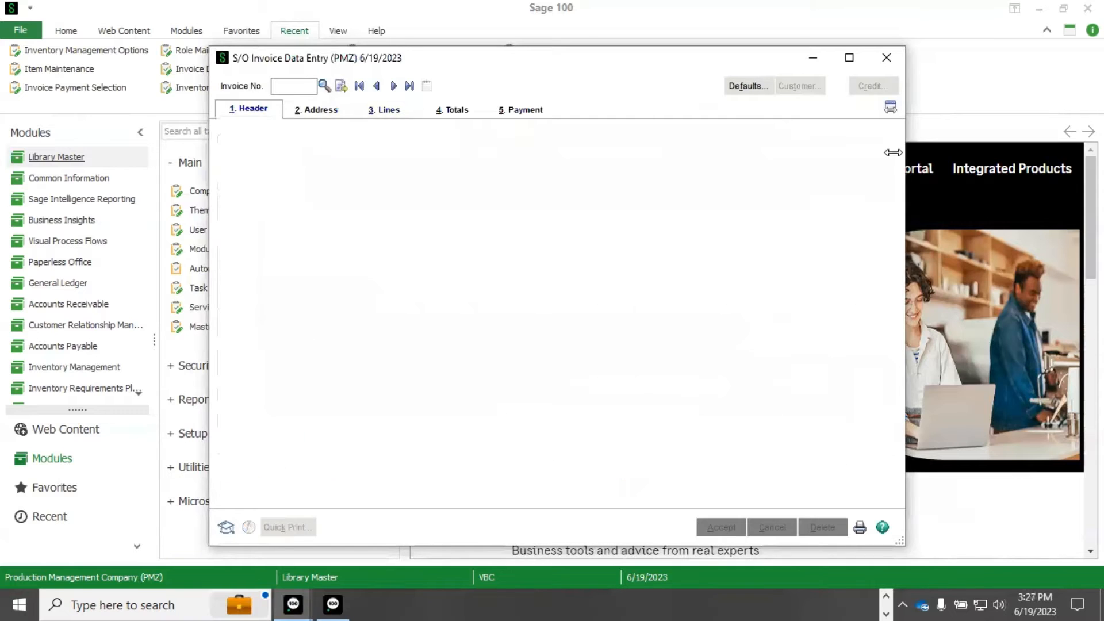
Step: Close Invoice Data Entry and expand Accounts Payable in the ADMIN role's Security Options
{"action": "left_click", "coordinate": [887, 57]}
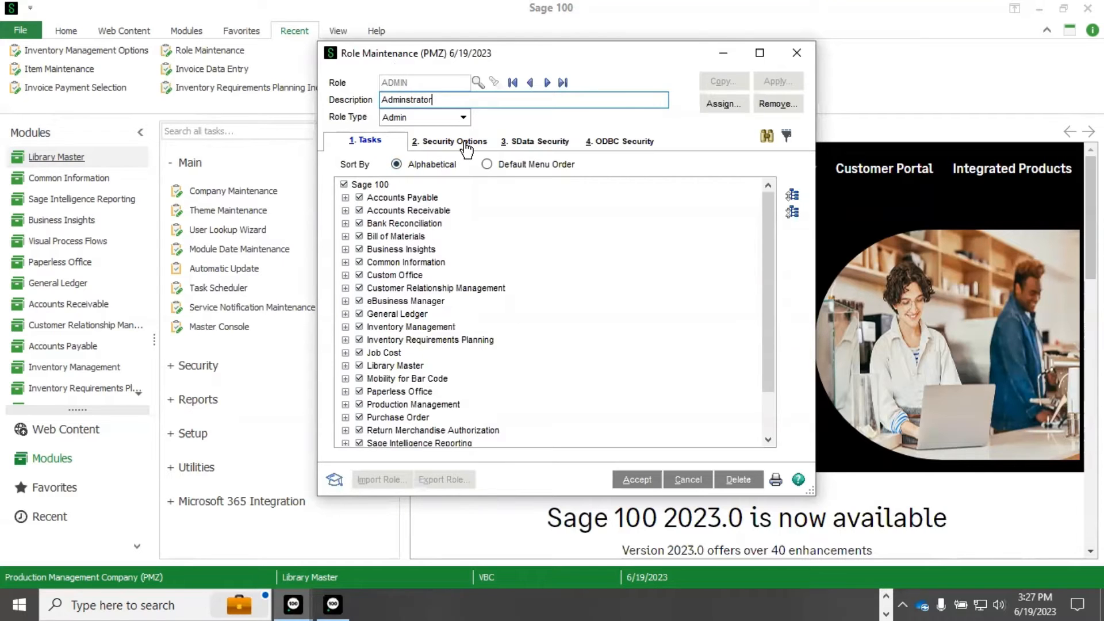
{"action": "left_click", "coordinate": [449, 141]}
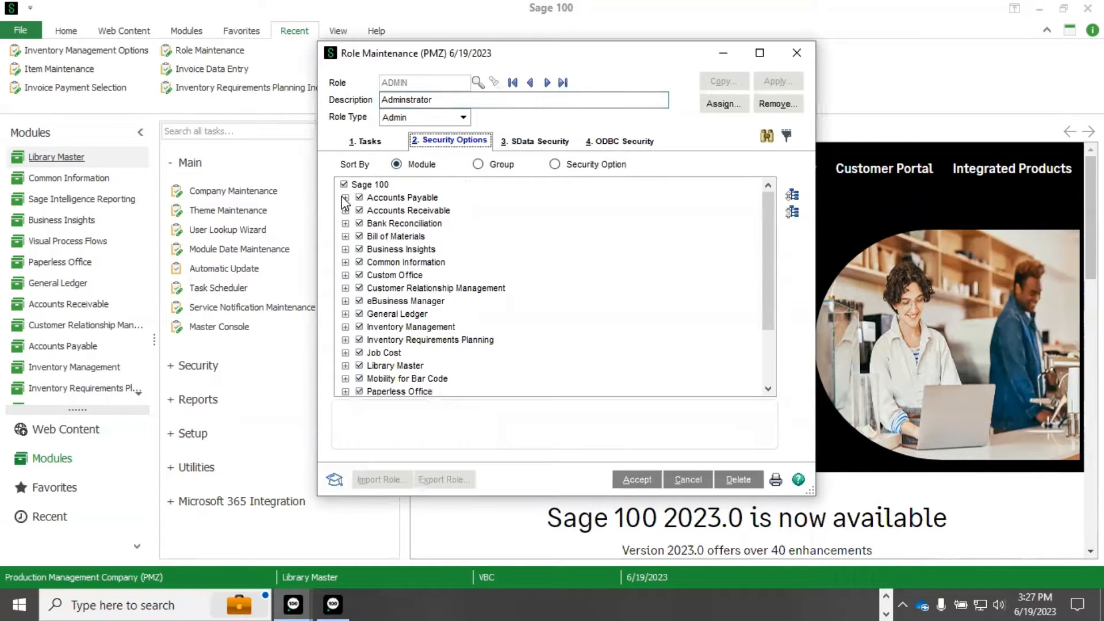
{"action": "left_click", "coordinate": [346, 198]}
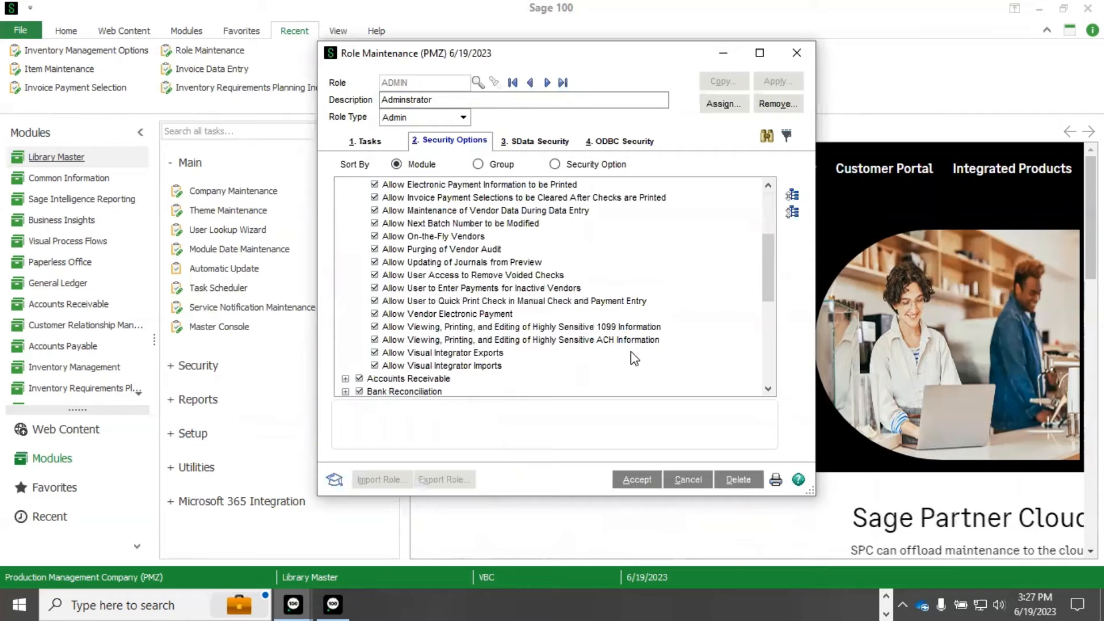
{"action": "mouse_move", "coordinate": [672, 333]}
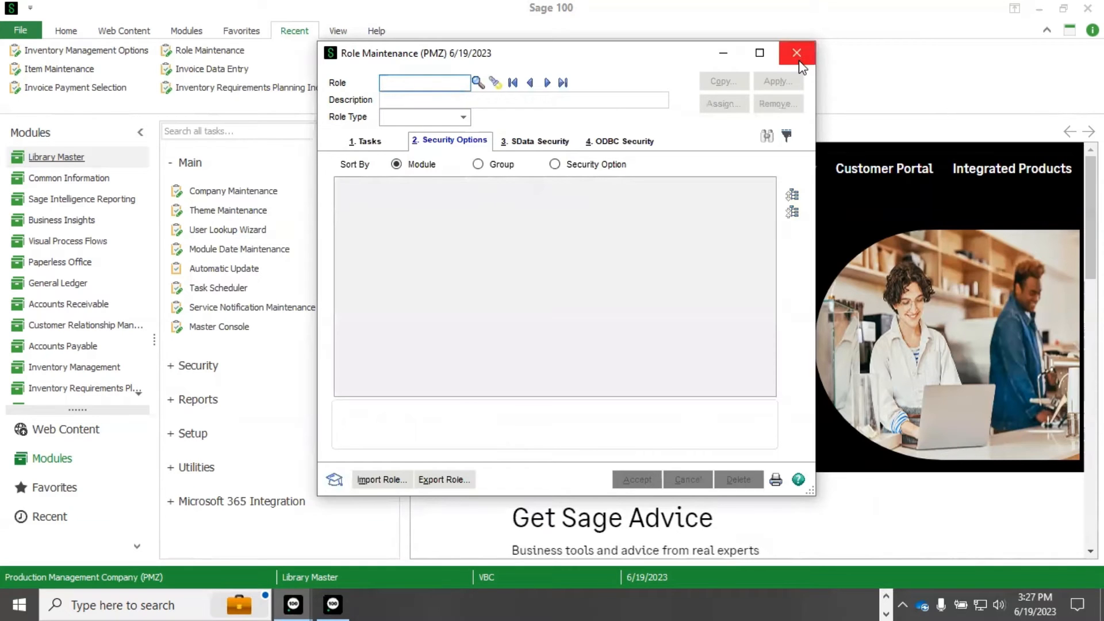
Step: Close Role Maintenance, list invoices in Invoice Payment Selection, then close that window
{"action": "left_click", "coordinate": [797, 53]}
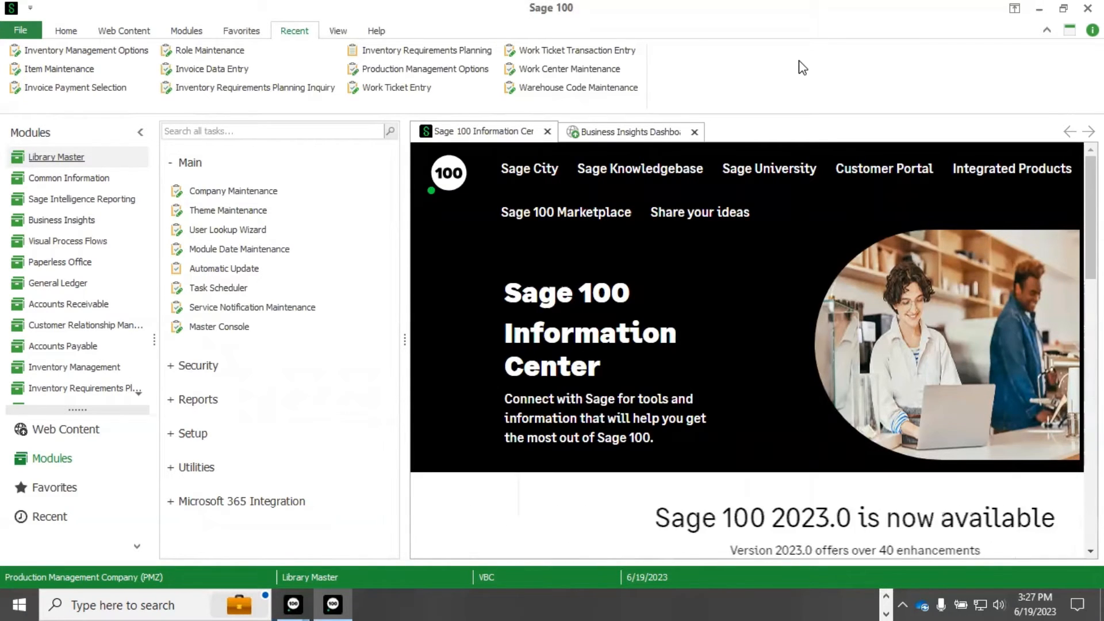
{"action": "mouse_move", "coordinate": [331, 605]}
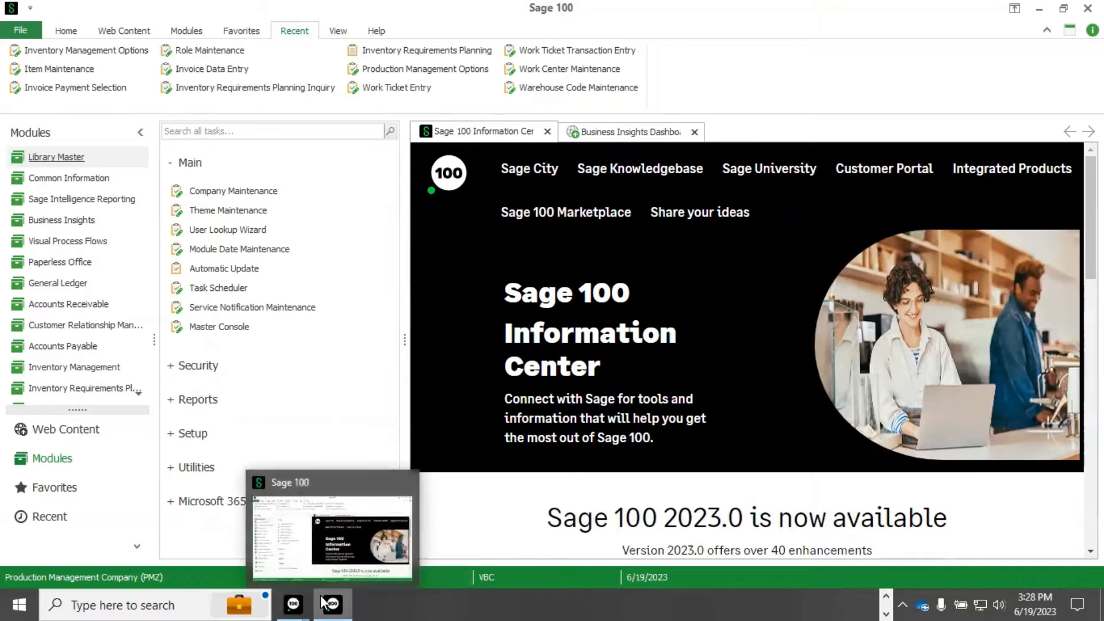
{"action": "left_click", "coordinate": [76, 88]}
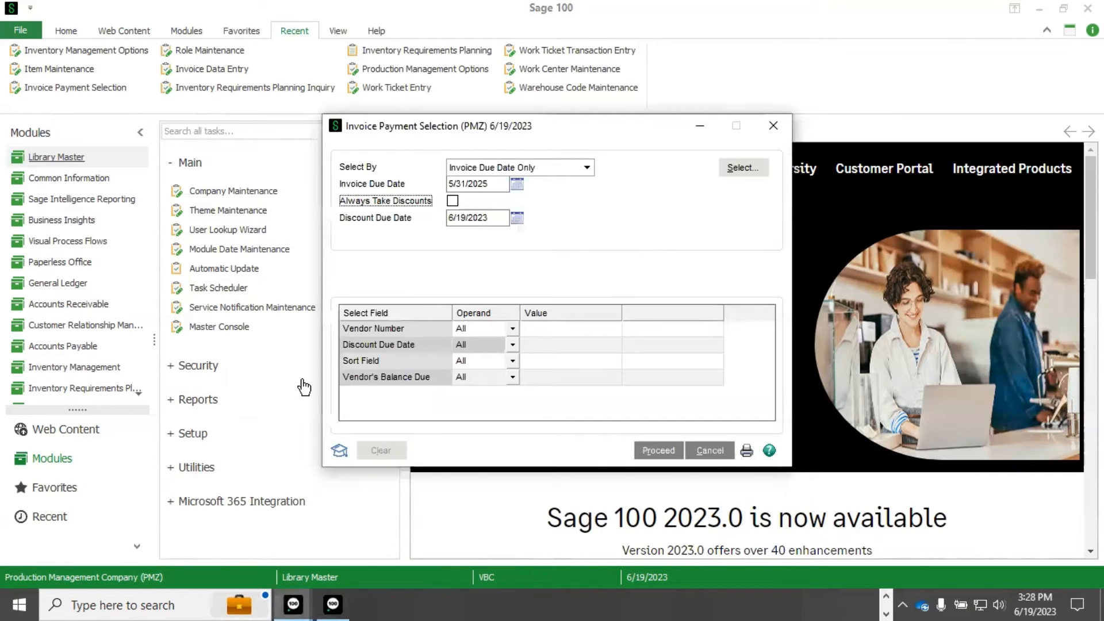
{"action": "mouse_move", "coordinate": [420, 146]}
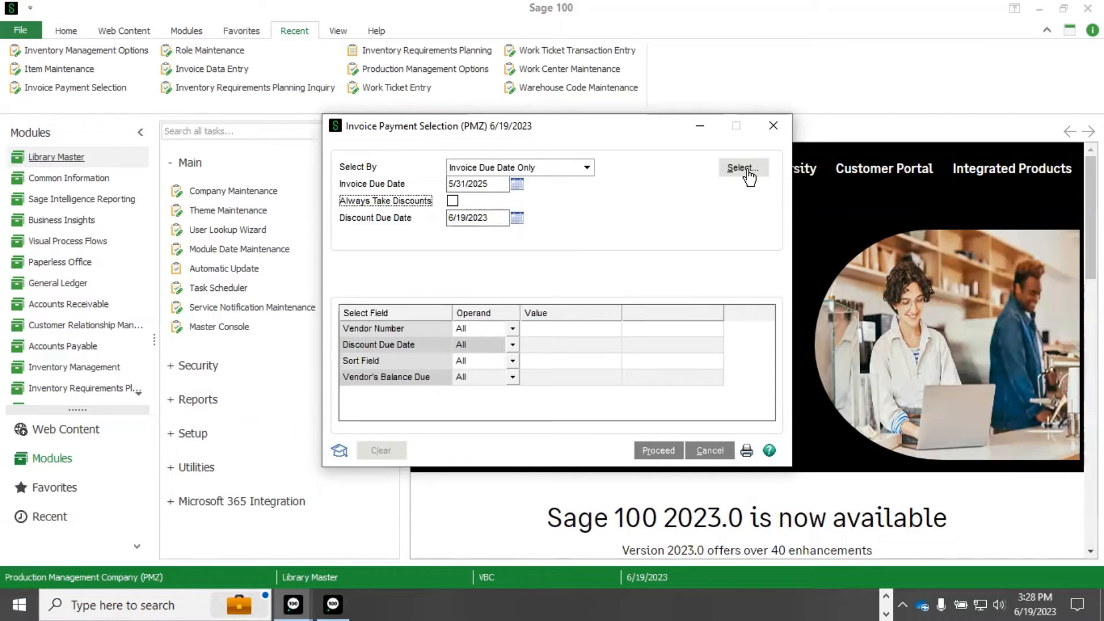
{"action": "left_click", "coordinate": [742, 168]}
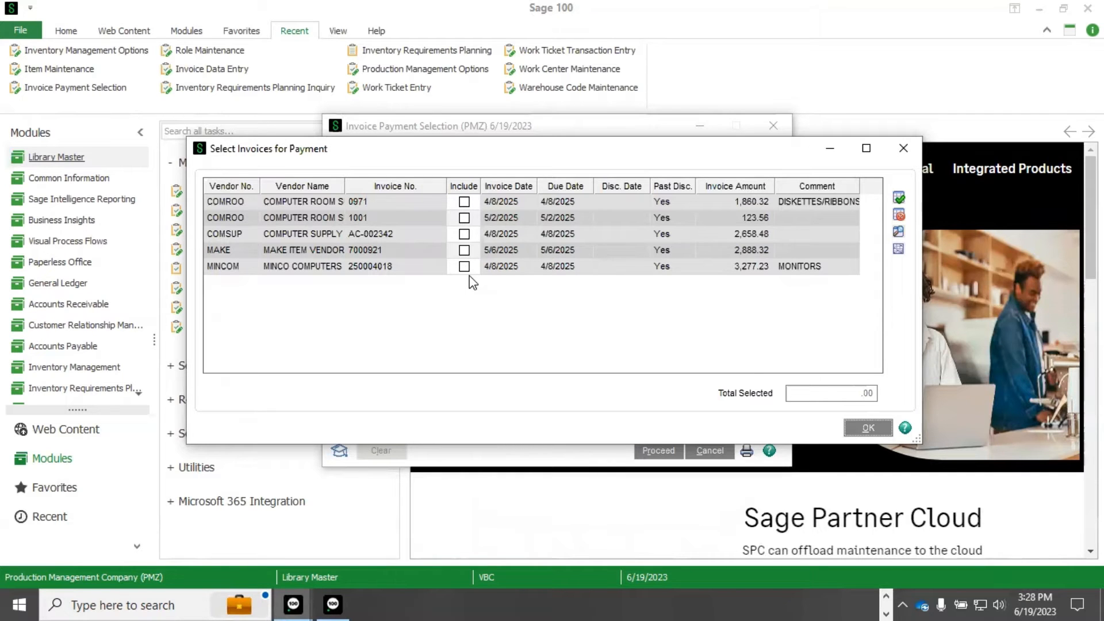
{"action": "left_click", "coordinate": [904, 148]}
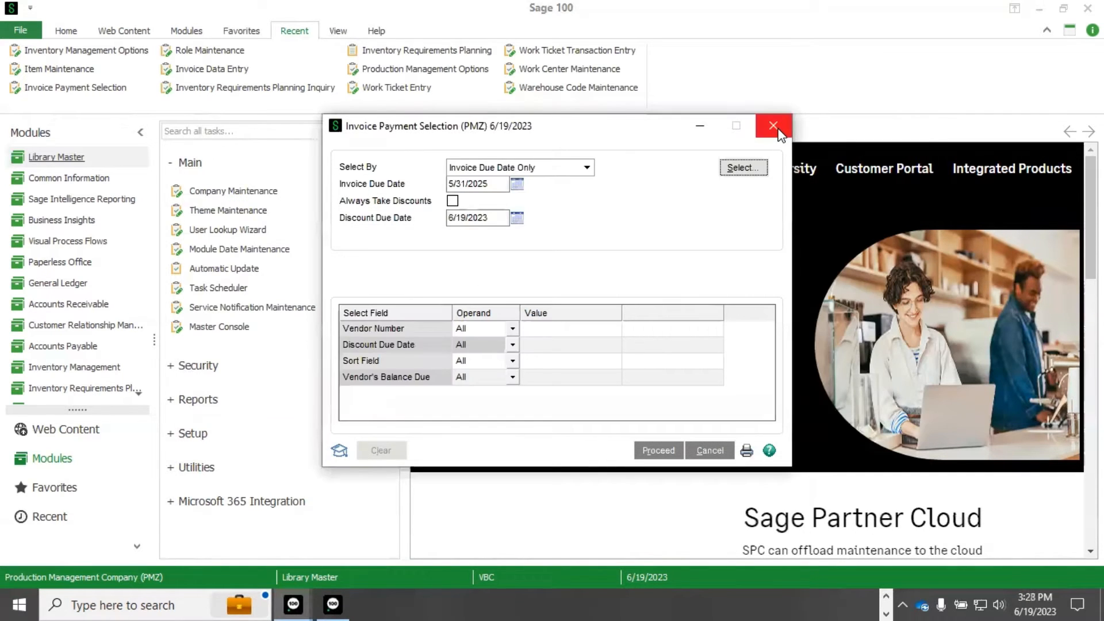
{"action": "left_click", "coordinate": [773, 126]}
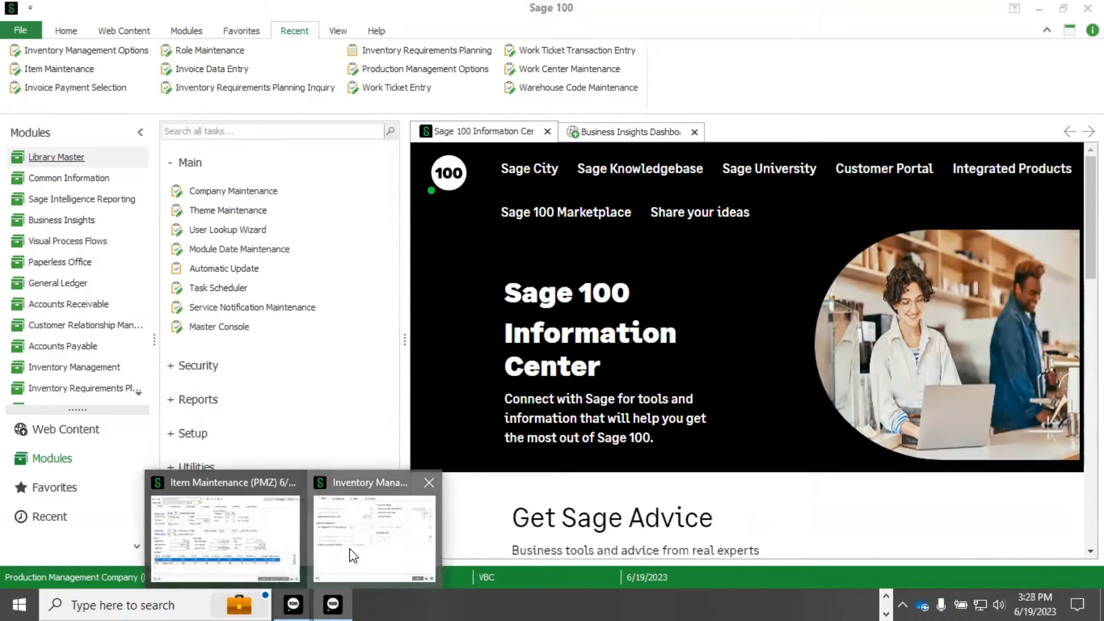
{"action": "left_click", "coordinate": [373, 536]}
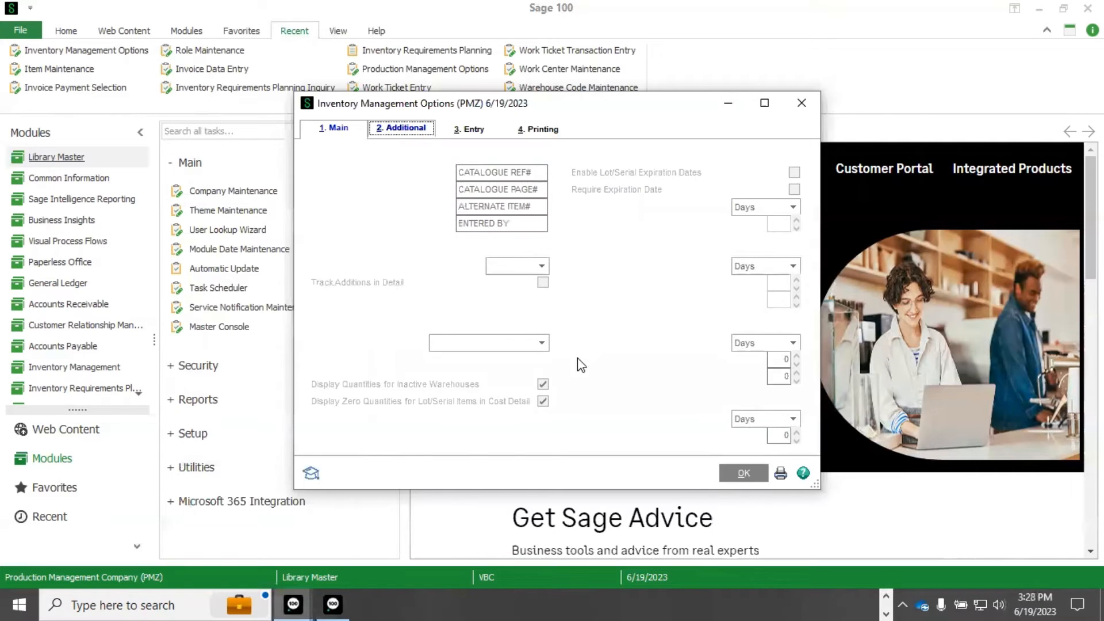
{"action": "left_click", "coordinate": [401, 128]}
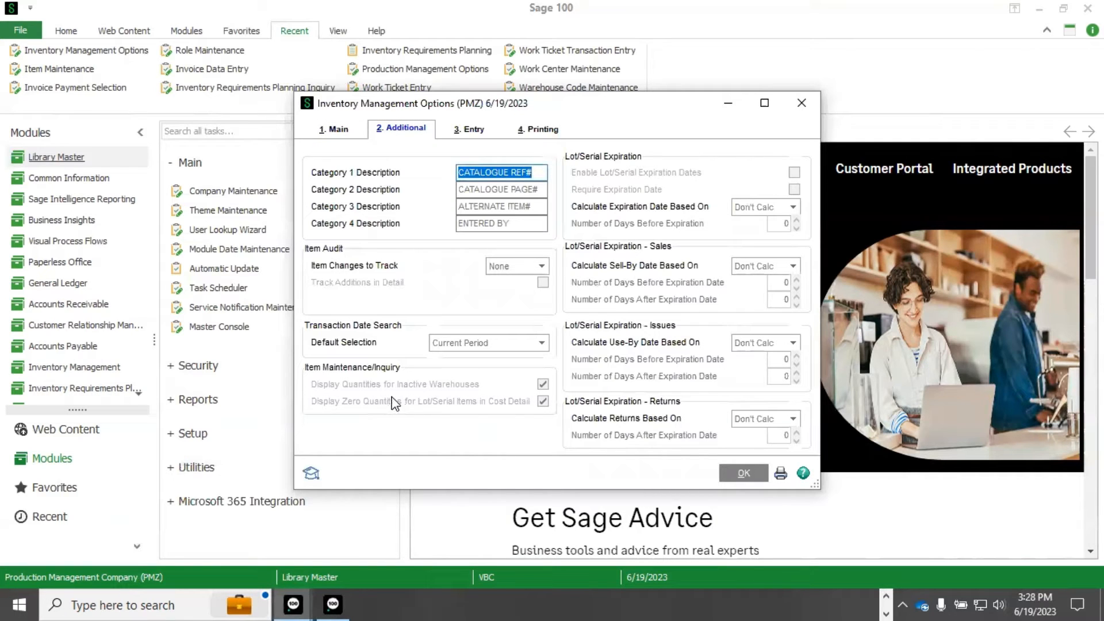
{"action": "mouse_move", "coordinate": [462, 471]}
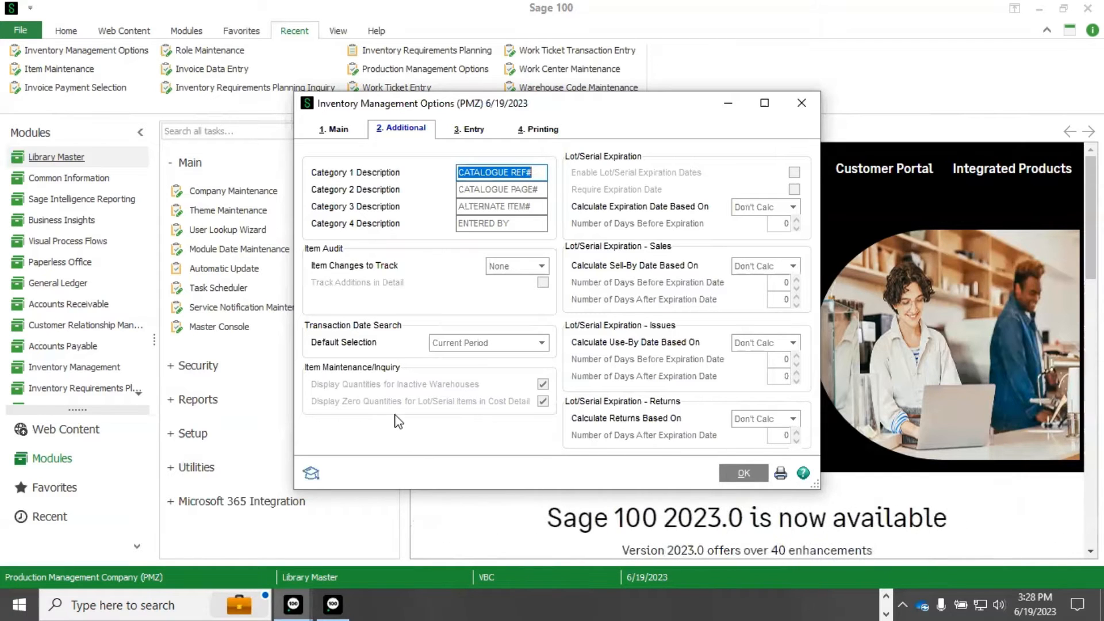
{"action": "mouse_move", "coordinate": [523, 419]}
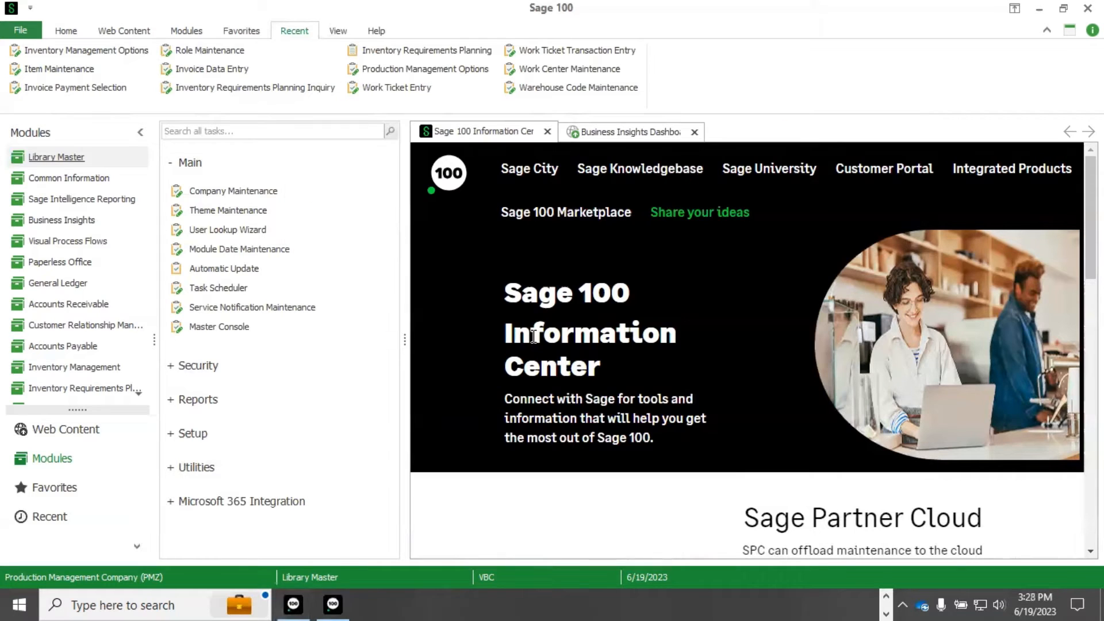
Step: Open the 80486DX4 motherboard item, toggle inactive warehouses, and view its Cost Detail tab
{"action": "left_click", "coordinate": [59, 68]}
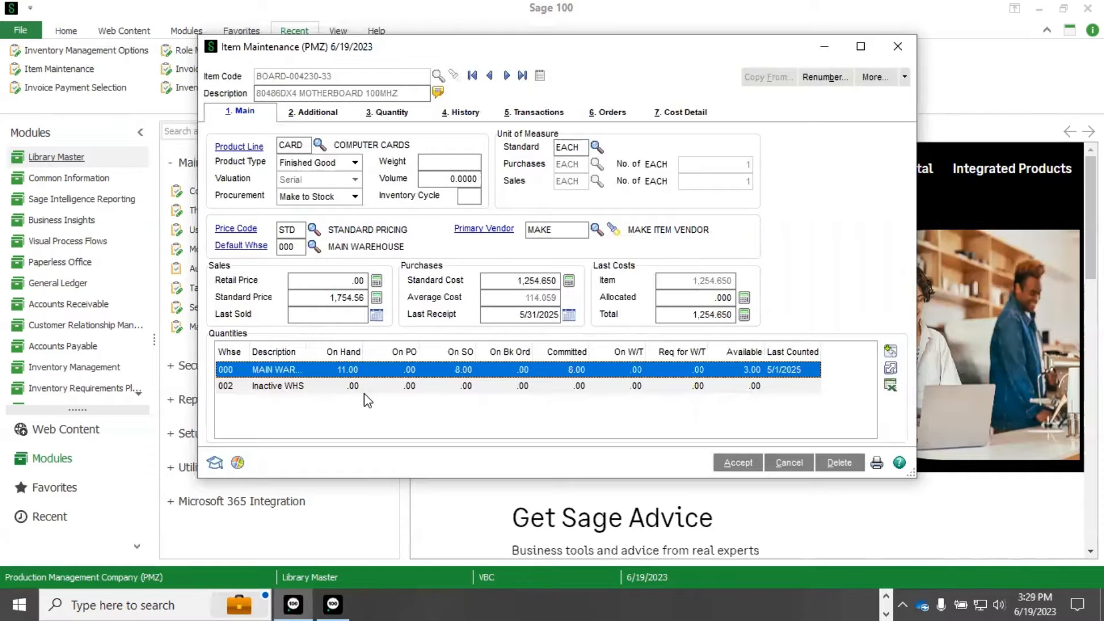
{"action": "mouse_move", "coordinate": [359, 395]}
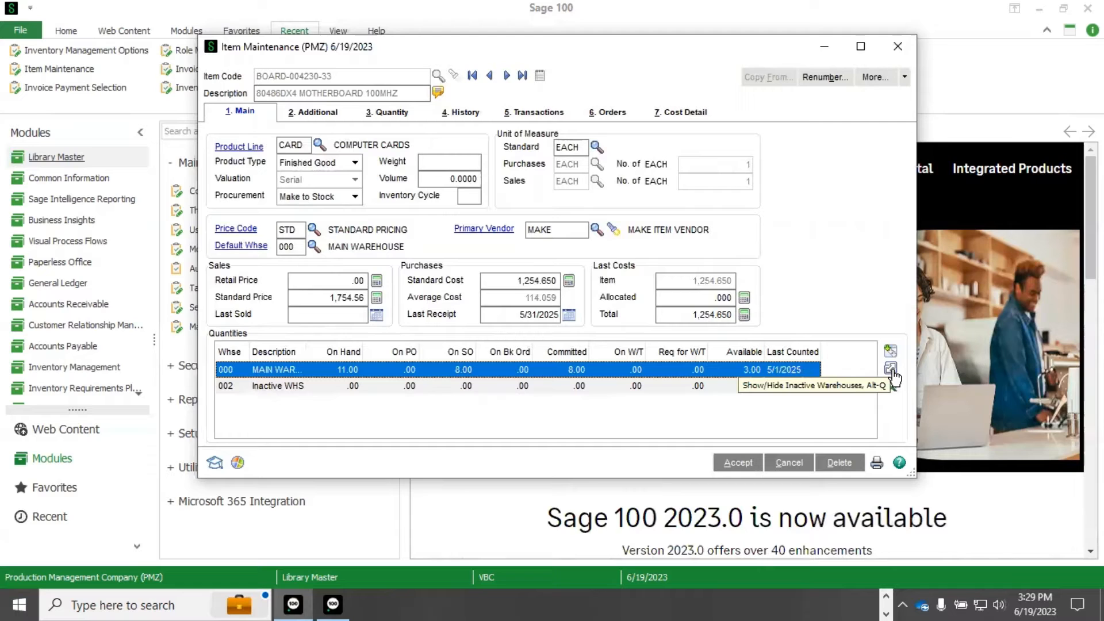
{"action": "left_click", "coordinate": [891, 369]}
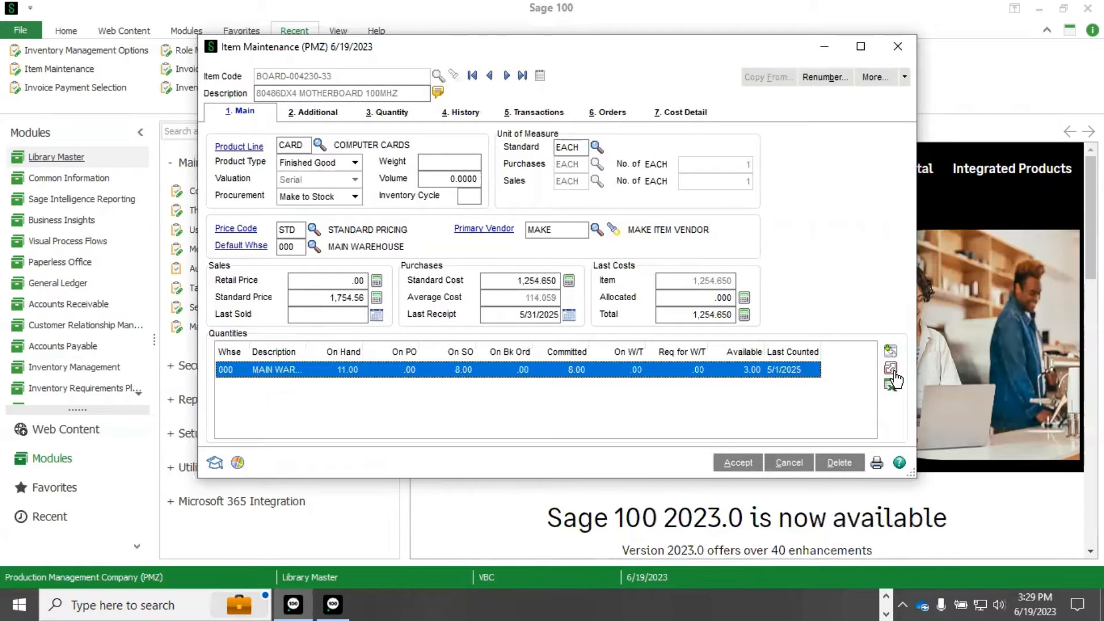
{"action": "left_click", "coordinate": [891, 367]}
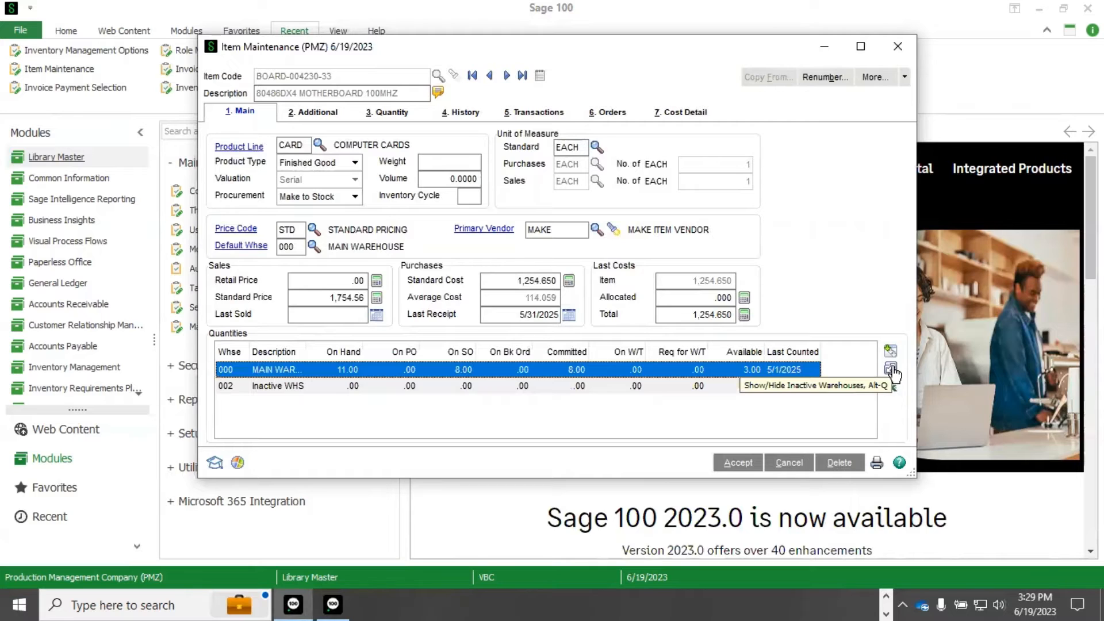
{"action": "left_click", "coordinate": [681, 113]}
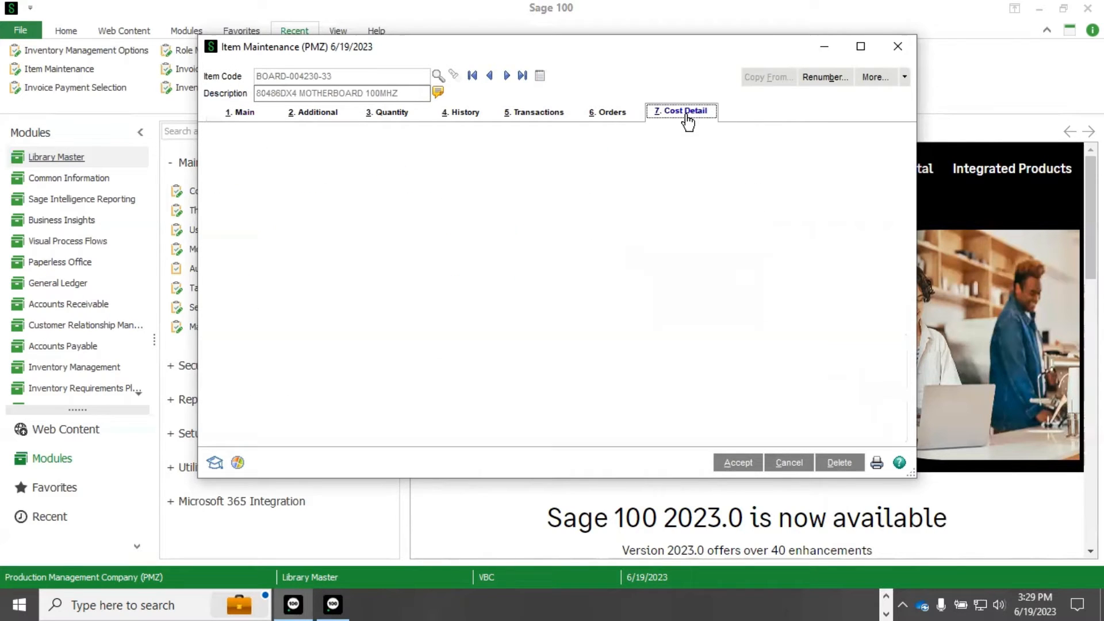
{"action": "left_click", "coordinate": [680, 111]}
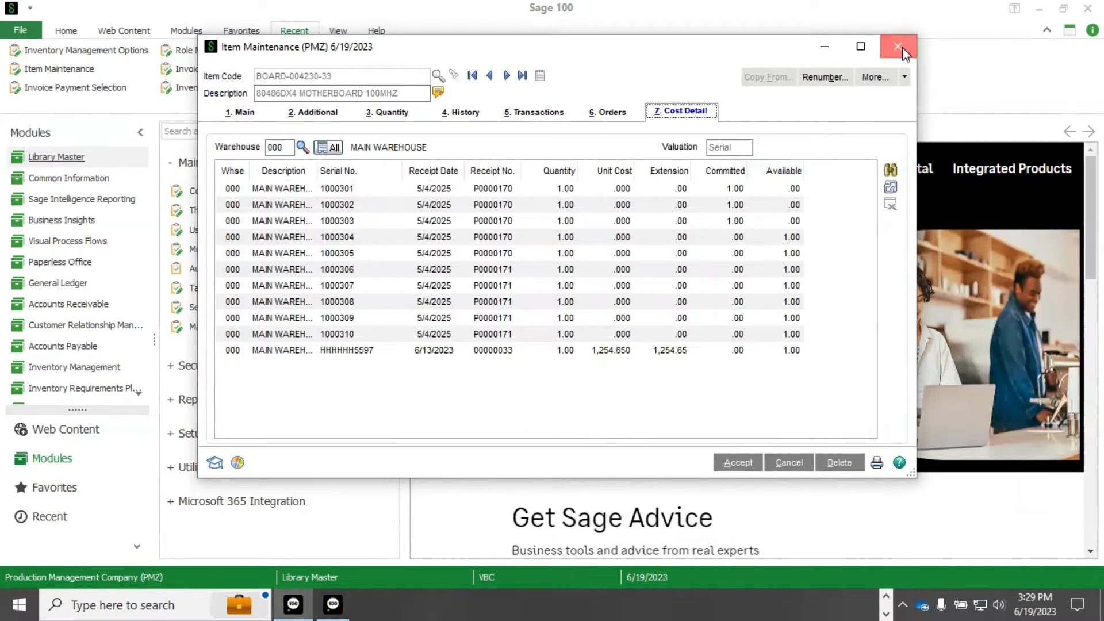
Step: Close the motherboard item record and switch from Inventory Management to Production Management tasks
{"action": "left_click", "coordinate": [900, 46]}
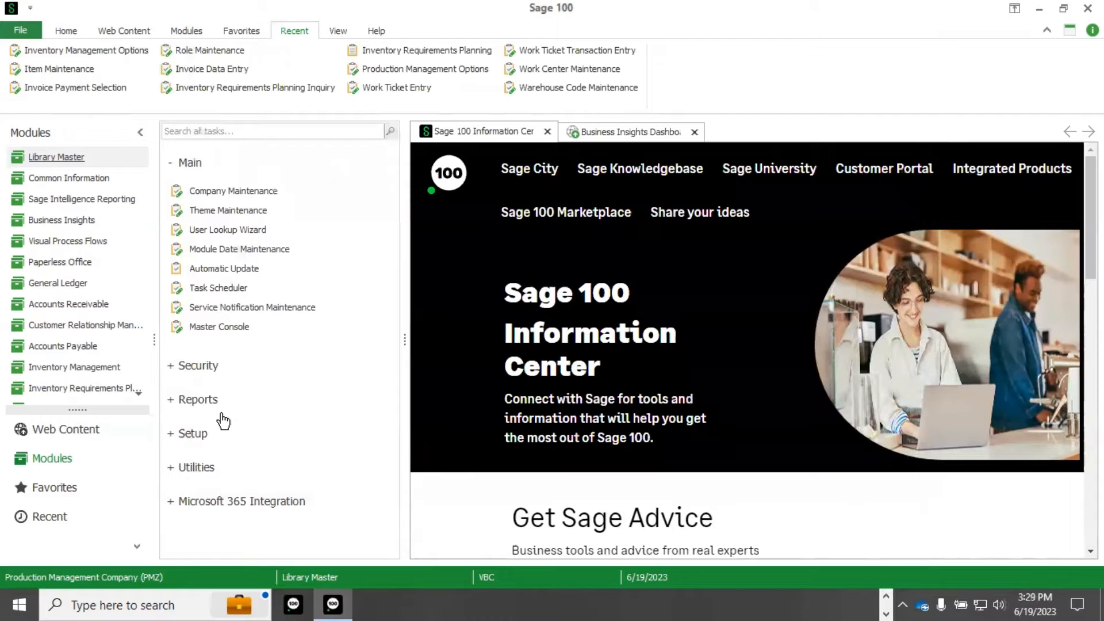
{"action": "mouse_move", "coordinate": [63, 345]}
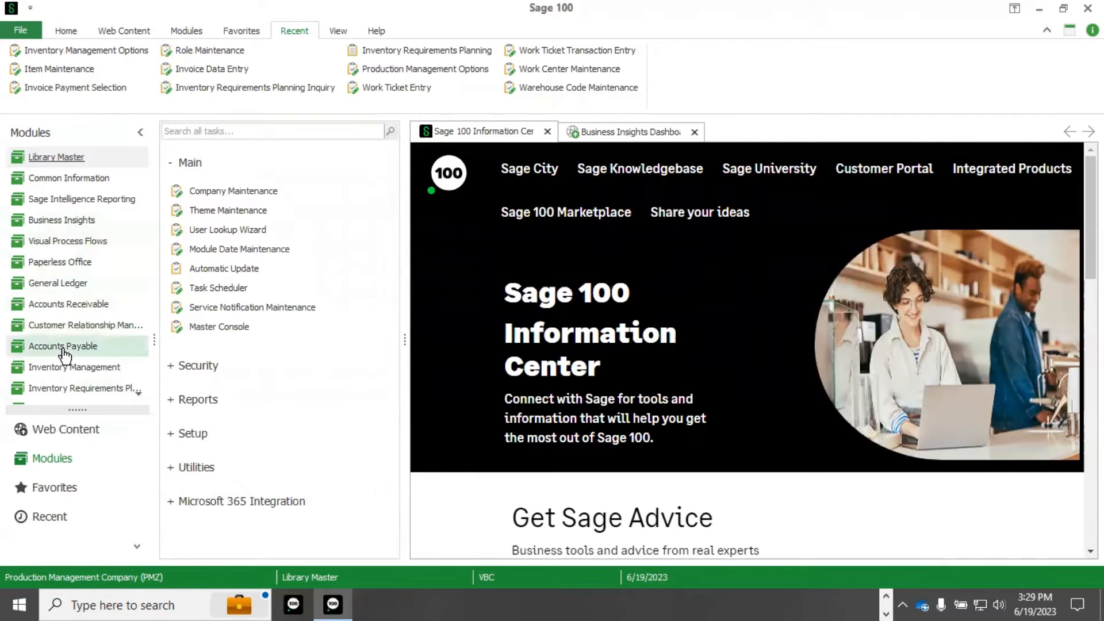
{"action": "left_click", "coordinate": [74, 367]}
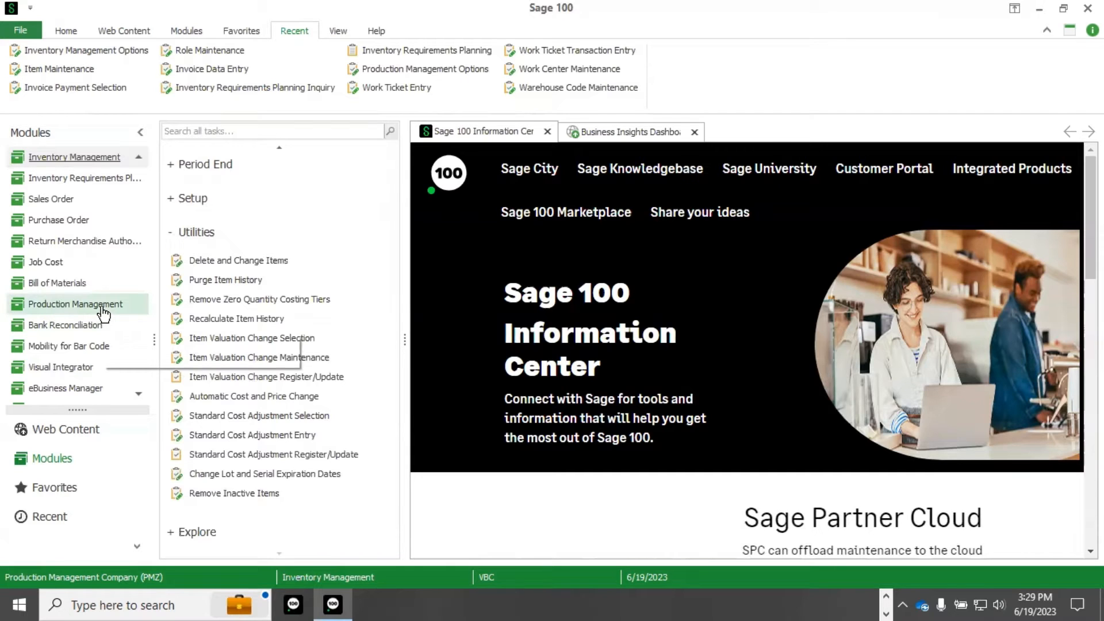
{"action": "left_click", "coordinate": [75, 304]}
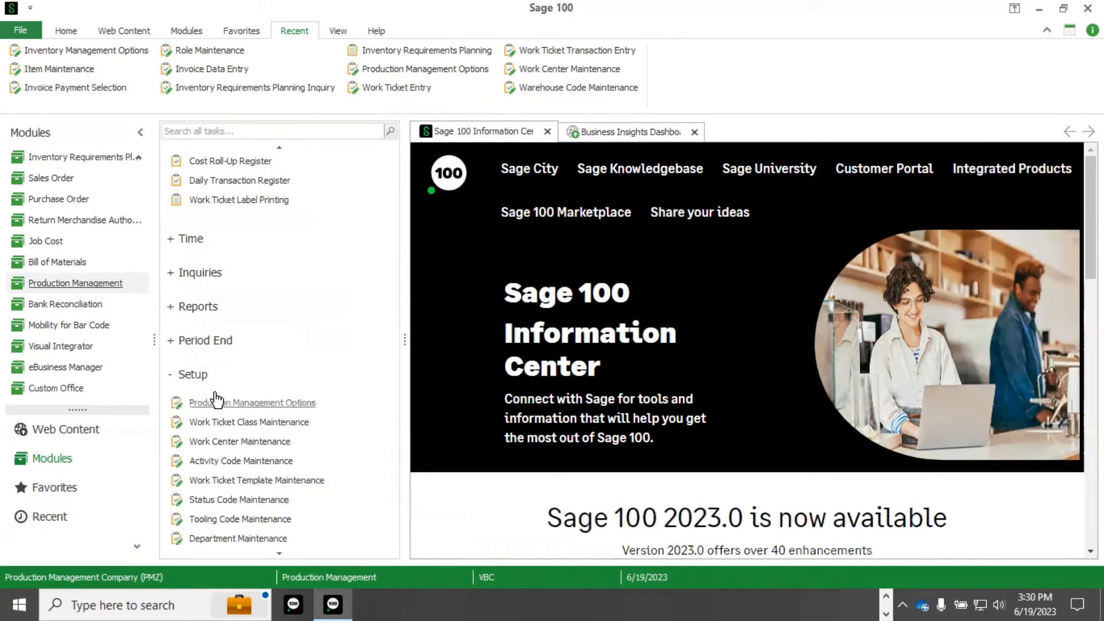
Step: Open Production Management Options and review its Schedule tab settings
{"action": "left_click", "coordinate": [251, 402]}
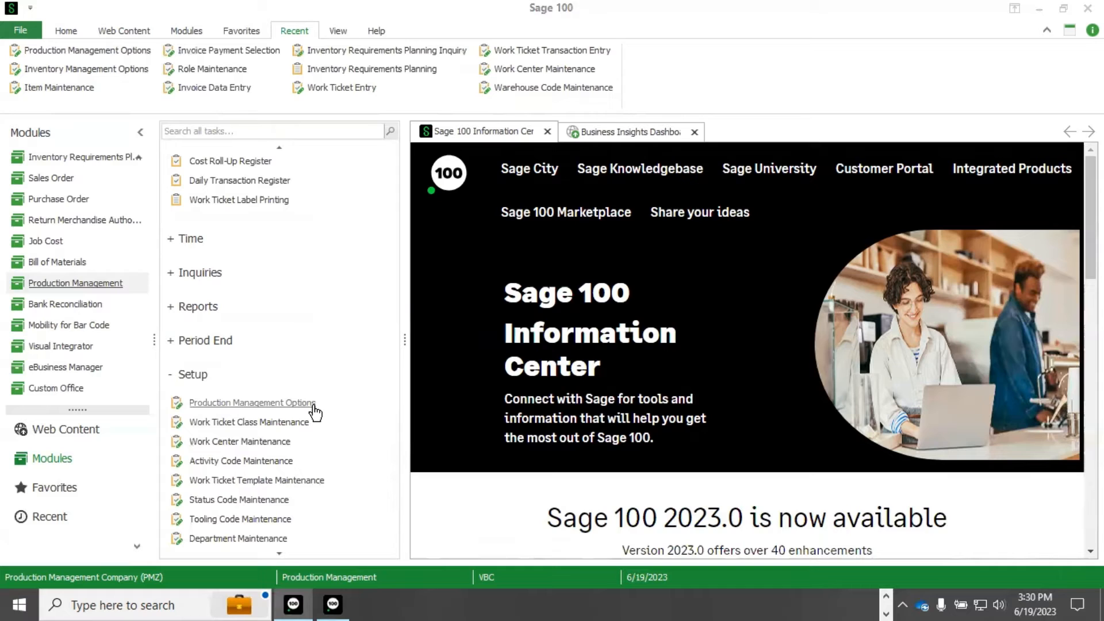
{"action": "left_click", "coordinate": [252, 402]}
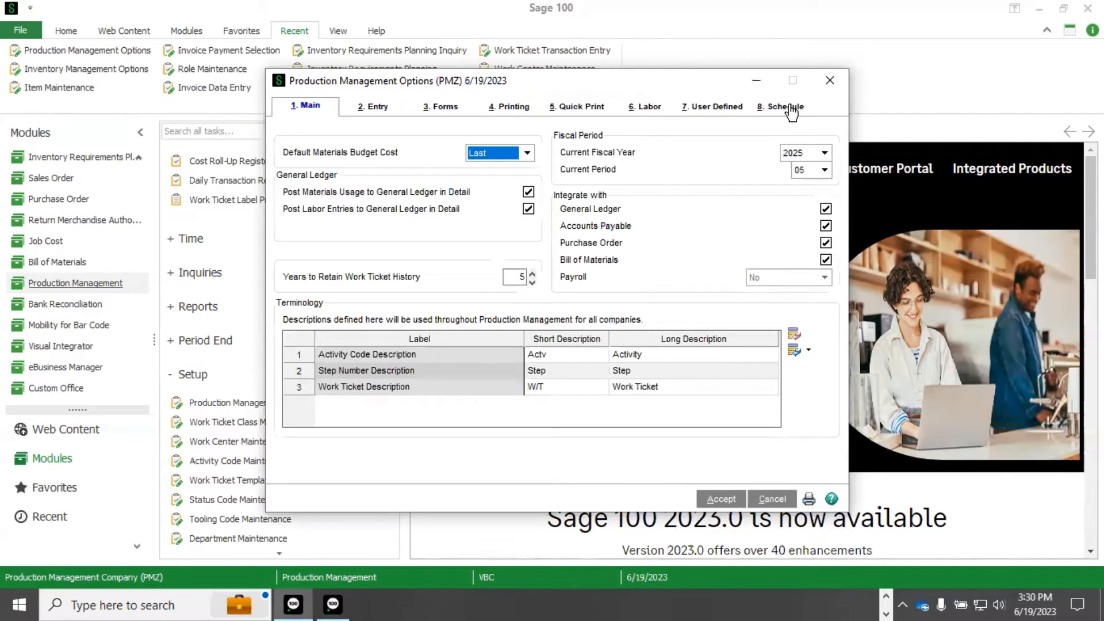
{"action": "left_click", "coordinate": [782, 107]}
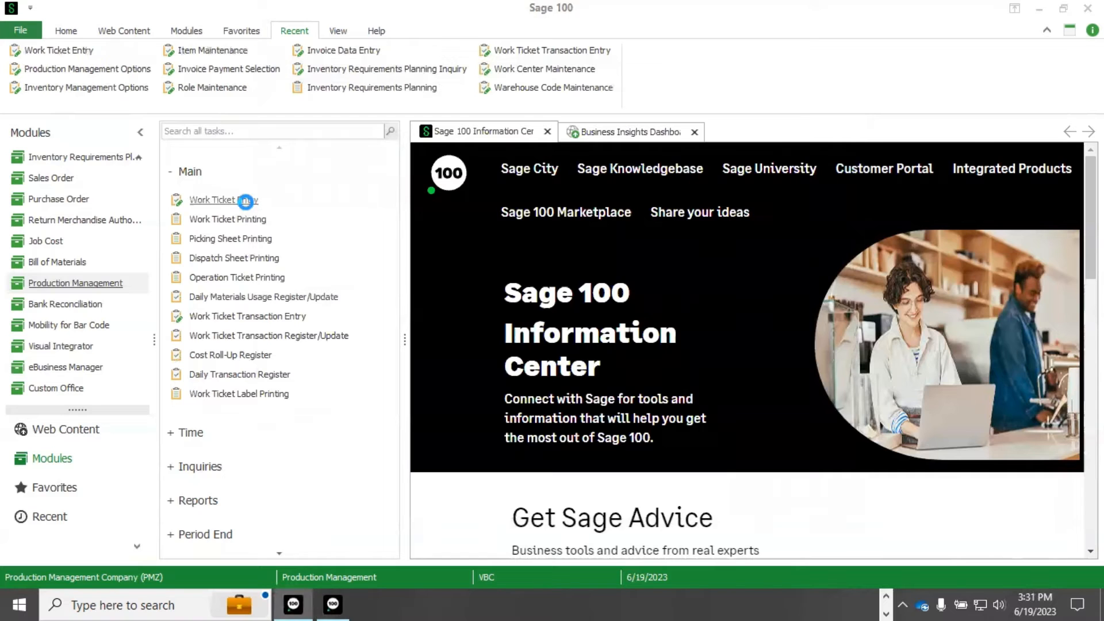
{"action": "left_click", "coordinate": [223, 200]}
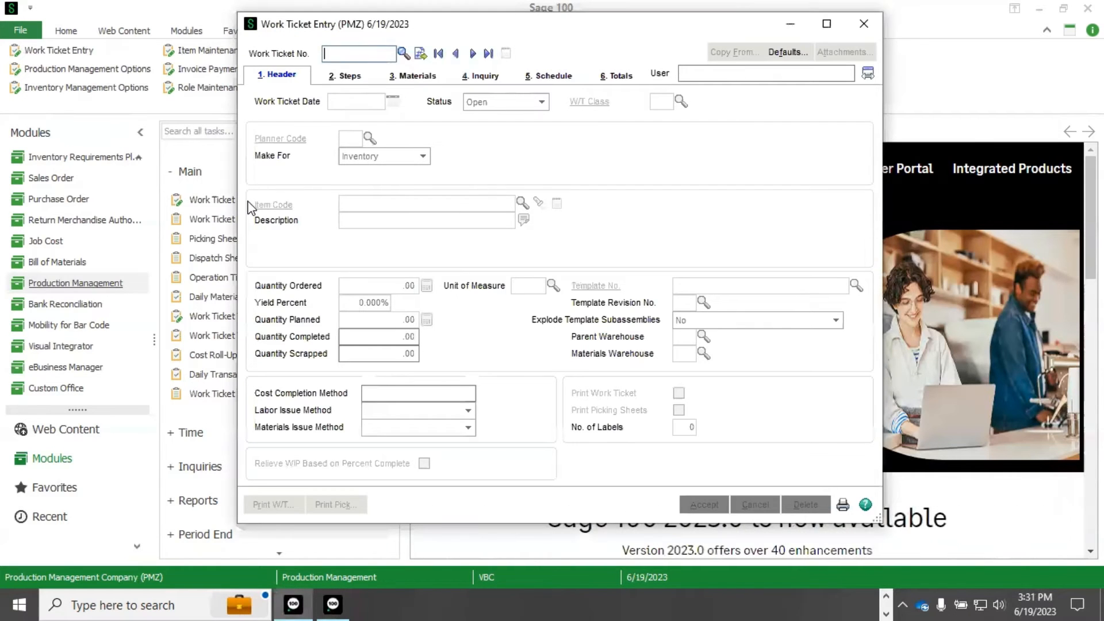
{"action": "left_click", "coordinate": [404, 53]}
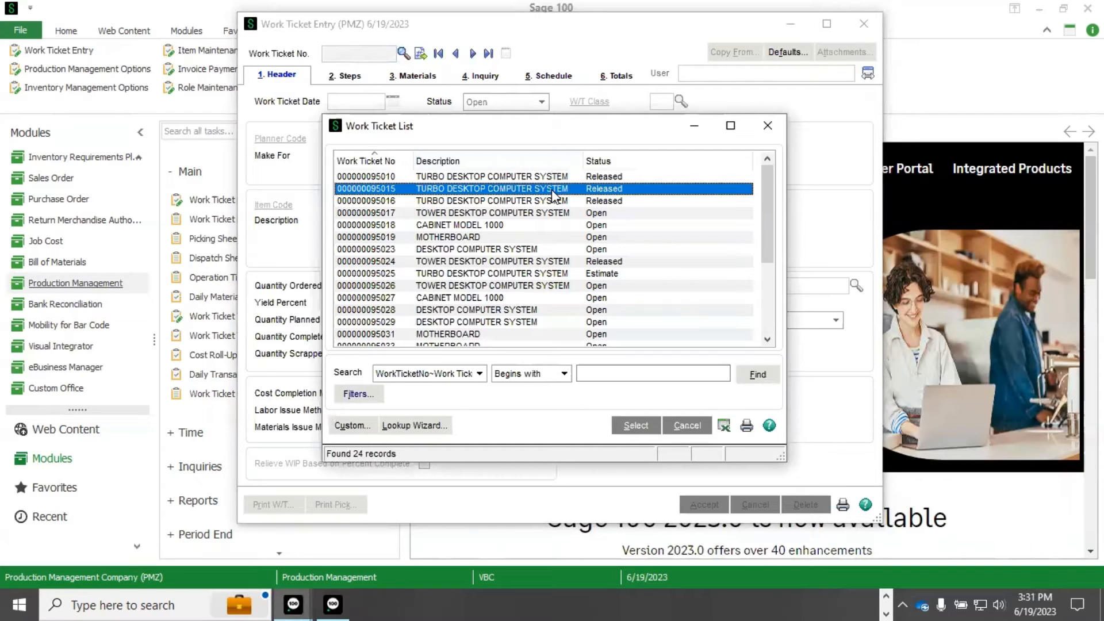
{"action": "left_click", "coordinate": [493, 213]}
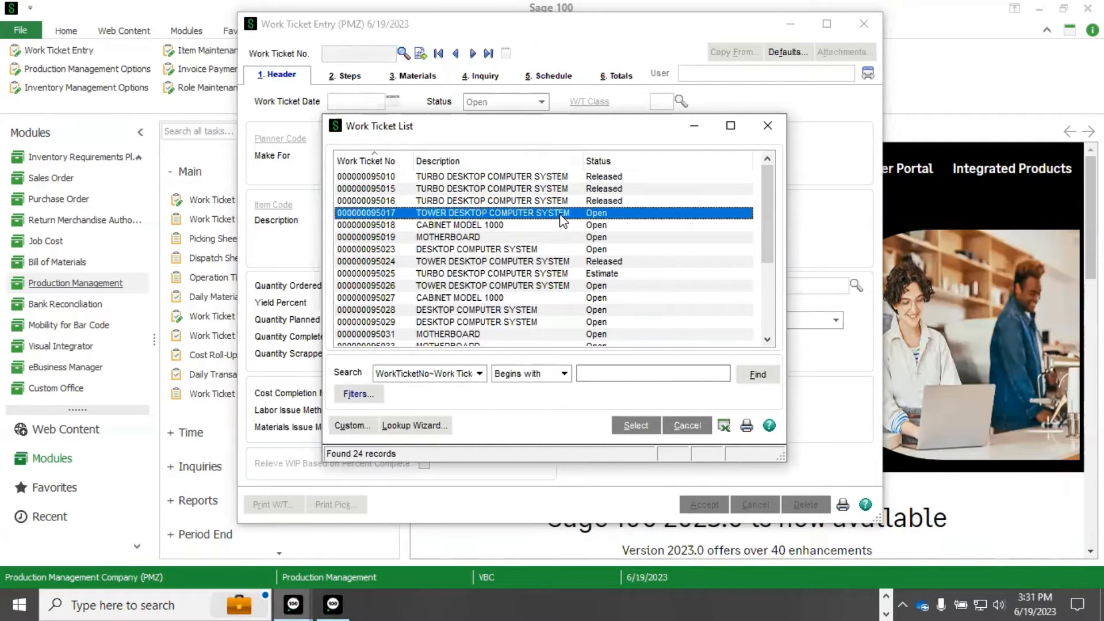
{"action": "left_click", "coordinate": [635, 425]}
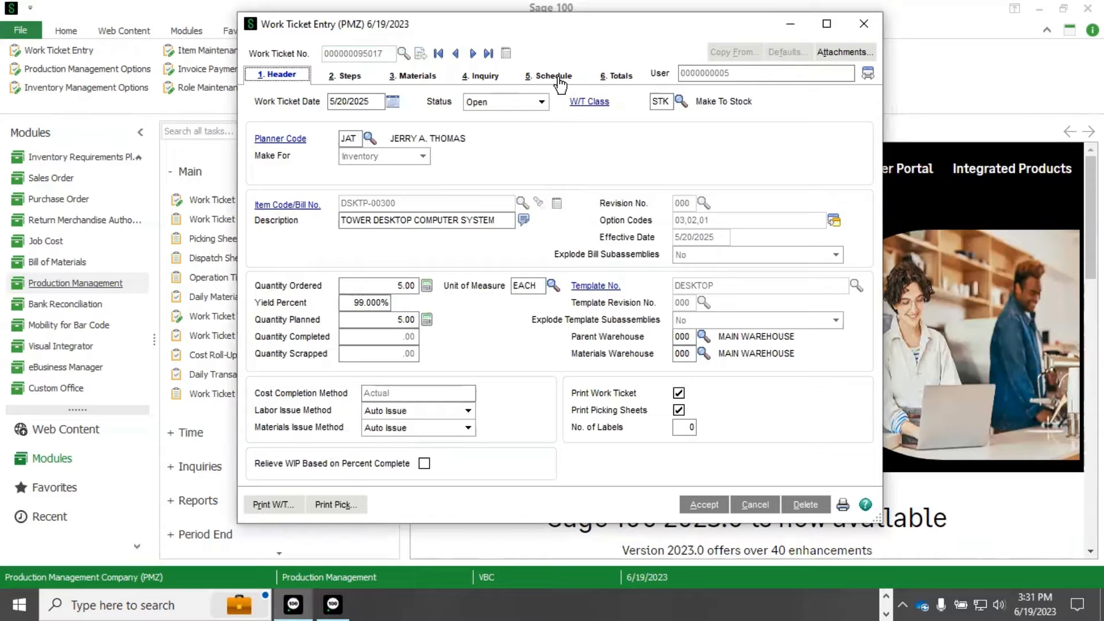
{"action": "left_click", "coordinate": [553, 76]}
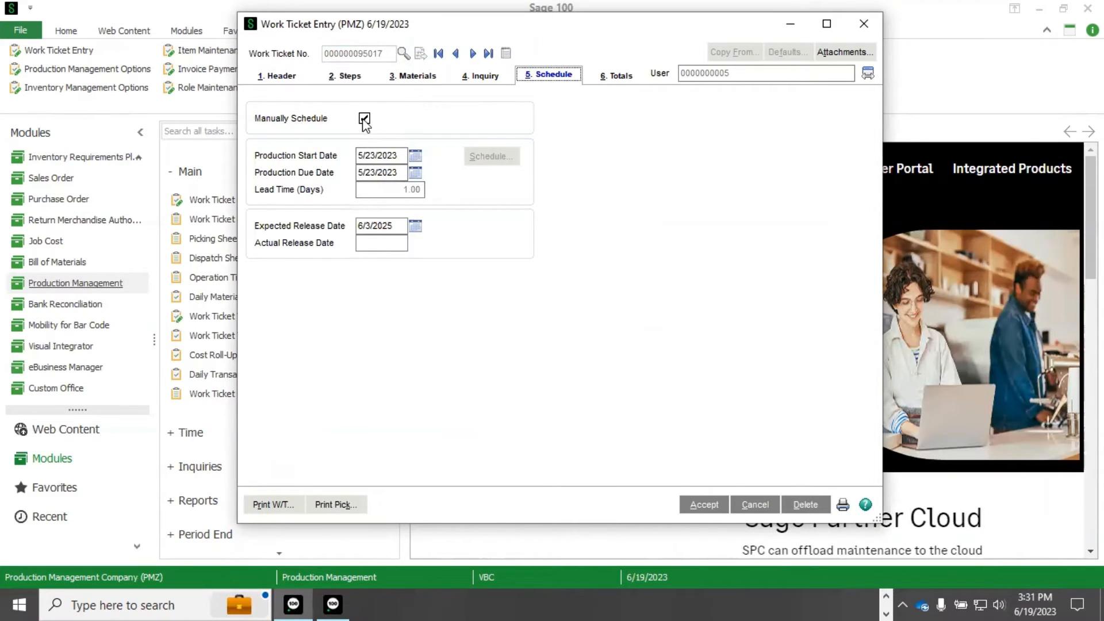
{"action": "left_click", "coordinate": [364, 119]}
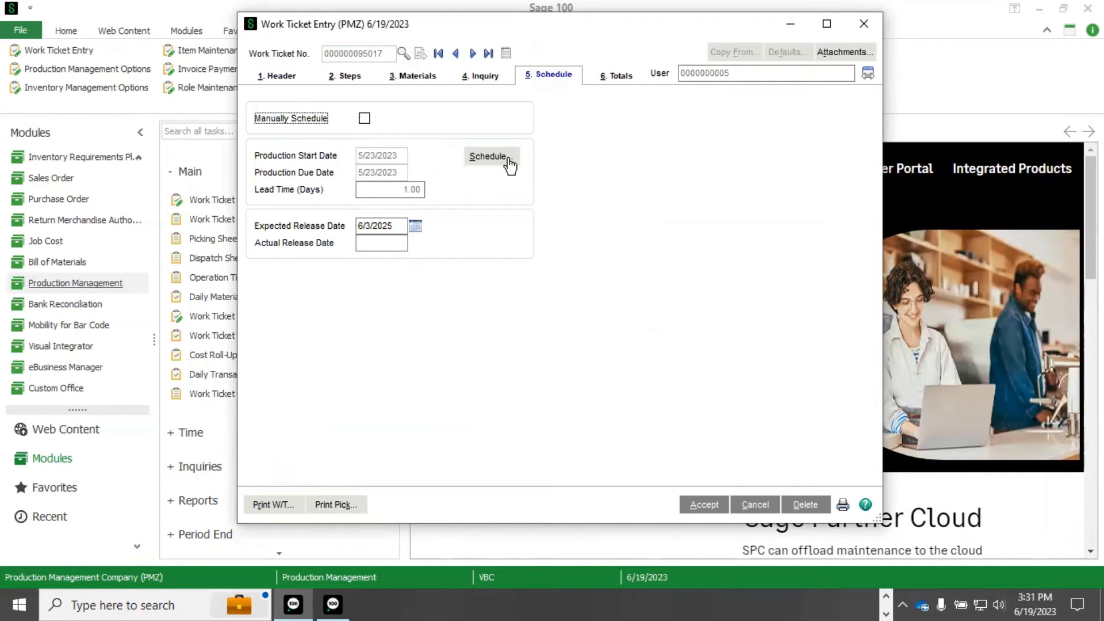
Step: Set production start date 6/19/2023, calculate the schedule, and apply it to the ticket
{"action": "left_click", "coordinate": [489, 156]}
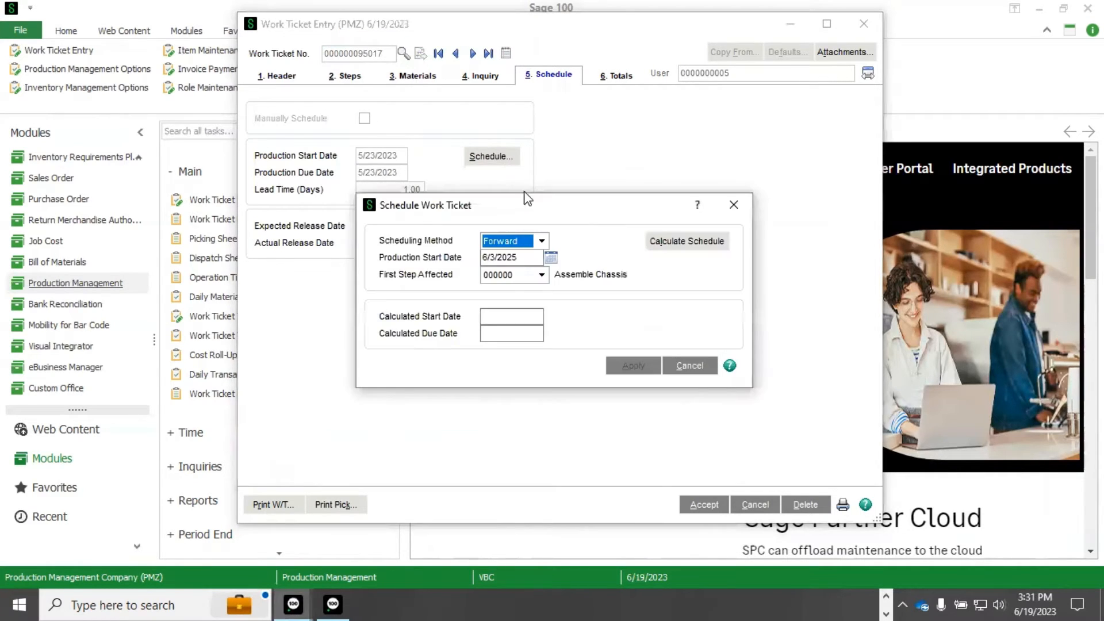
{"action": "left_click", "coordinate": [511, 258]}
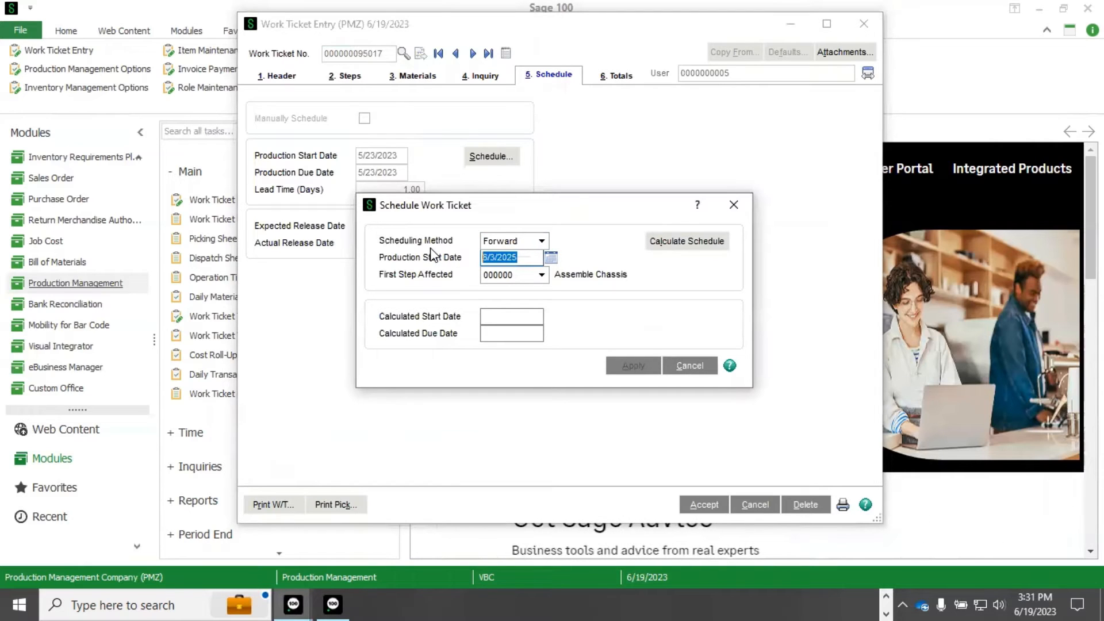
{"action": "type", "text": "6/19/2023"}
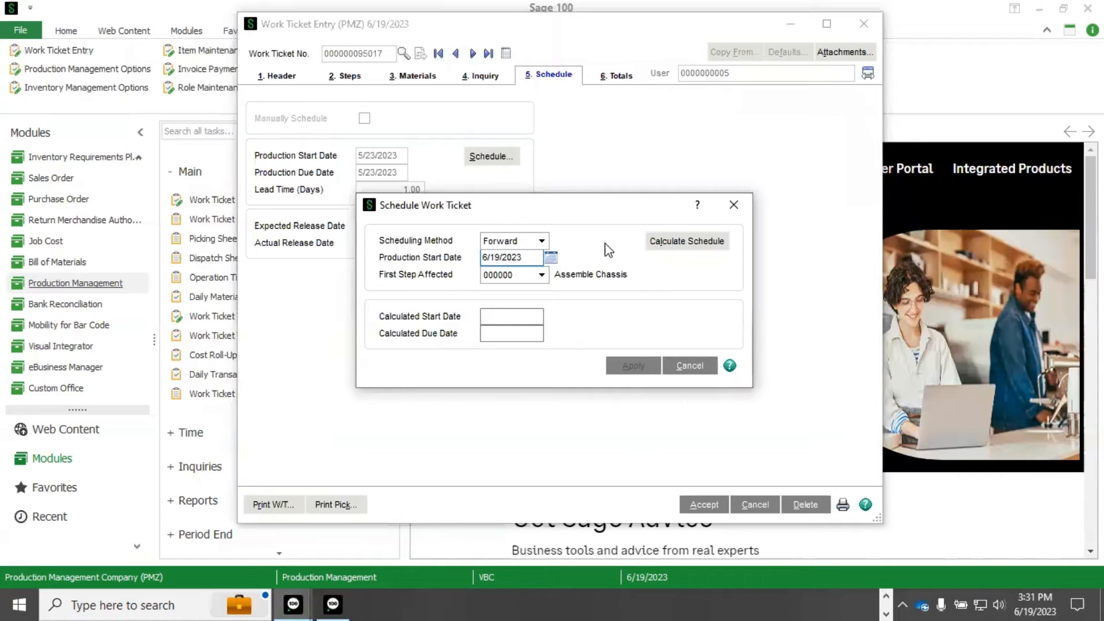
{"action": "left_click", "coordinate": [686, 241]}
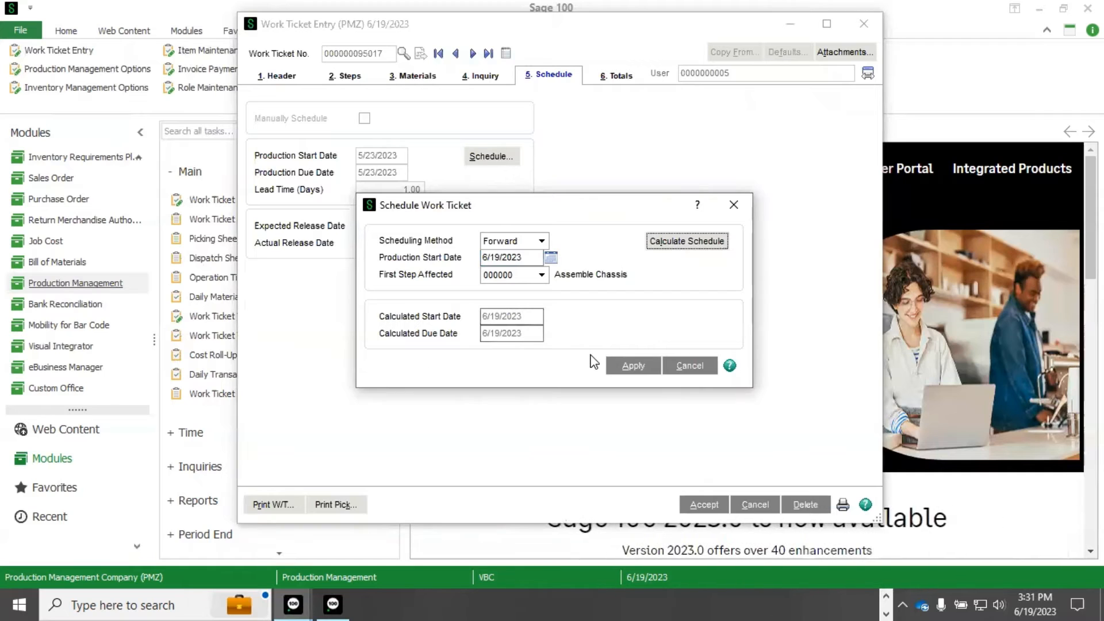
{"action": "left_click", "coordinate": [632, 366]}
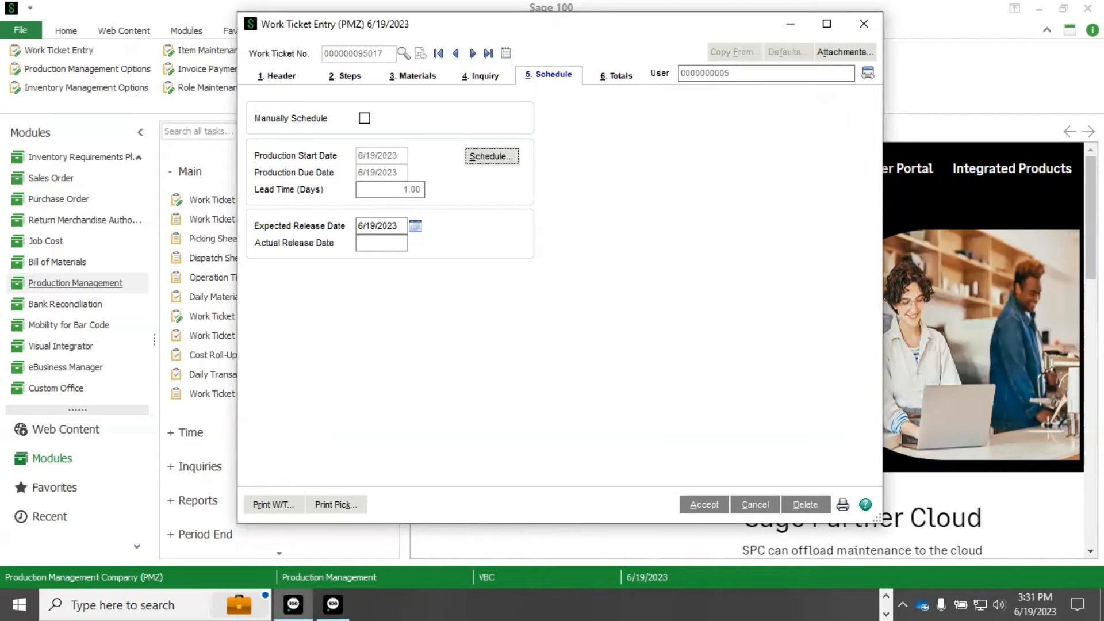
{"action": "mouse_move", "coordinate": [673, 144]}
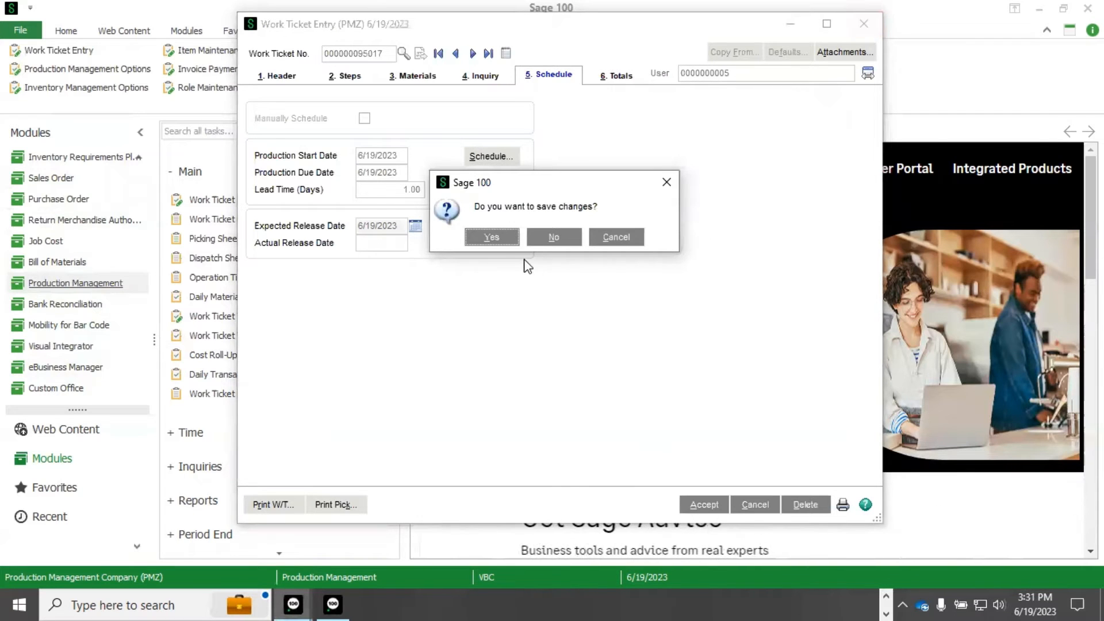
{"action": "left_click", "coordinate": [554, 236]}
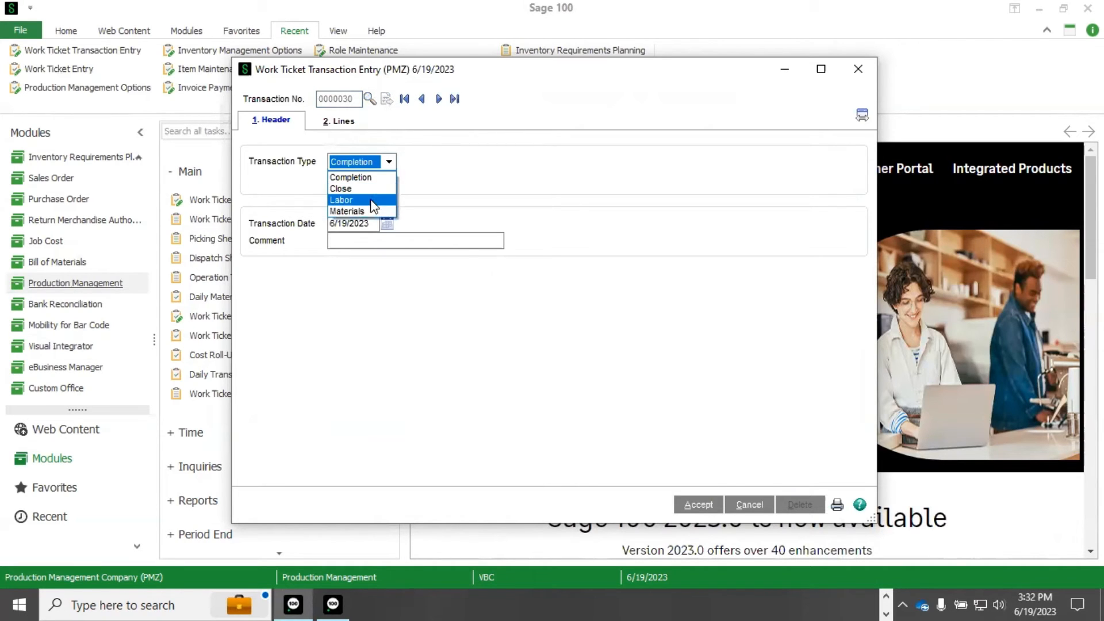
{"action": "left_click", "coordinate": [346, 210]}
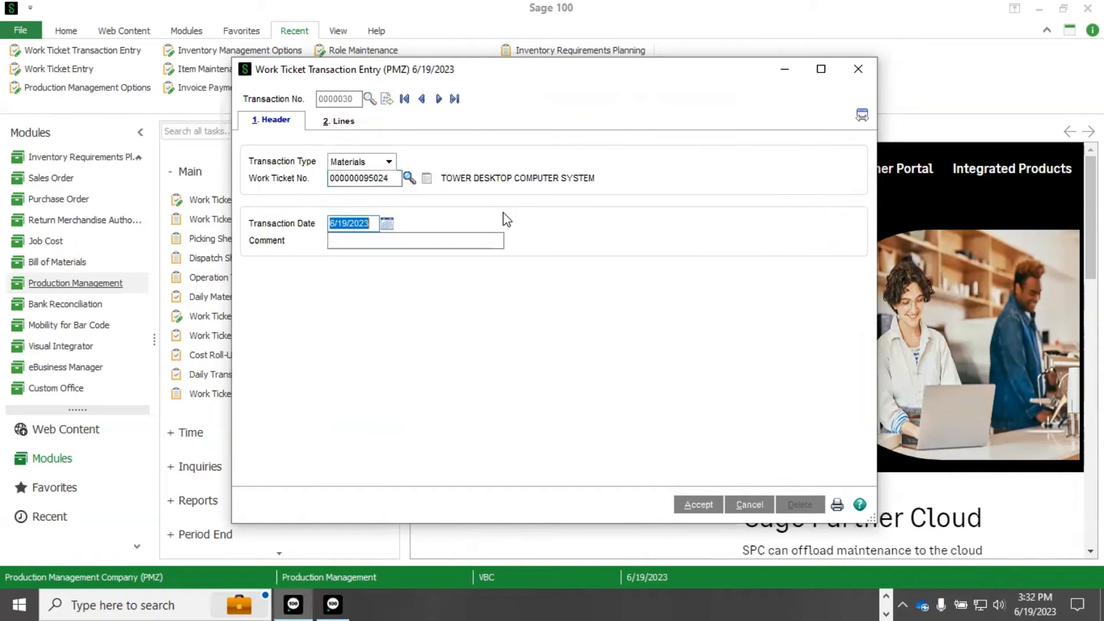
{"action": "left_click", "coordinate": [342, 120]}
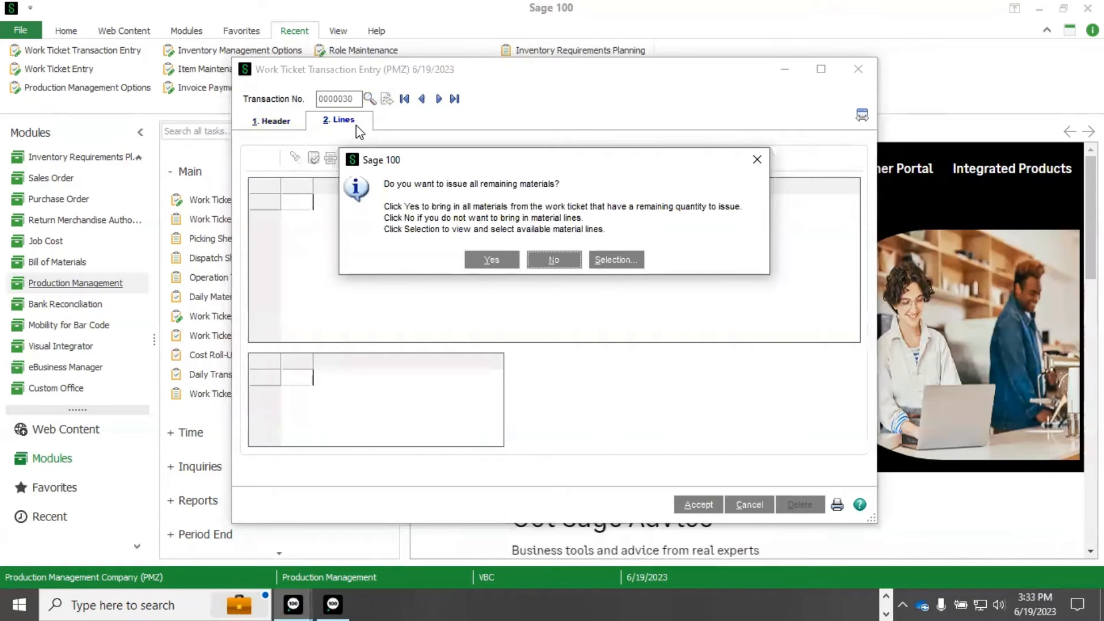
{"action": "mouse_move", "coordinate": [615, 259]}
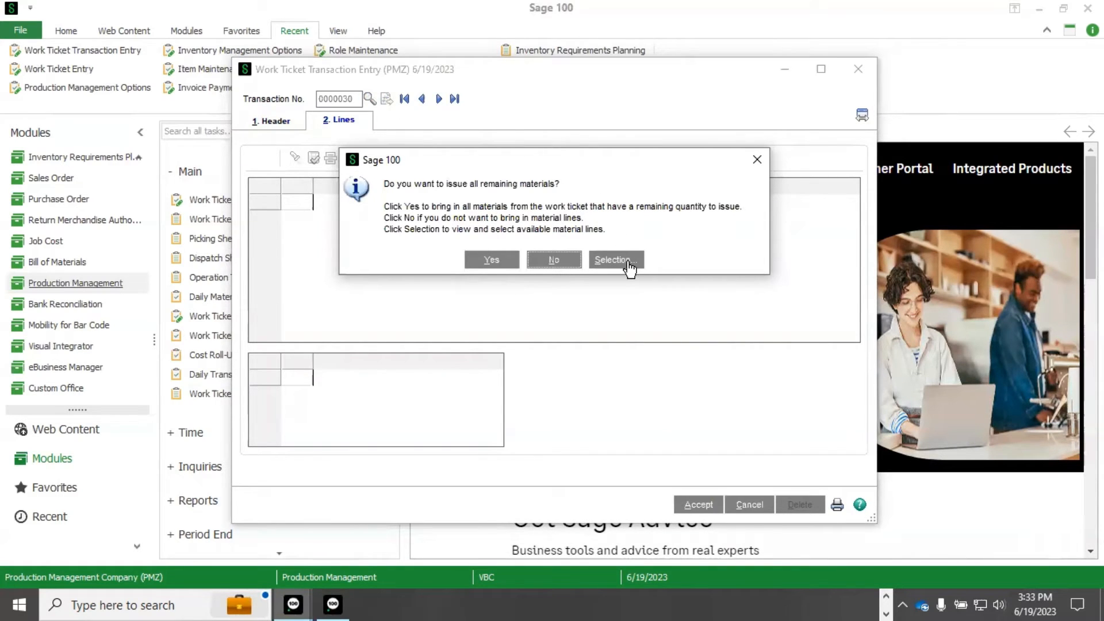
Step: Review the materials available to issue, then return to a blank Work Ticket Entry
{"action": "left_click", "coordinate": [615, 260]}
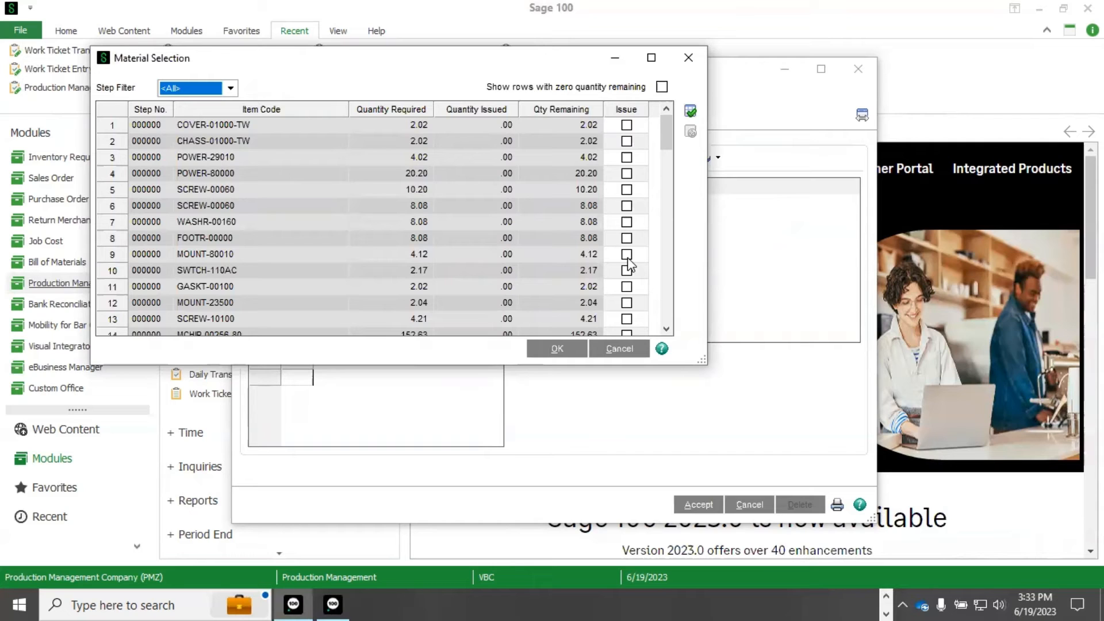
{"action": "left_click", "coordinate": [619, 348]}
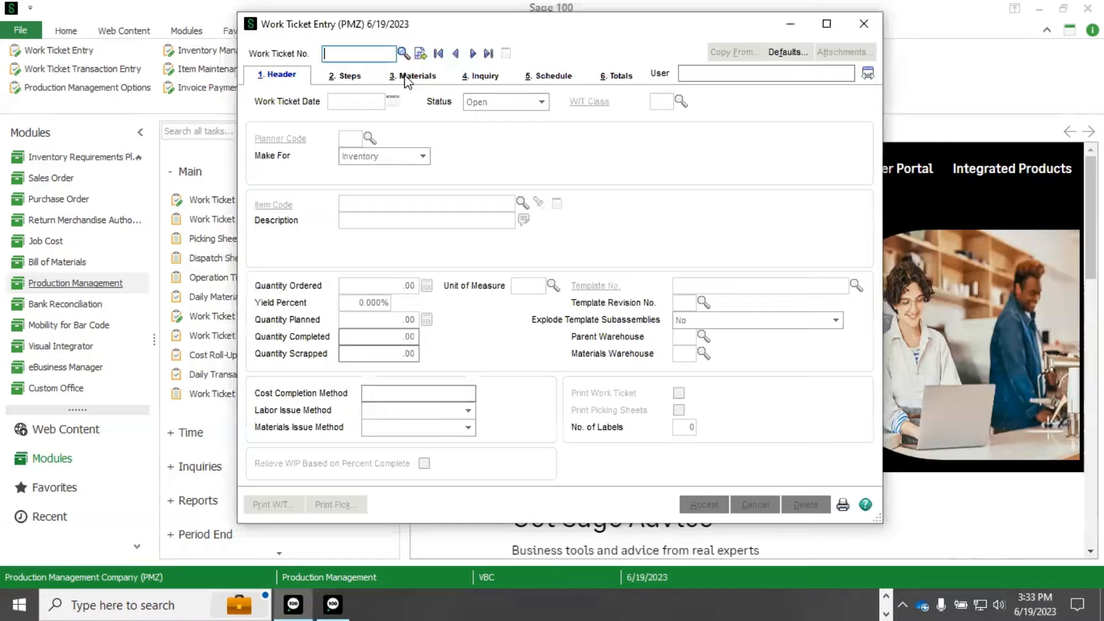
{"action": "left_click", "coordinate": [402, 53]}
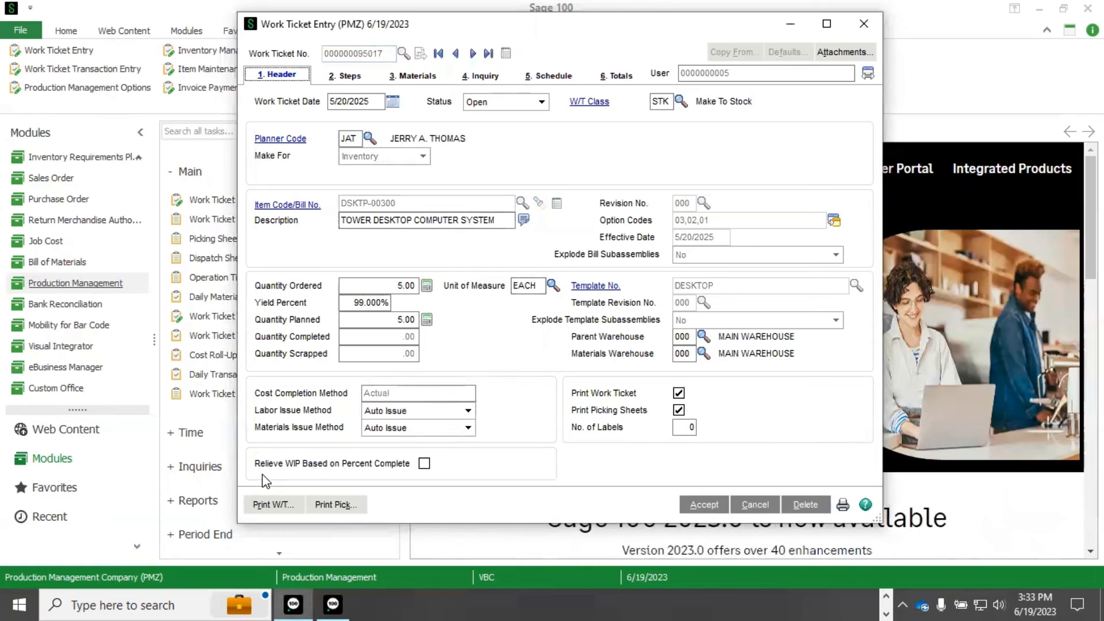
{"action": "mouse_move", "coordinate": [415, 479]}
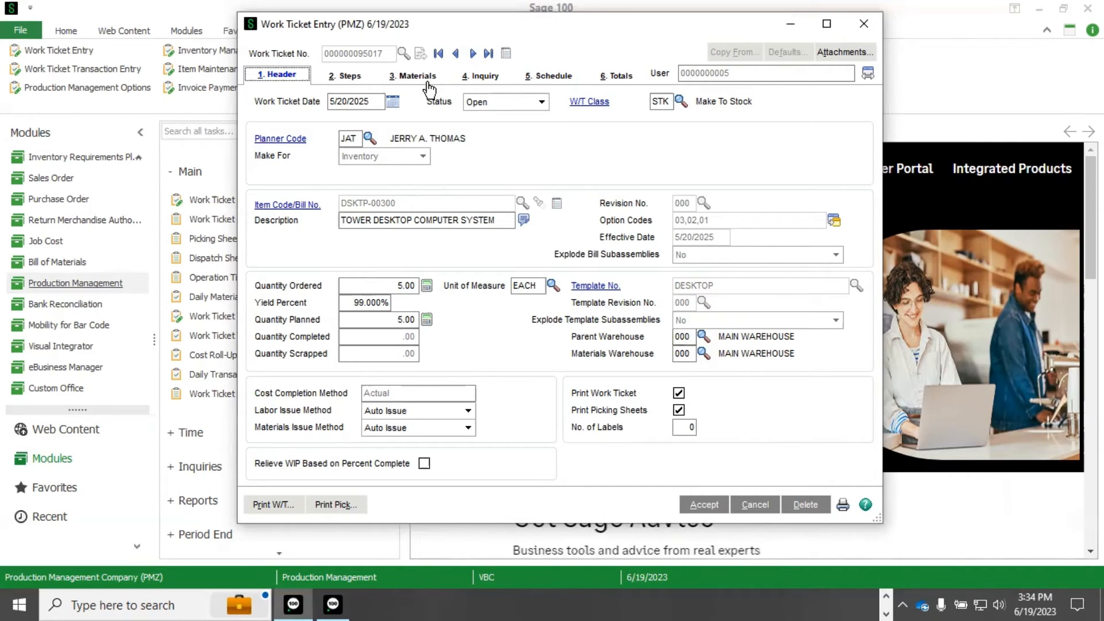
{"action": "left_click", "coordinate": [412, 75]}
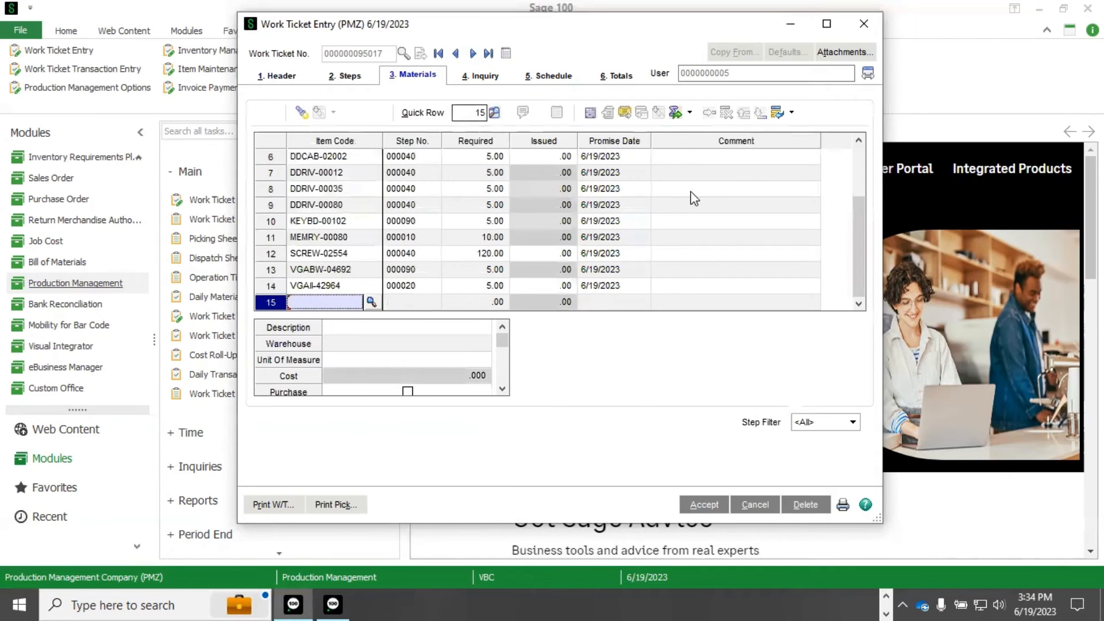
{"action": "mouse_move", "coordinate": [674, 112]}
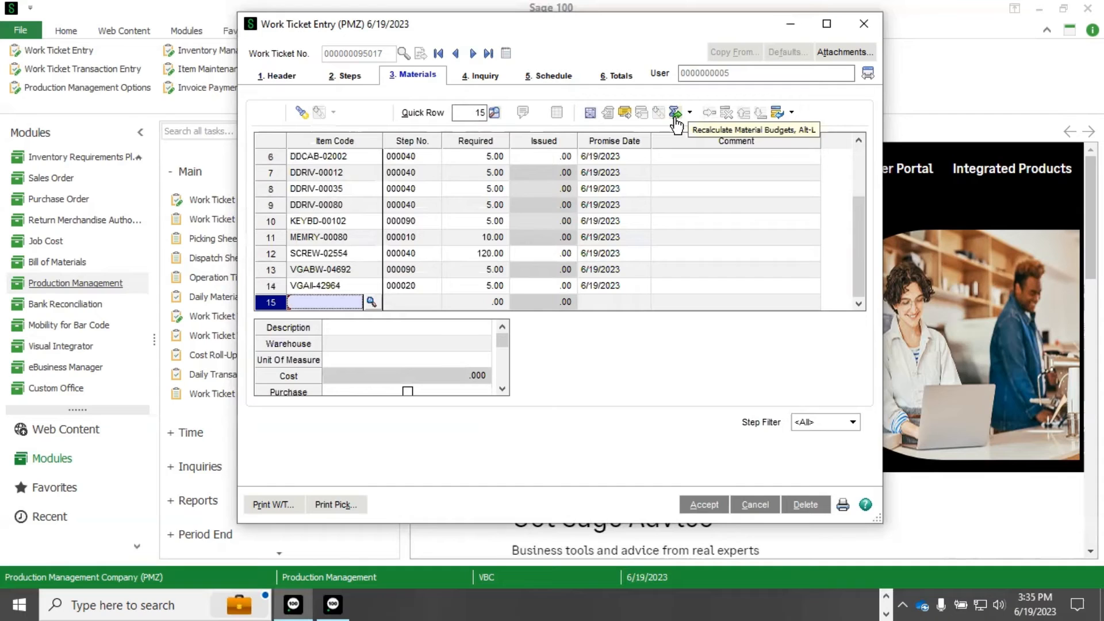
{"action": "mouse_move", "coordinate": [765, 508]}
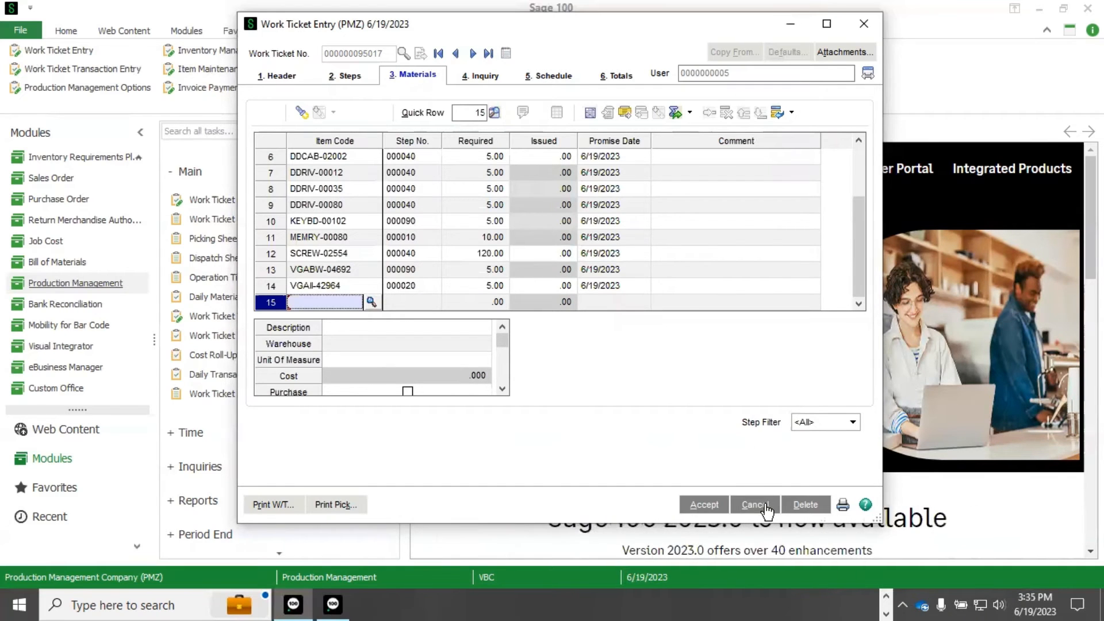
{"action": "left_click", "coordinate": [754, 504]}
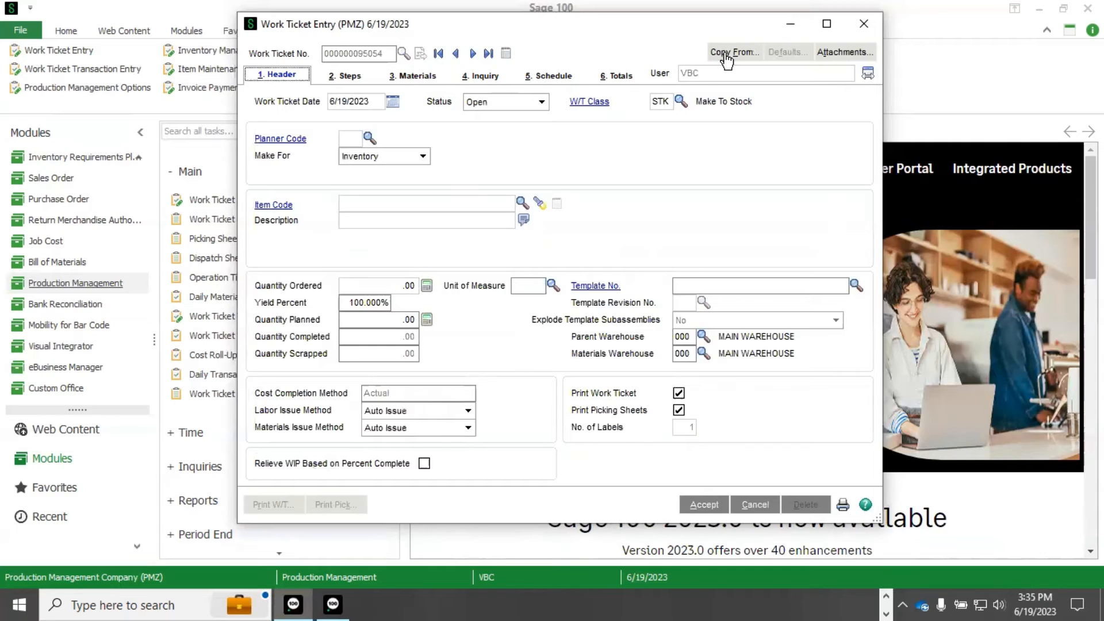
{"action": "left_click", "coordinate": [734, 51]}
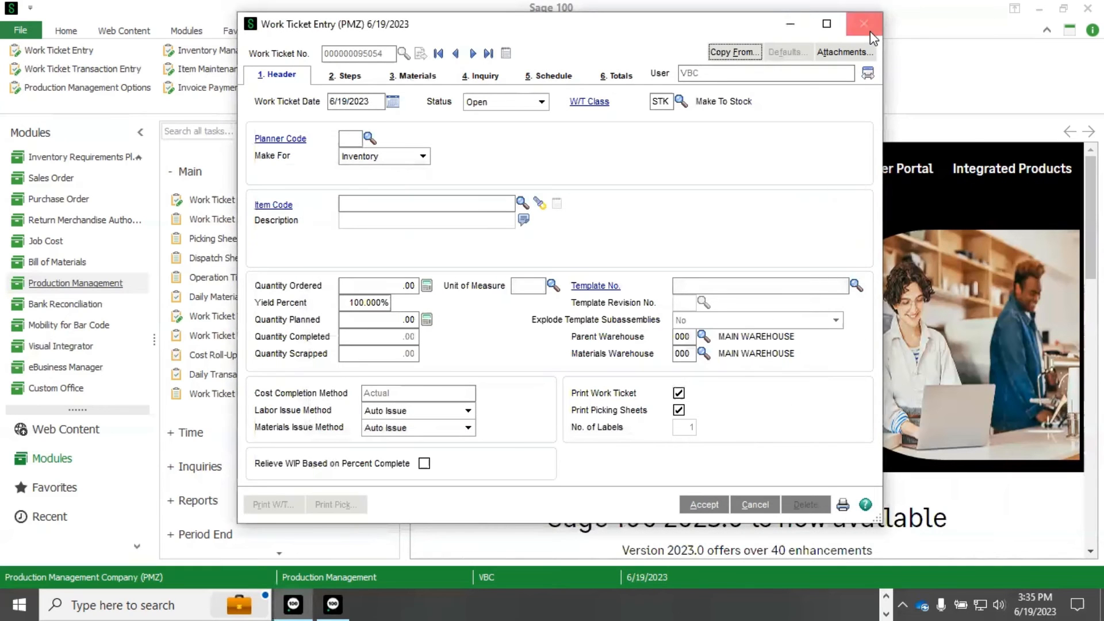
{"action": "left_click", "coordinate": [864, 23]}
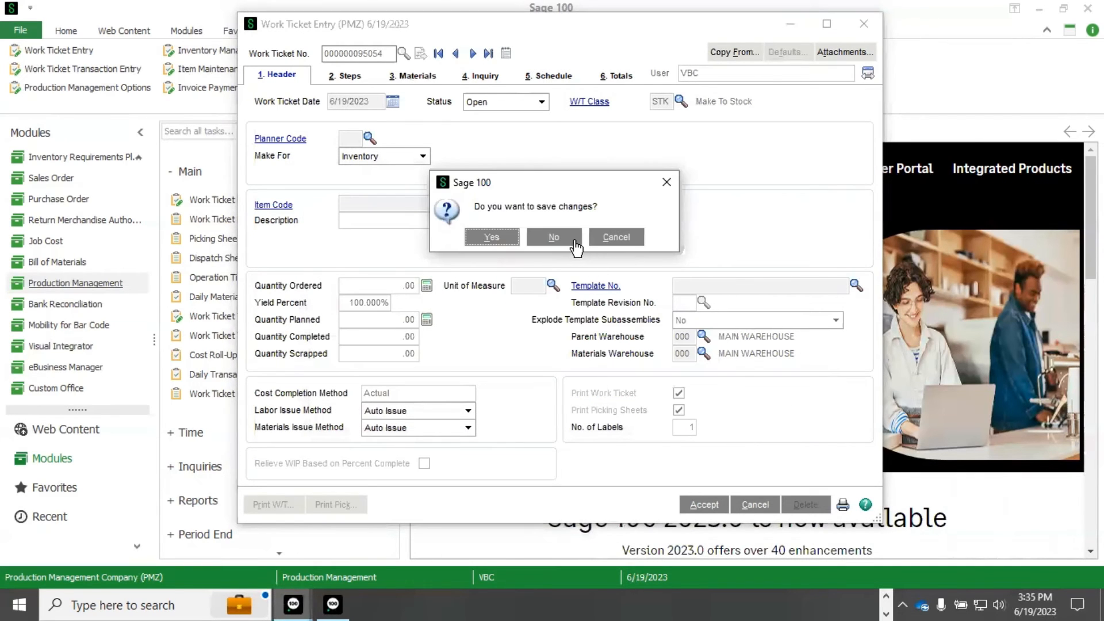
Step: Discard the new ticket and review Production Management Options' Entry defaults without saving
{"action": "left_click", "coordinate": [553, 236]}
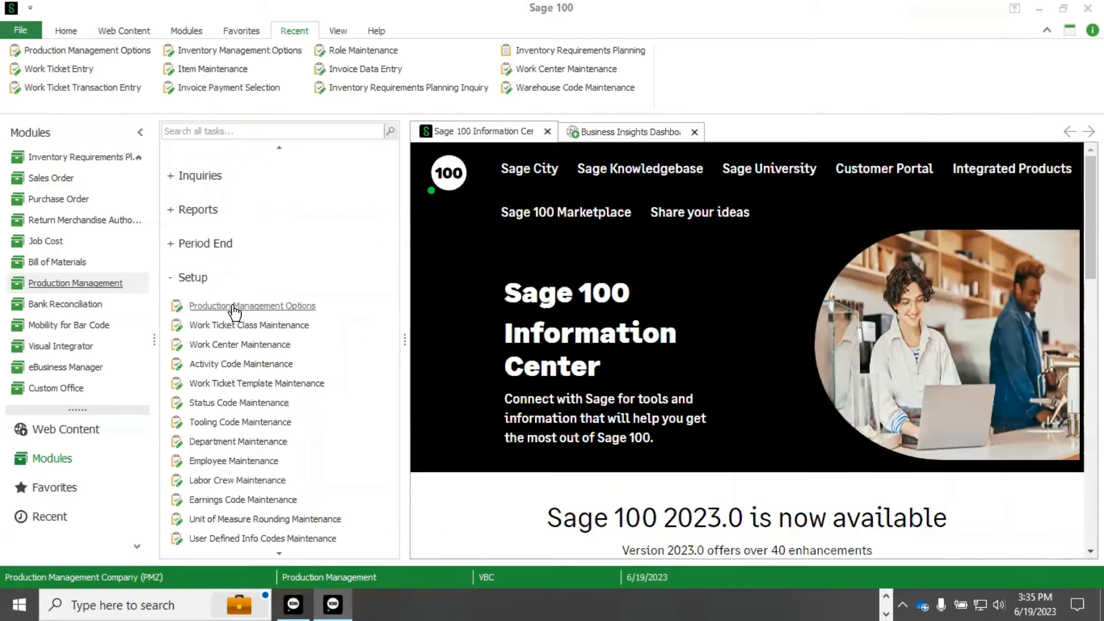
{"action": "left_click", "coordinate": [251, 306]}
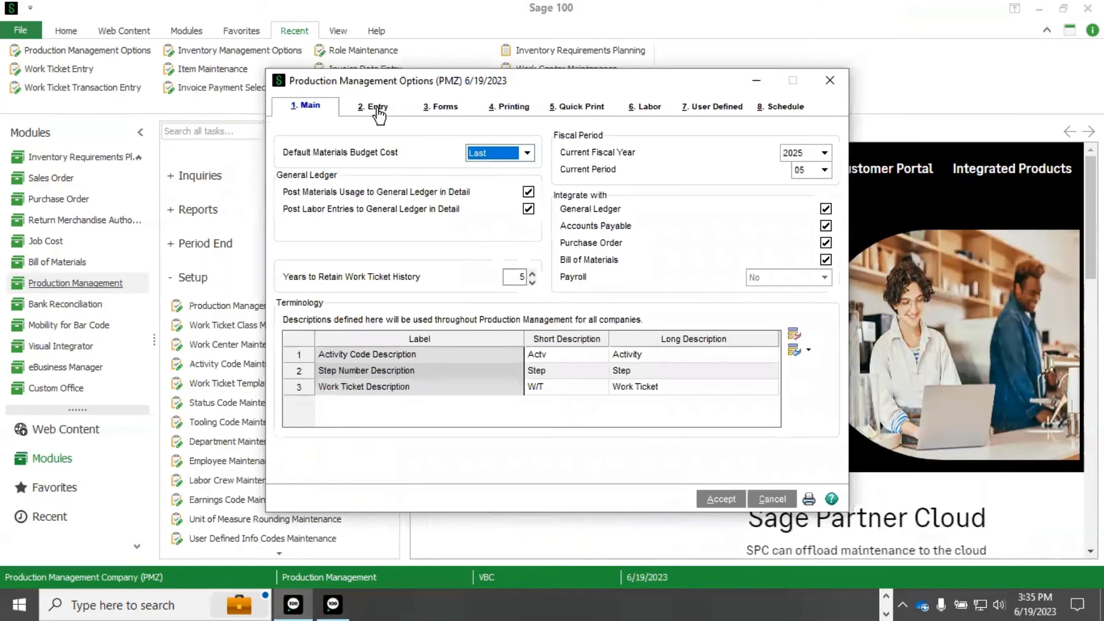
{"action": "left_click", "coordinate": [372, 106]}
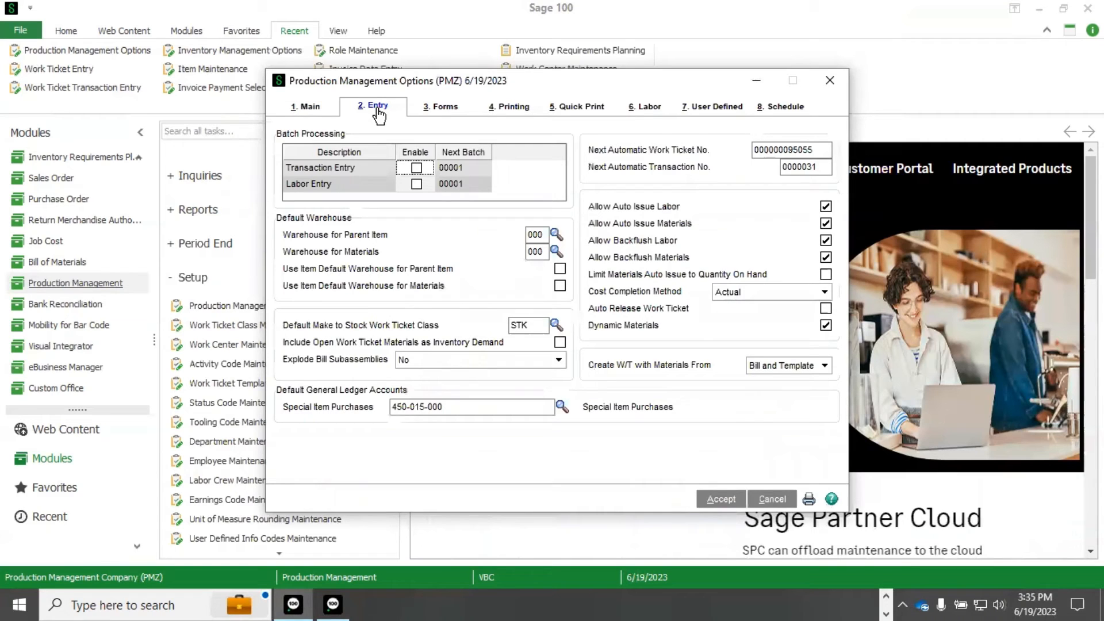
{"action": "left_click", "coordinate": [825, 364]}
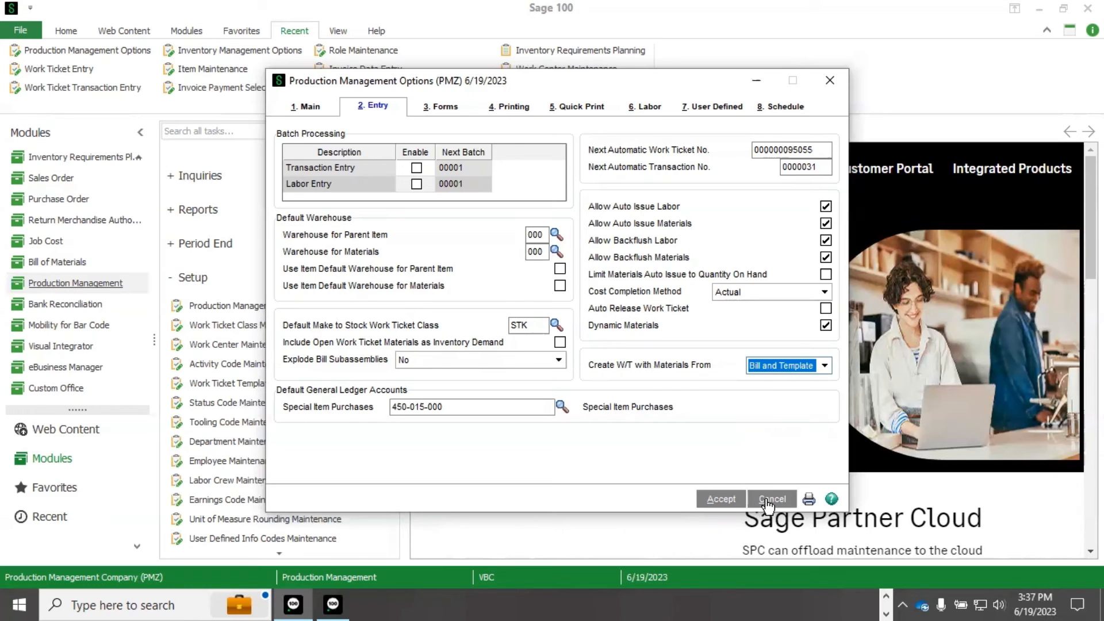
{"action": "left_click", "coordinate": [772, 498]}
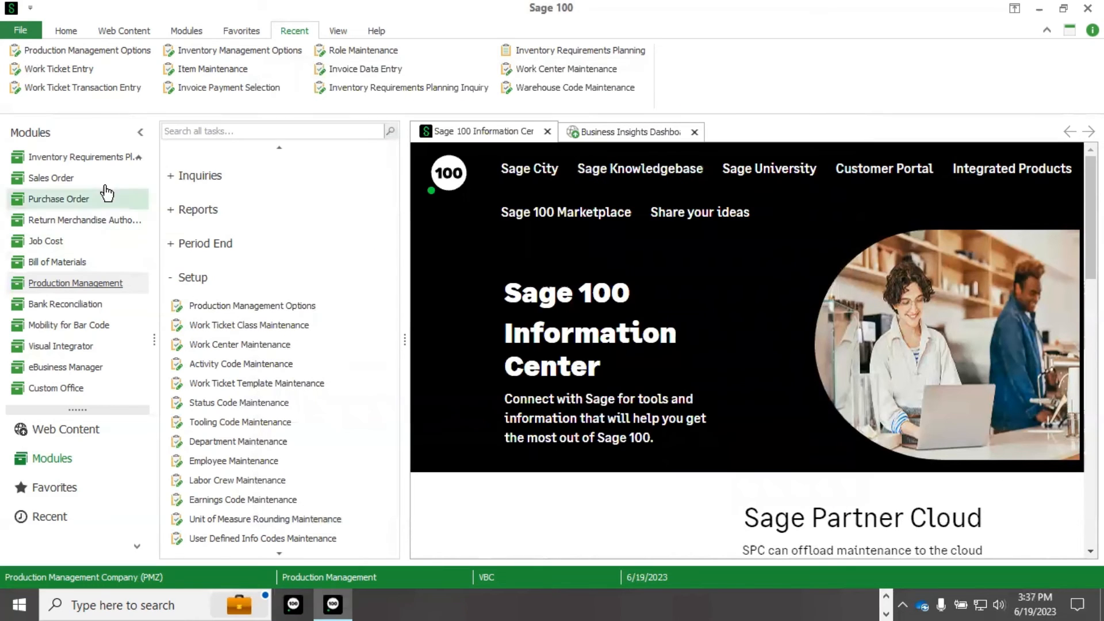
Step: Generate inventory requirements with STANDARD settings and a blank cutoff date
{"action": "left_click", "coordinate": [81, 157]}
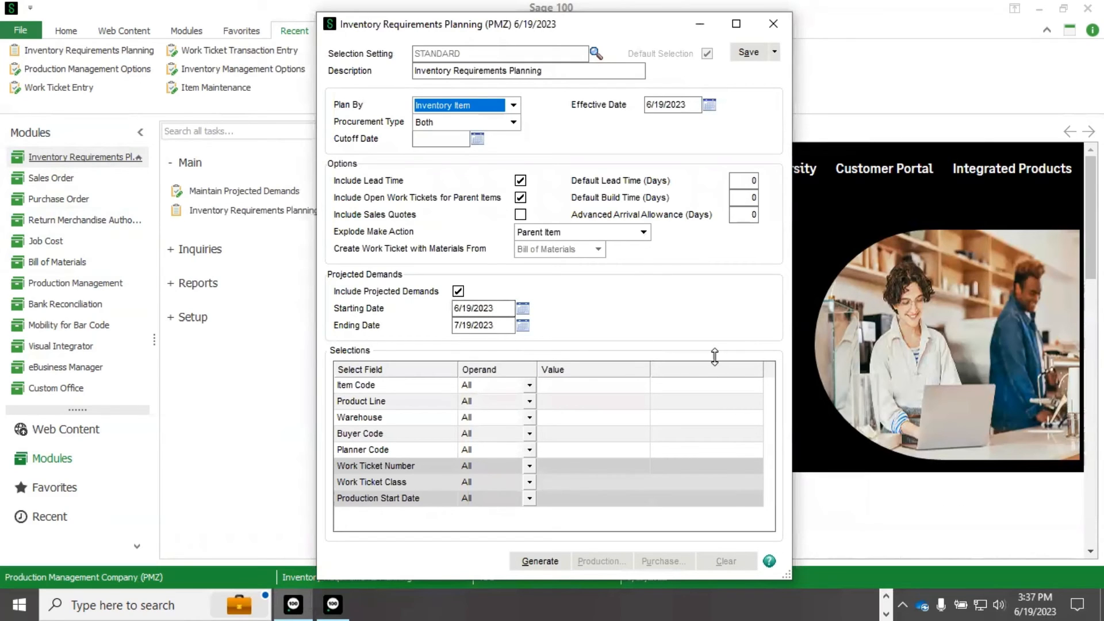
{"action": "mouse_move", "coordinate": [738, 336]}
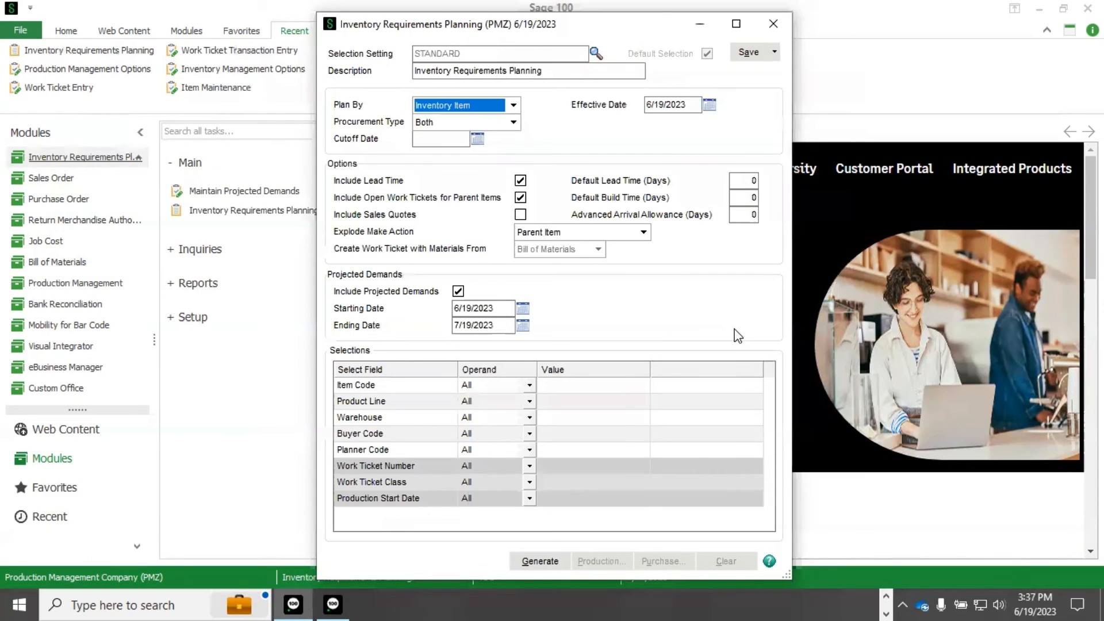
{"action": "mouse_move", "coordinate": [734, 335]}
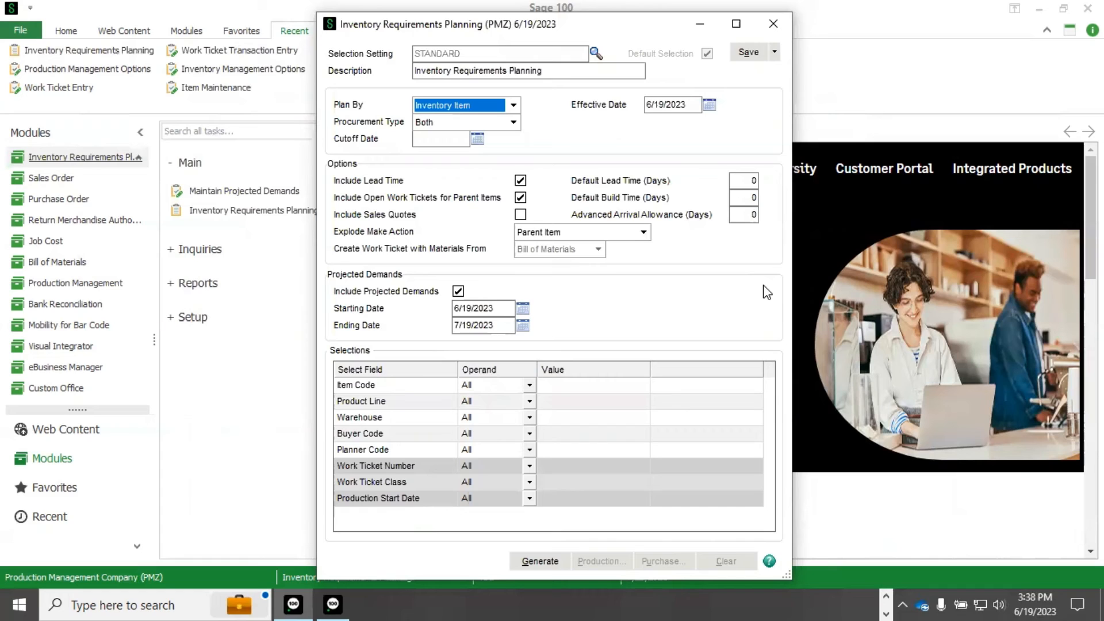
{"action": "mouse_move", "coordinate": [656, 404]}
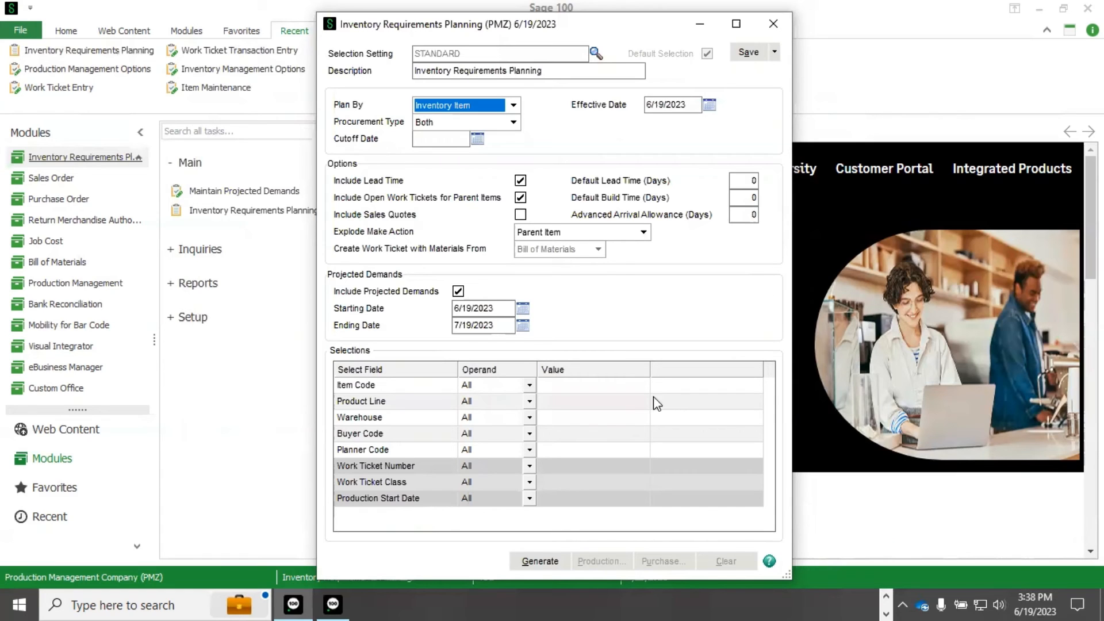
{"action": "left_click", "coordinate": [540, 561]}
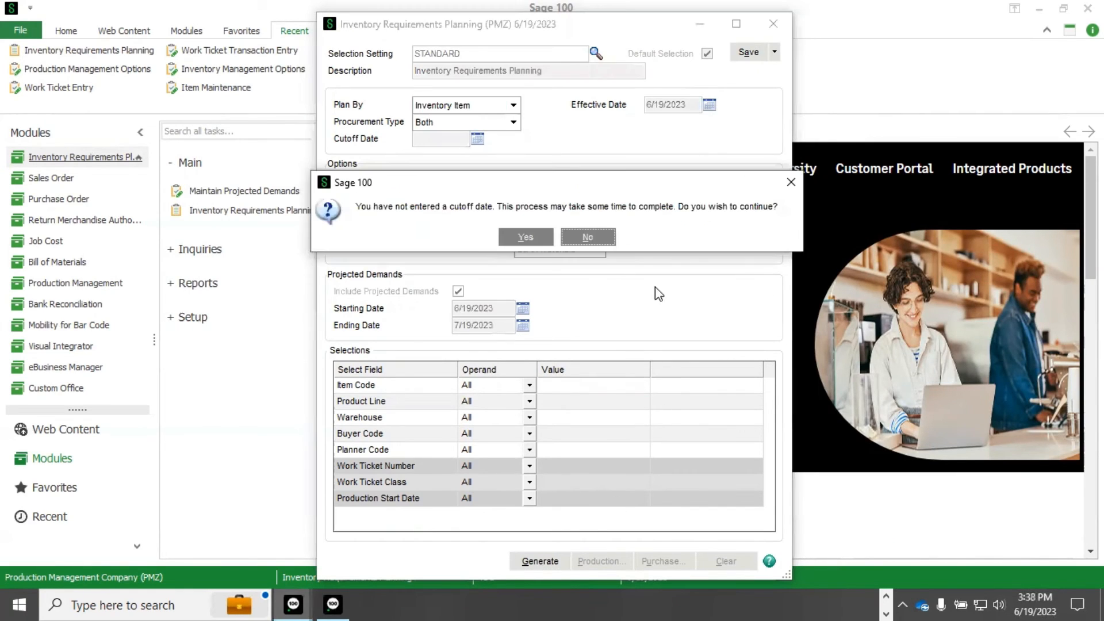
Step: Confirm generating without a cutoff date, then list the six recommended items to produce
{"action": "left_click", "coordinate": [587, 237]}
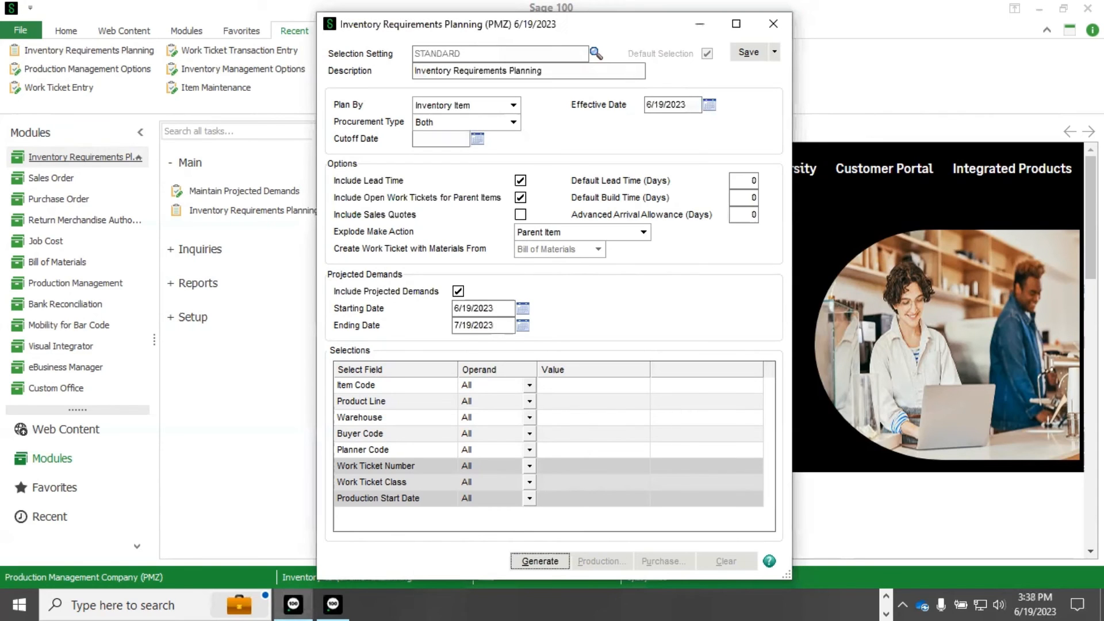
{"action": "left_click", "coordinate": [539, 561]}
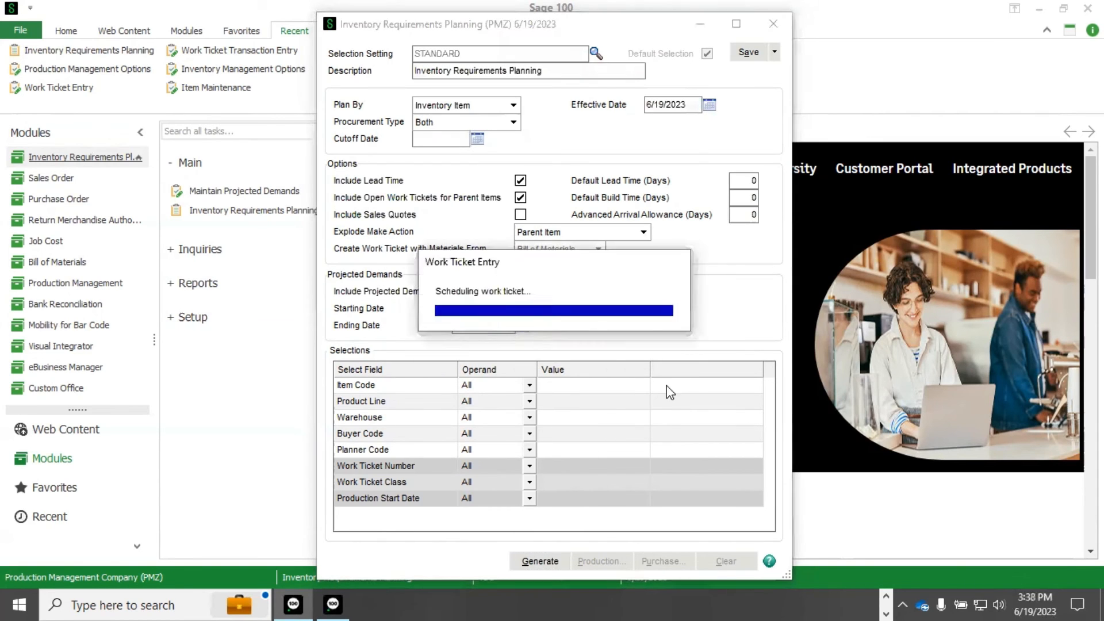
{"action": "mouse_move", "coordinate": [602, 351]}
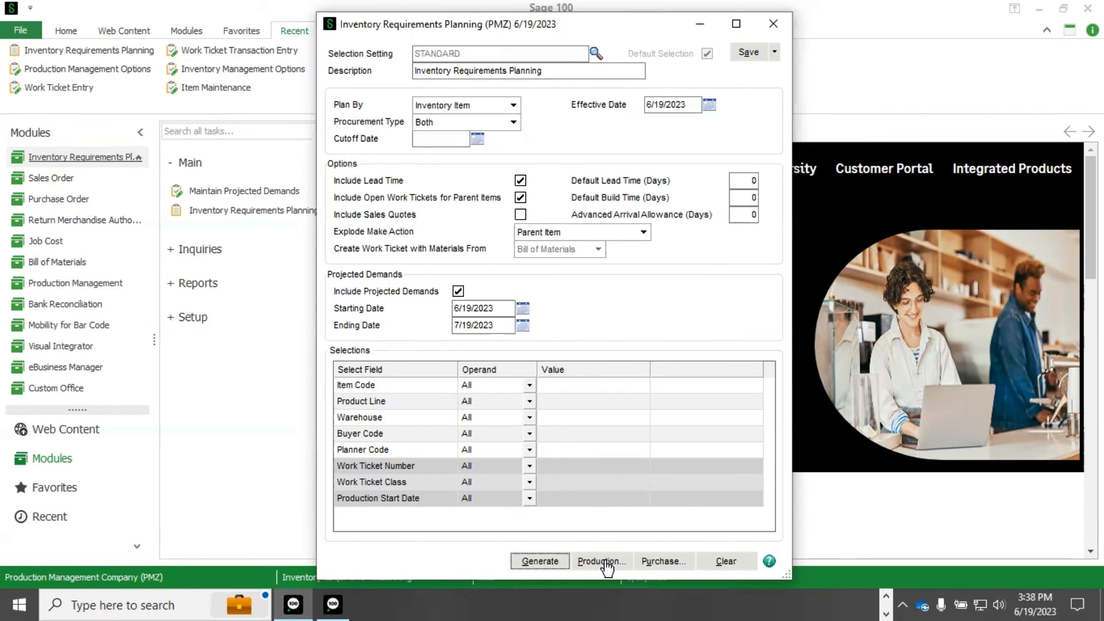
{"action": "left_click", "coordinate": [601, 561]}
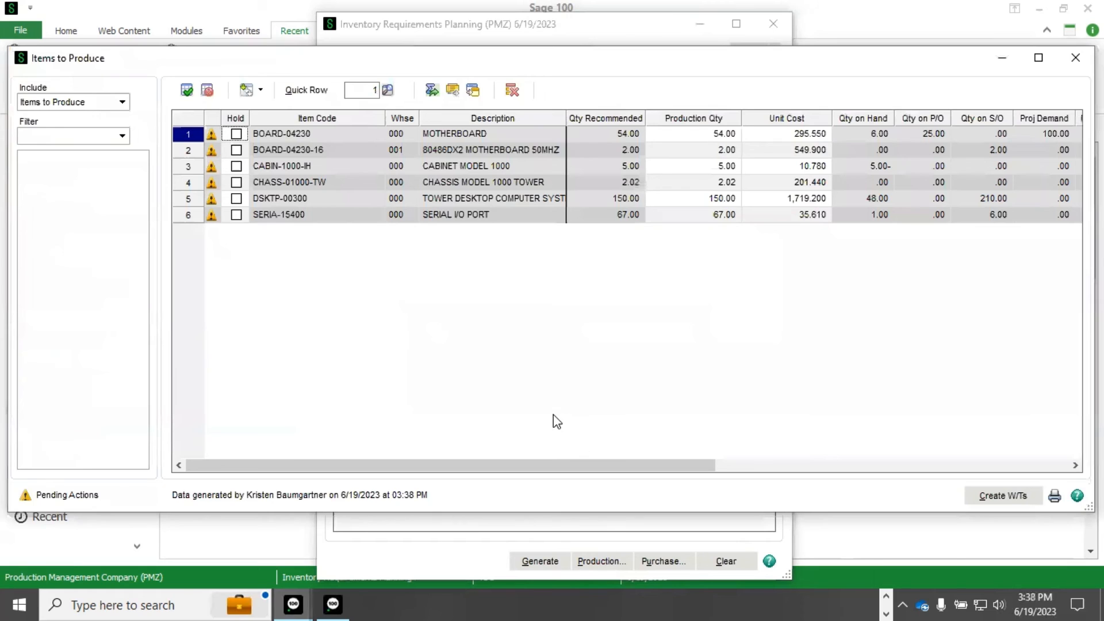
{"action": "mouse_move", "coordinate": [139, 186]}
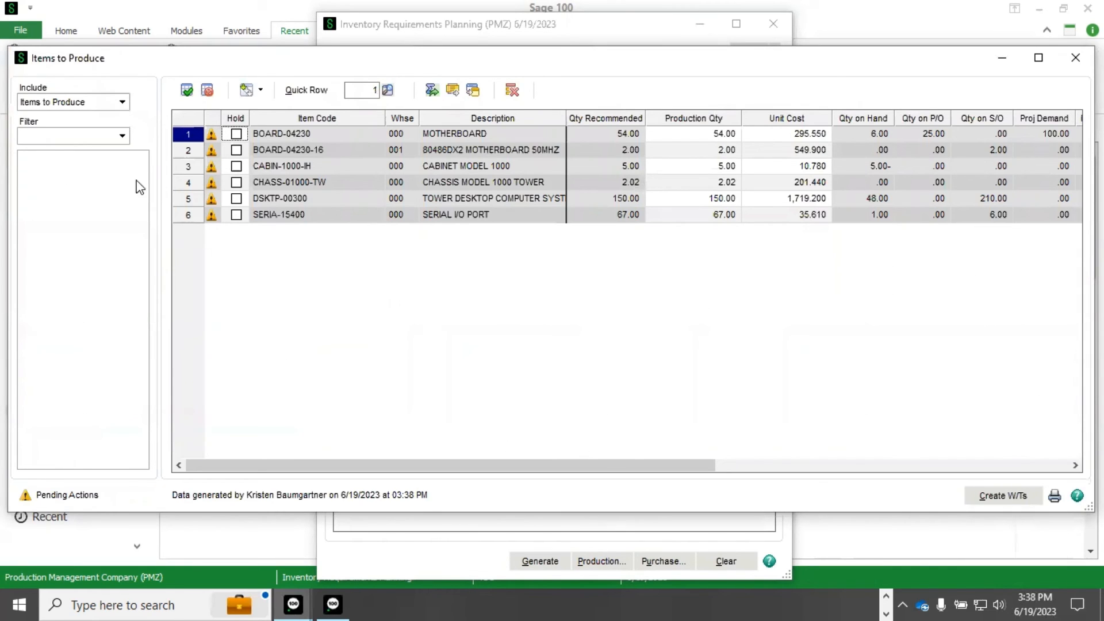
Step: Filter Items to Produce to Items w/Pending Actions and close BOARD-04230's detail
{"action": "left_click", "coordinate": [122, 101]}
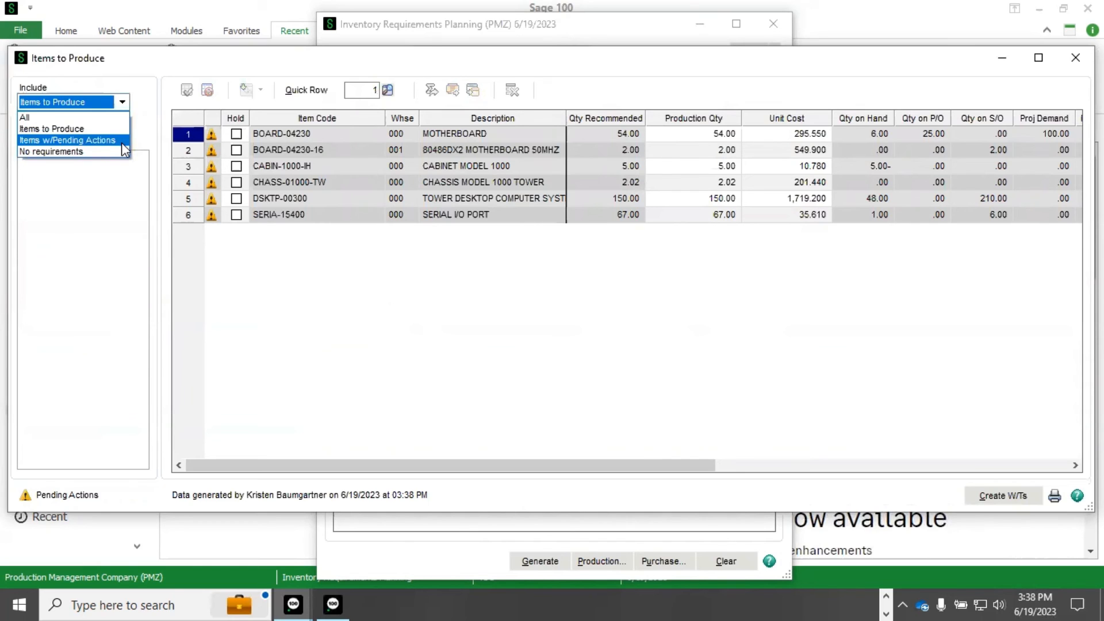
{"action": "left_click", "coordinate": [66, 140]}
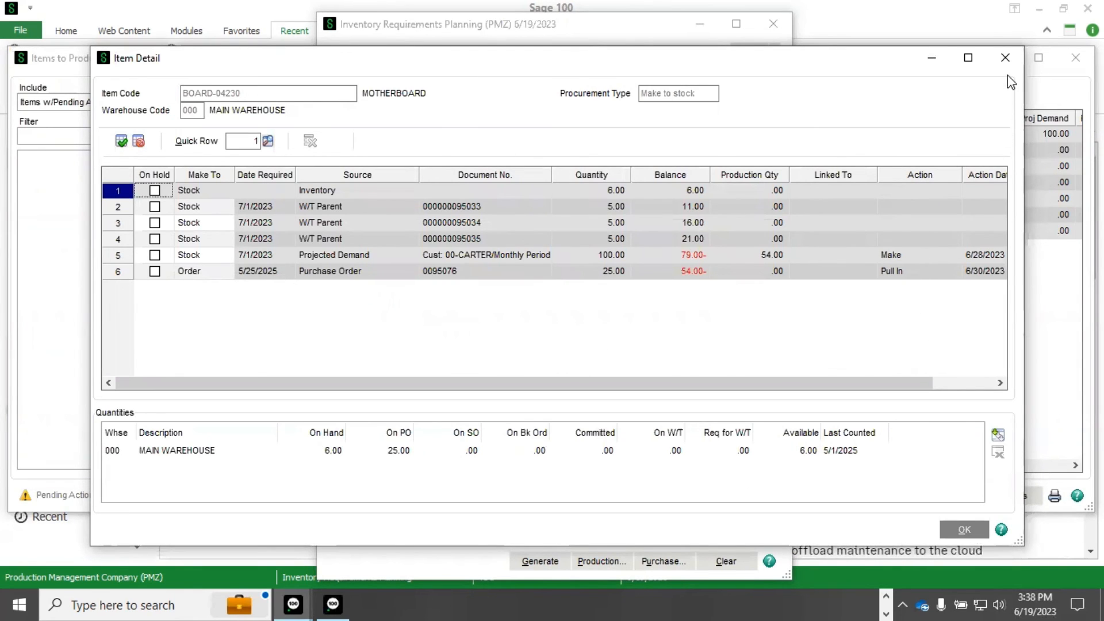
{"action": "left_click", "coordinate": [1006, 58]}
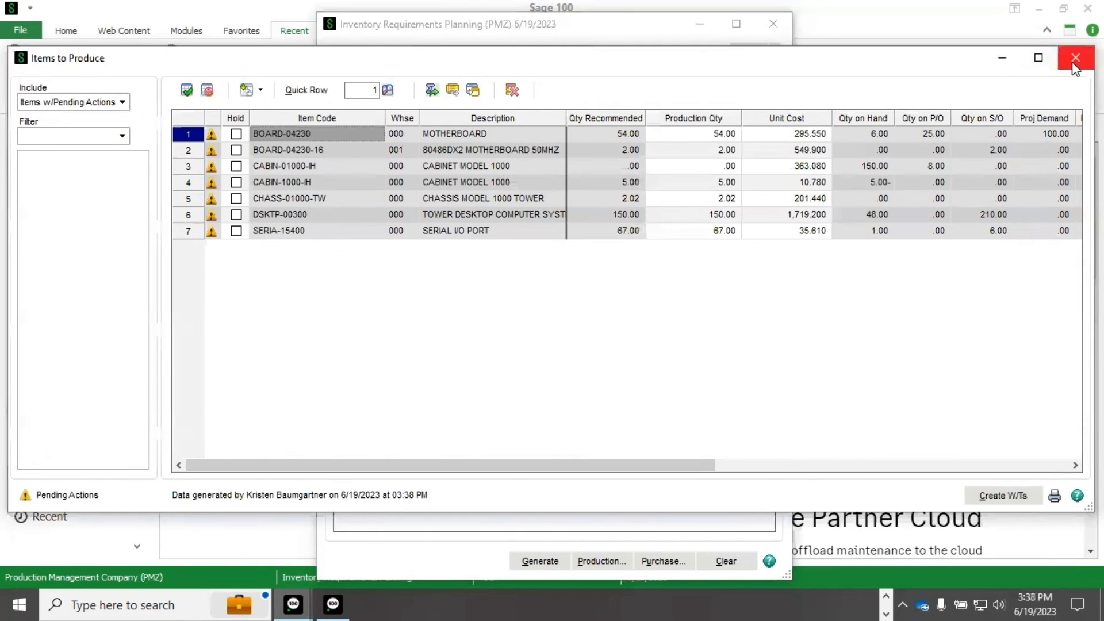
Step: Look up motherboard BOARD-04230 in the Inventory Requirements Planning Inquiry, then close it
{"action": "left_click", "coordinate": [1076, 58]}
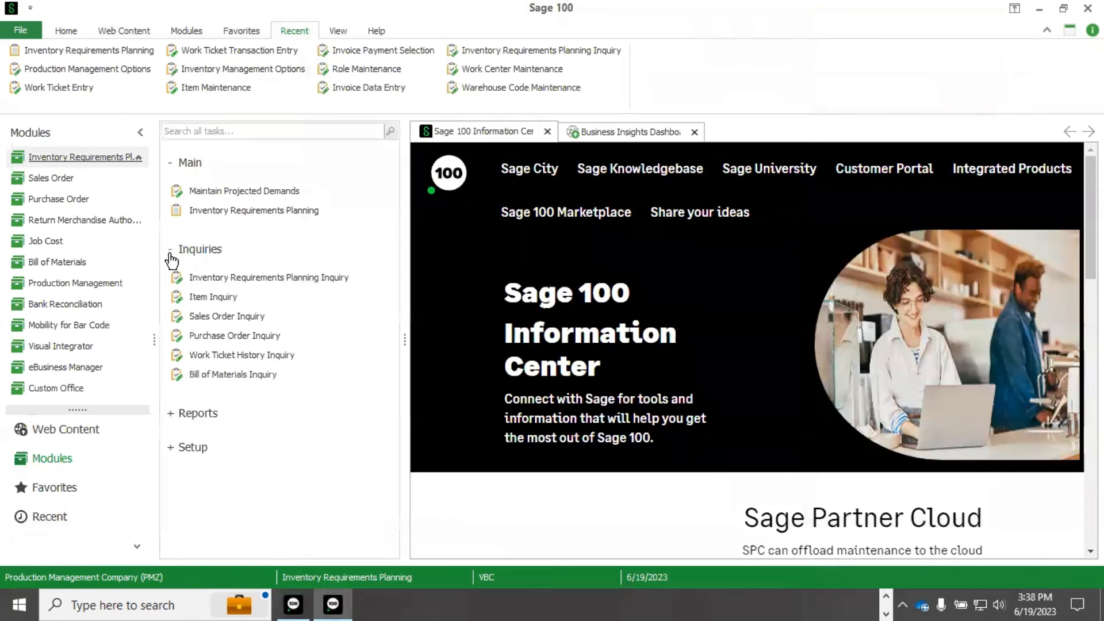
{"action": "mouse_move", "coordinate": [268, 276]}
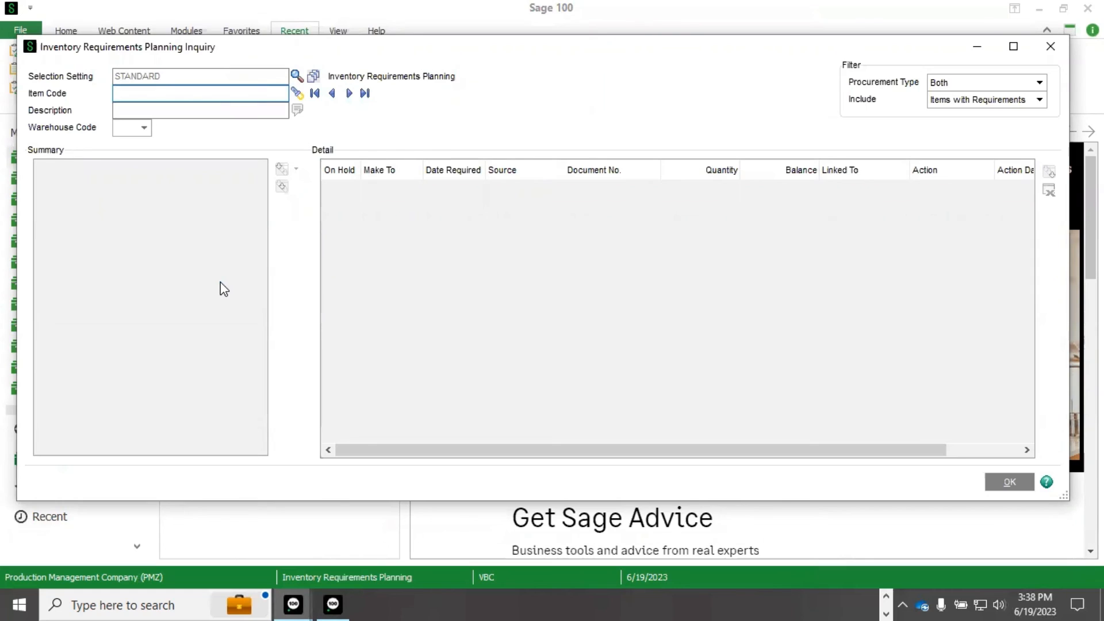
{"action": "left_click", "coordinate": [200, 92]}
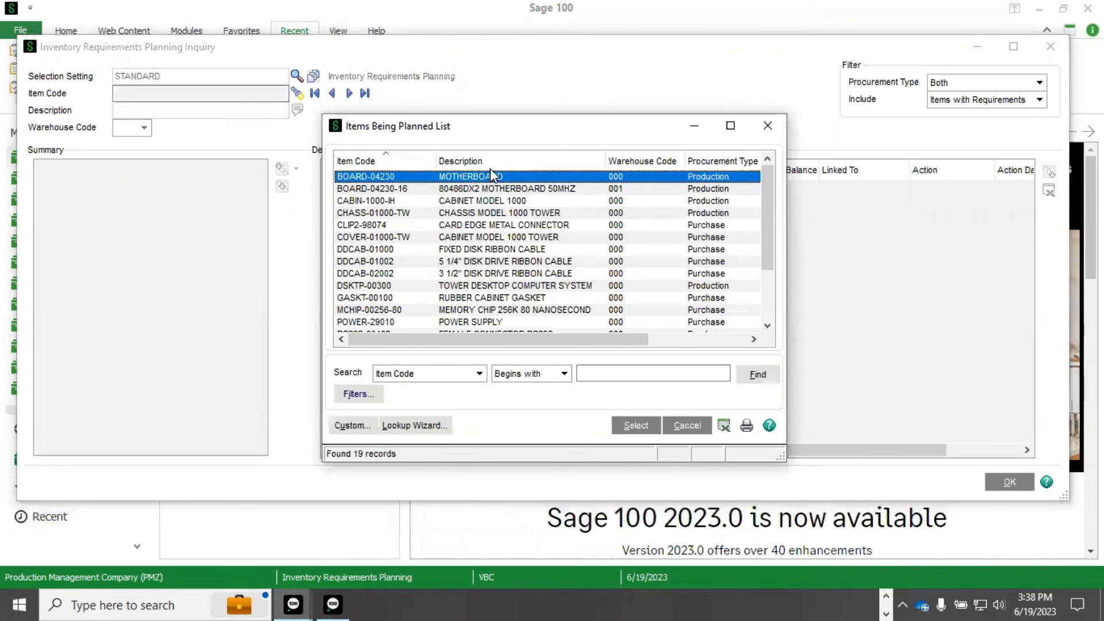
{"action": "left_click", "coordinate": [635, 424]}
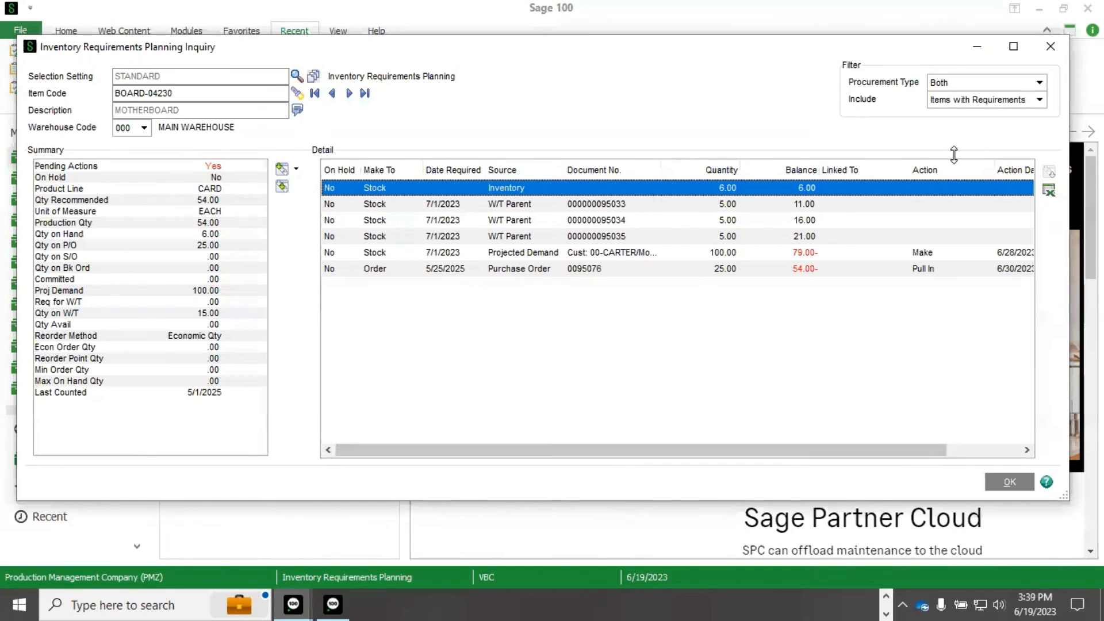
{"action": "left_click", "coordinate": [1050, 46]}
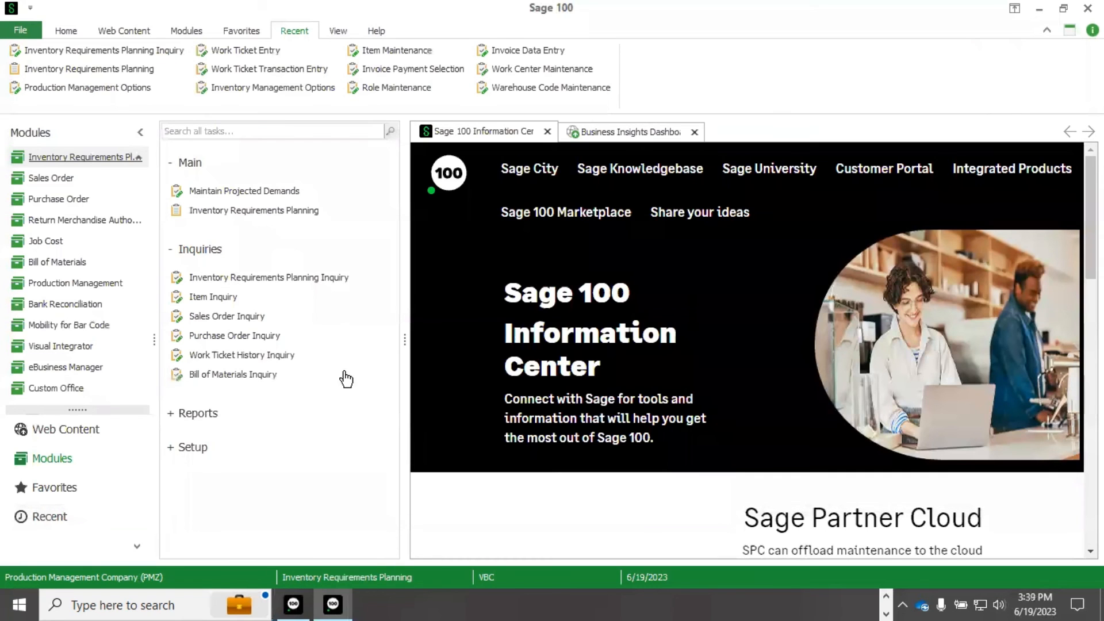
{"action": "mouse_move", "coordinate": [173, 418]}
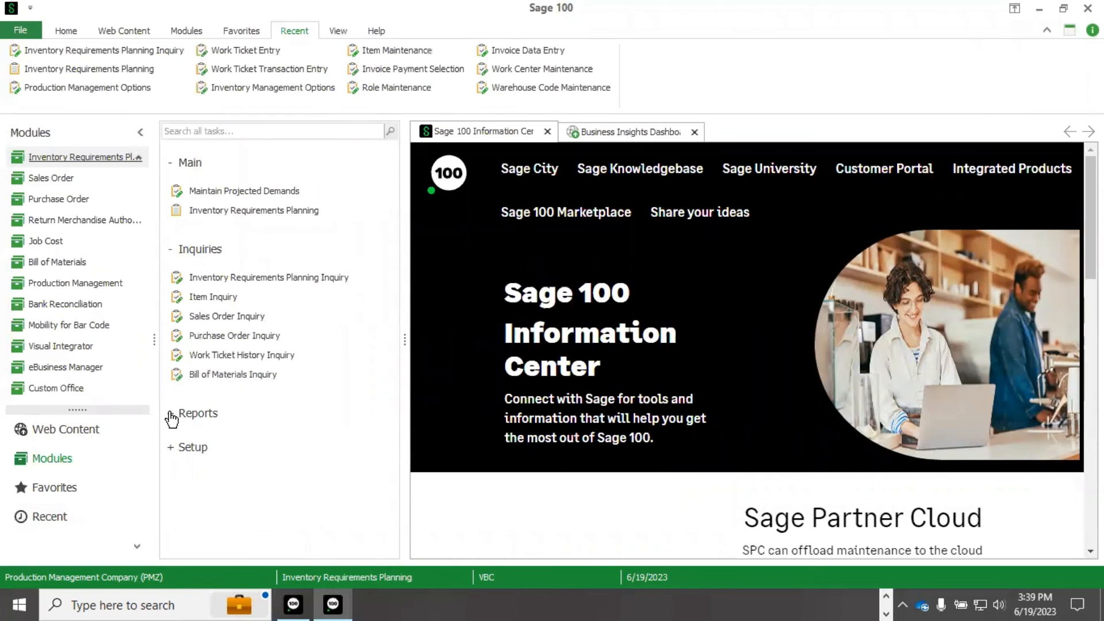
Step: Expand the Reports list to show Projected Demands and Action By Vendor reports
{"action": "left_click", "coordinate": [197, 414]}
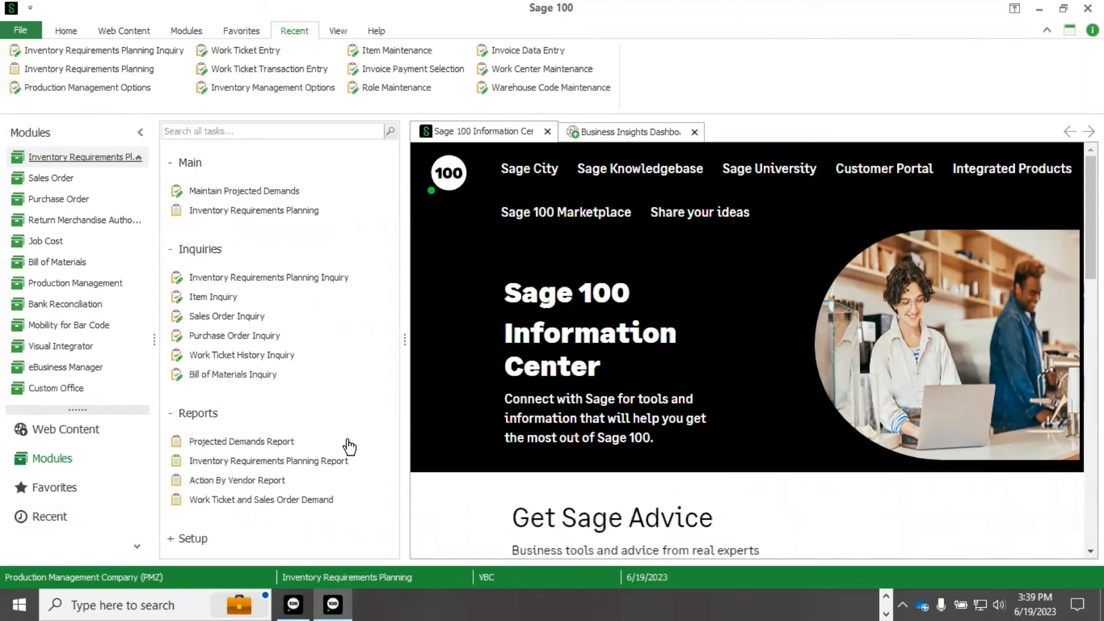
{"action": "mouse_move", "coordinate": [379, 474]}
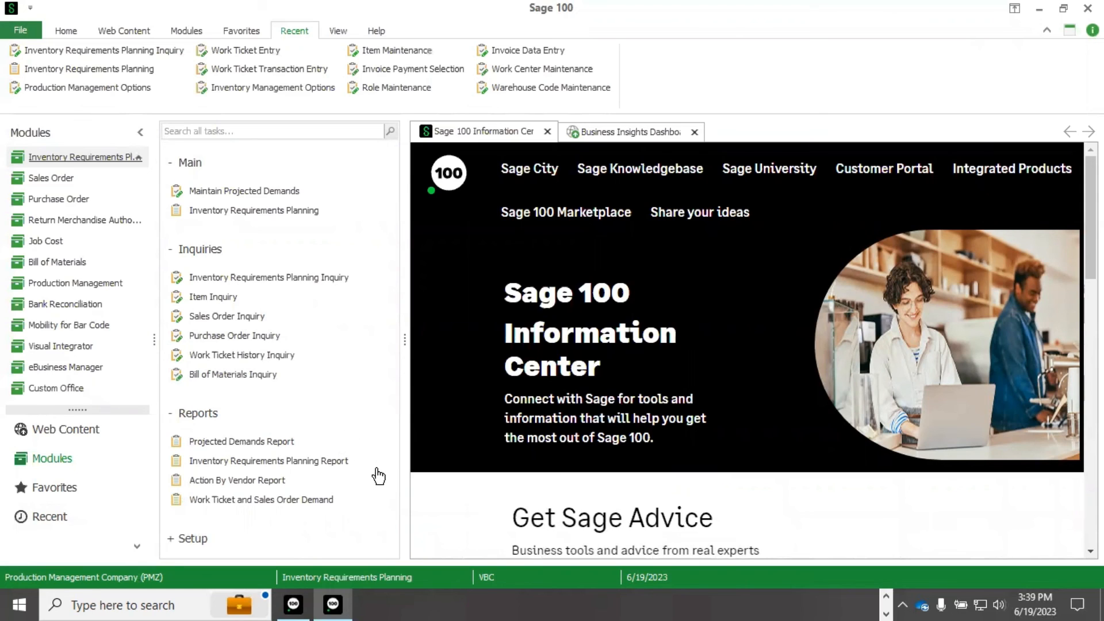
{"action": "mouse_move", "coordinate": [378, 472]}
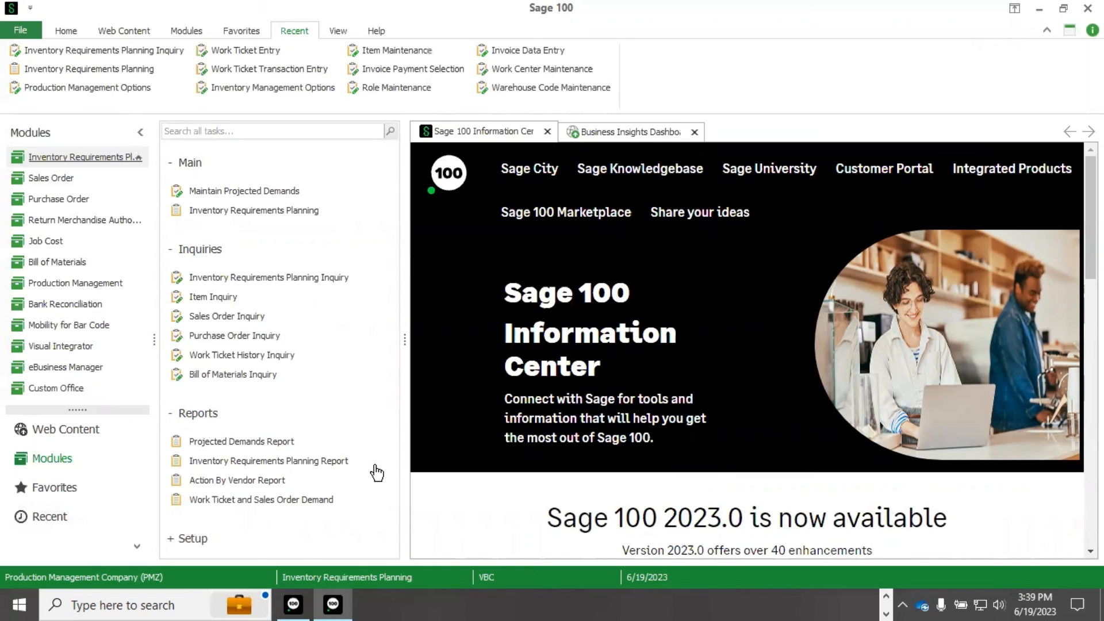
{"action": "mouse_move", "coordinate": [379, 469]}
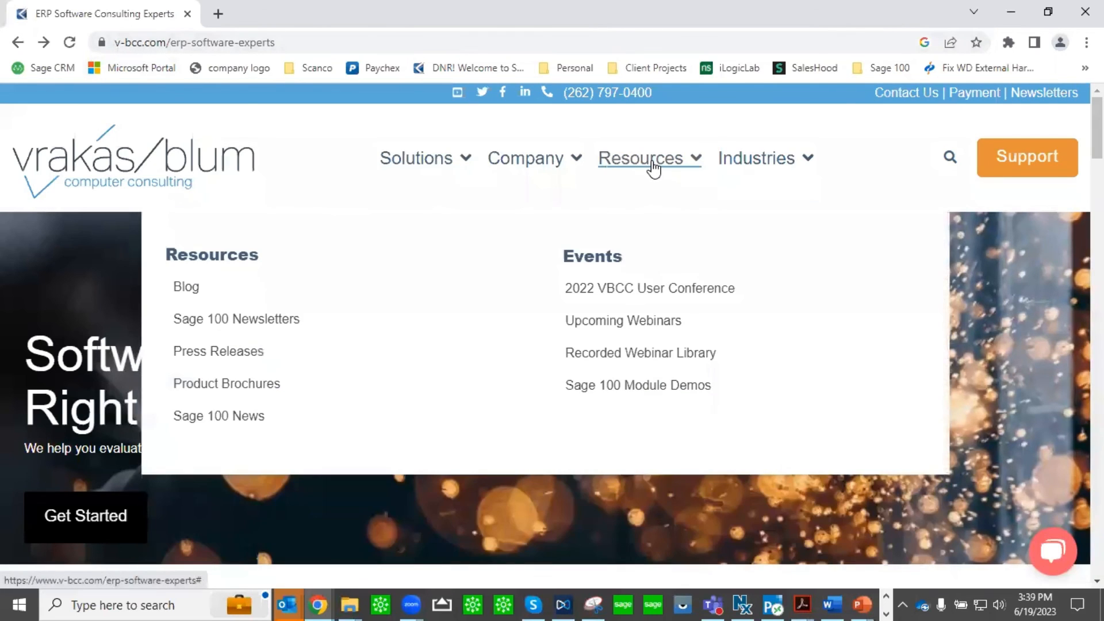
Step: Go to Vrakas/Blum's Product Brochures page and expand Sage 100 Upgrade Documents
{"action": "left_click", "coordinate": [226, 383]}
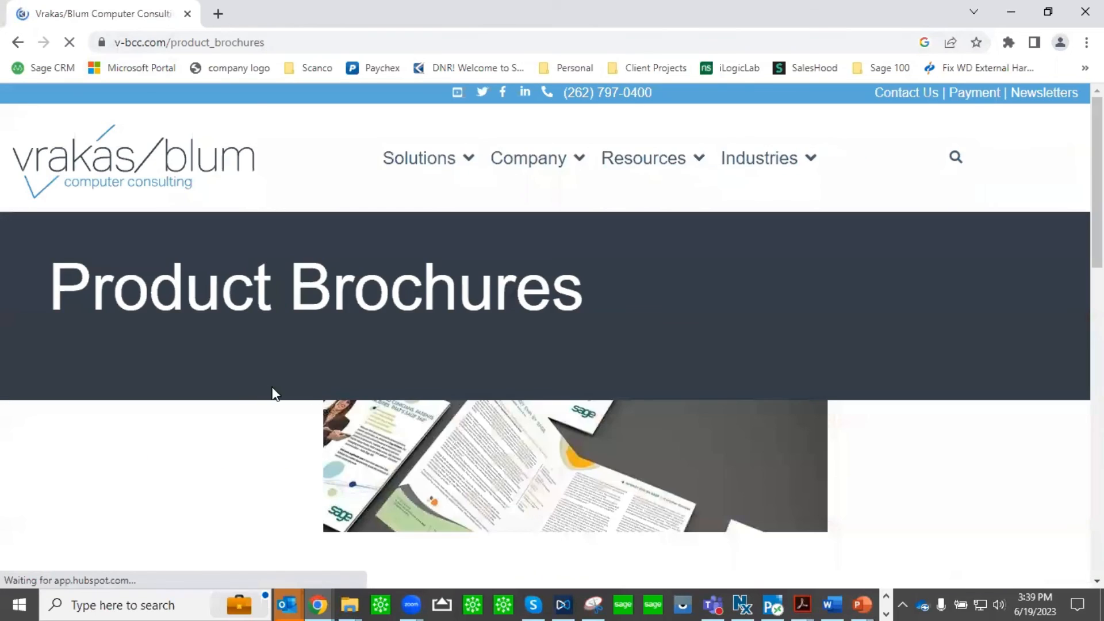
{"action": "scroll", "scroll_direction": "down", "scroll_amount": 3}
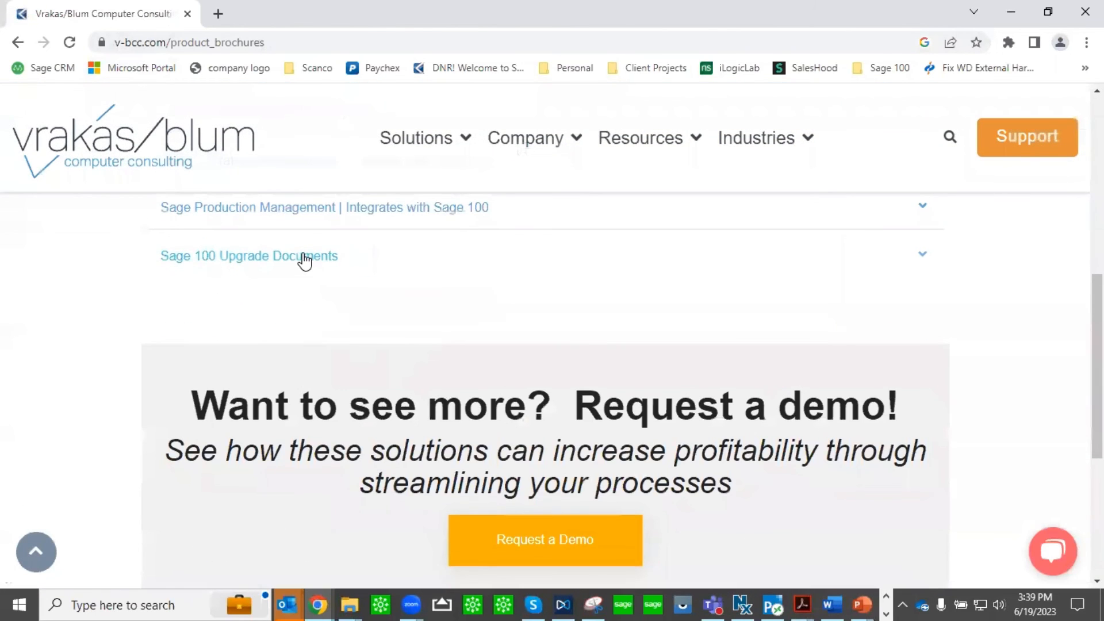
{"action": "left_click", "coordinate": [249, 255]}
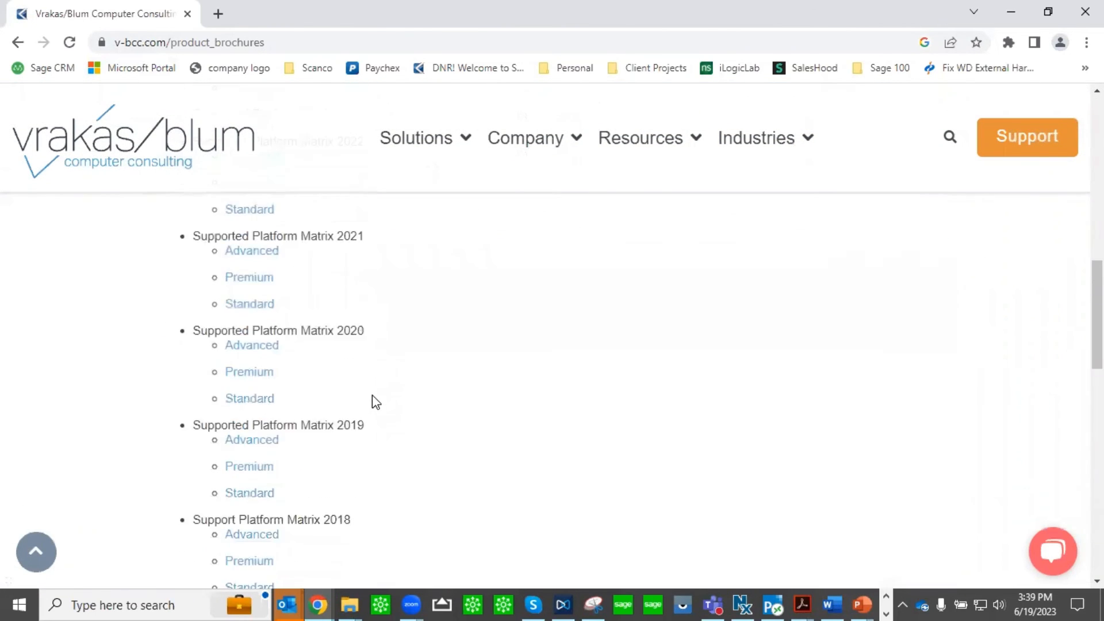